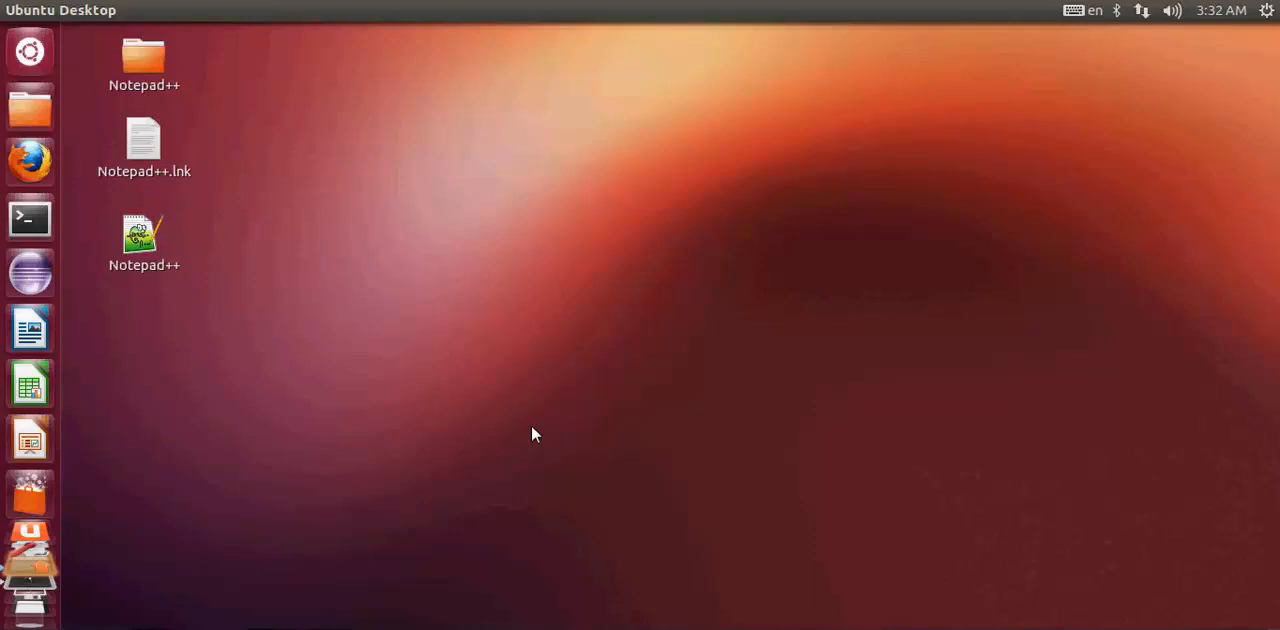
pyautogui.moveTo(528, 427)
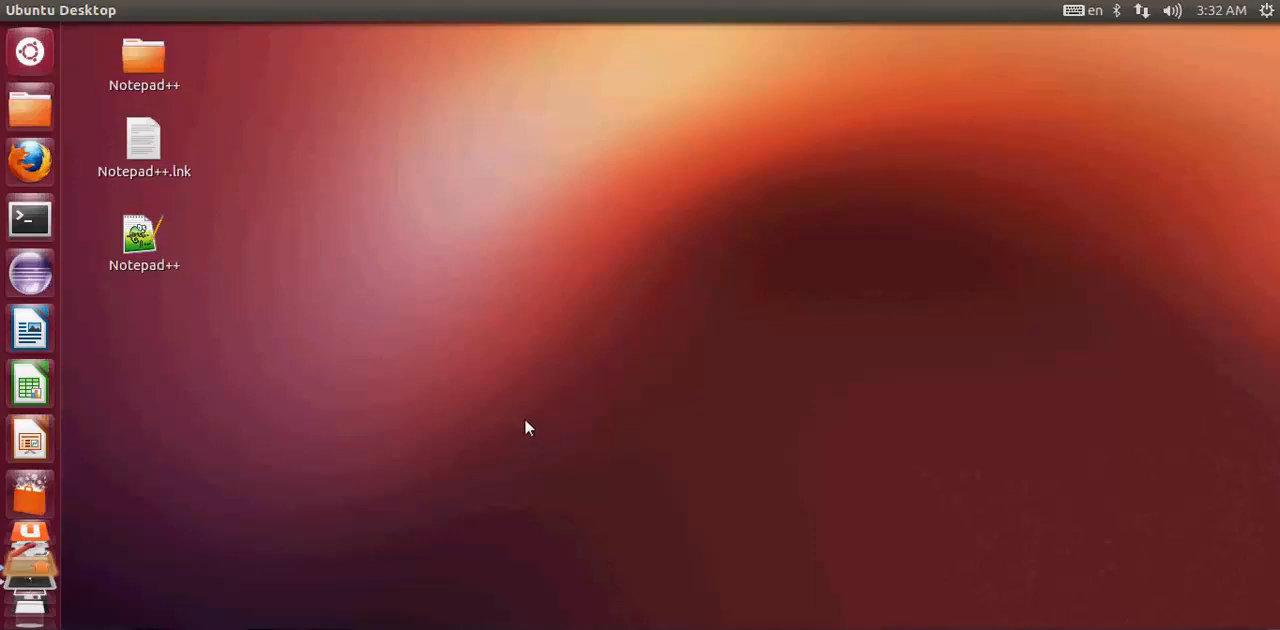
pyautogui.moveTo(497, 414)
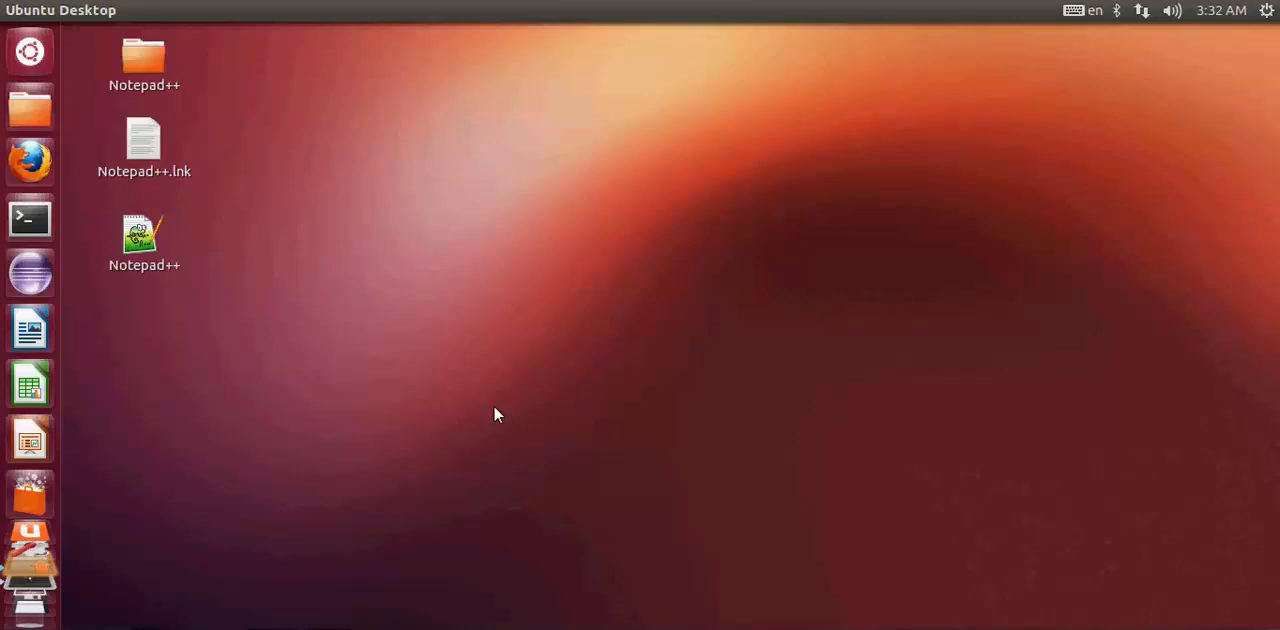
pyautogui.moveTo(395, 413)
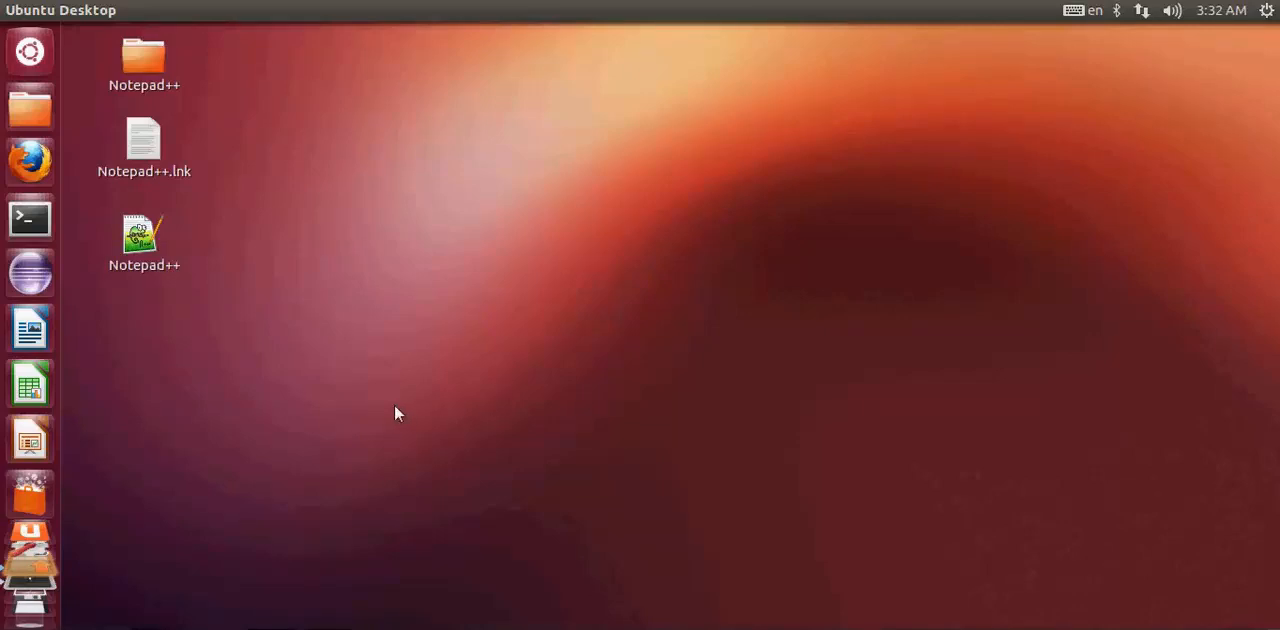
pyautogui.moveTo(434, 357)
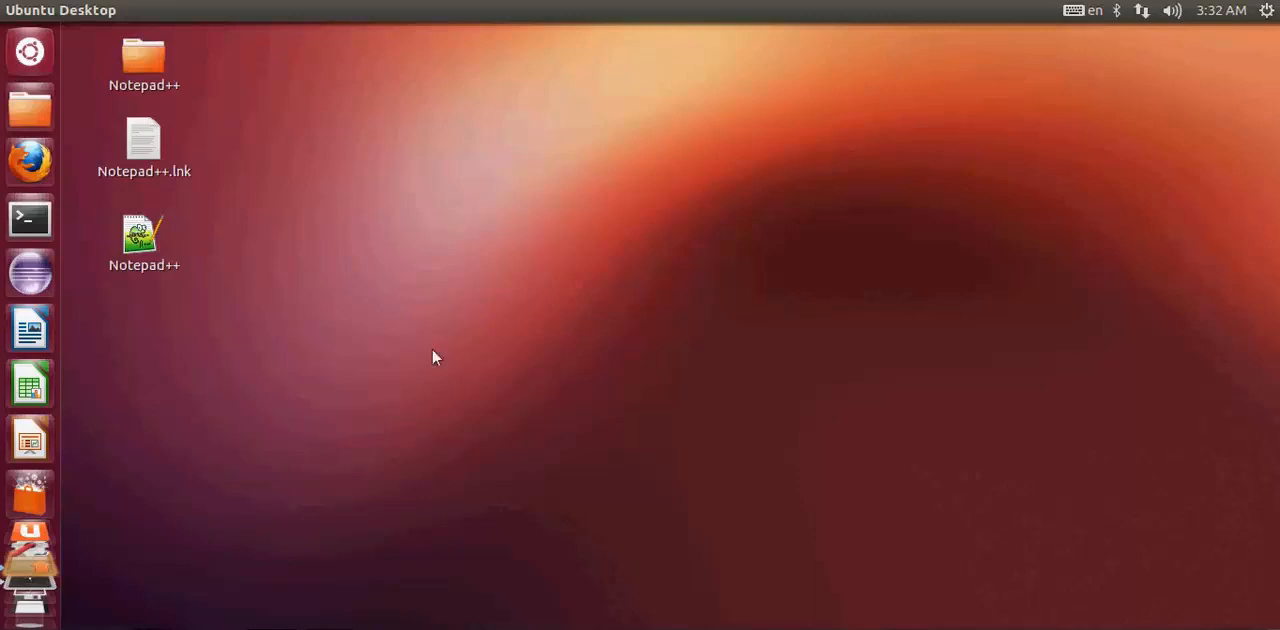
pyautogui.moveTo(30, 383)
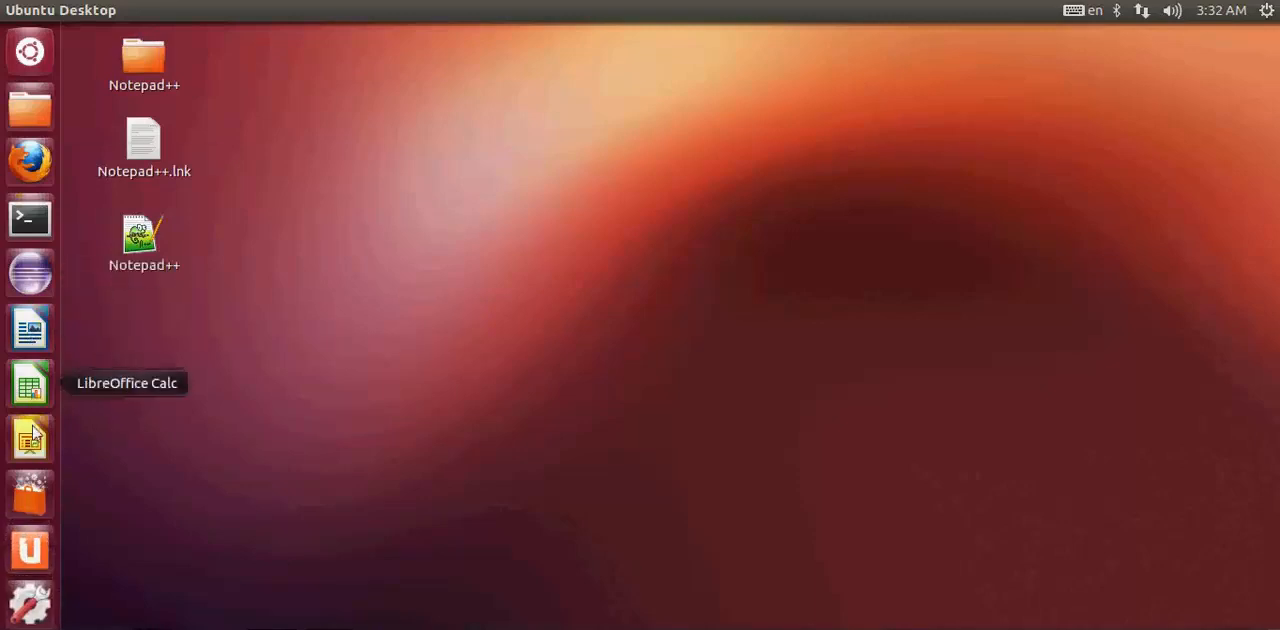
pyautogui.moveTo(25, 500)
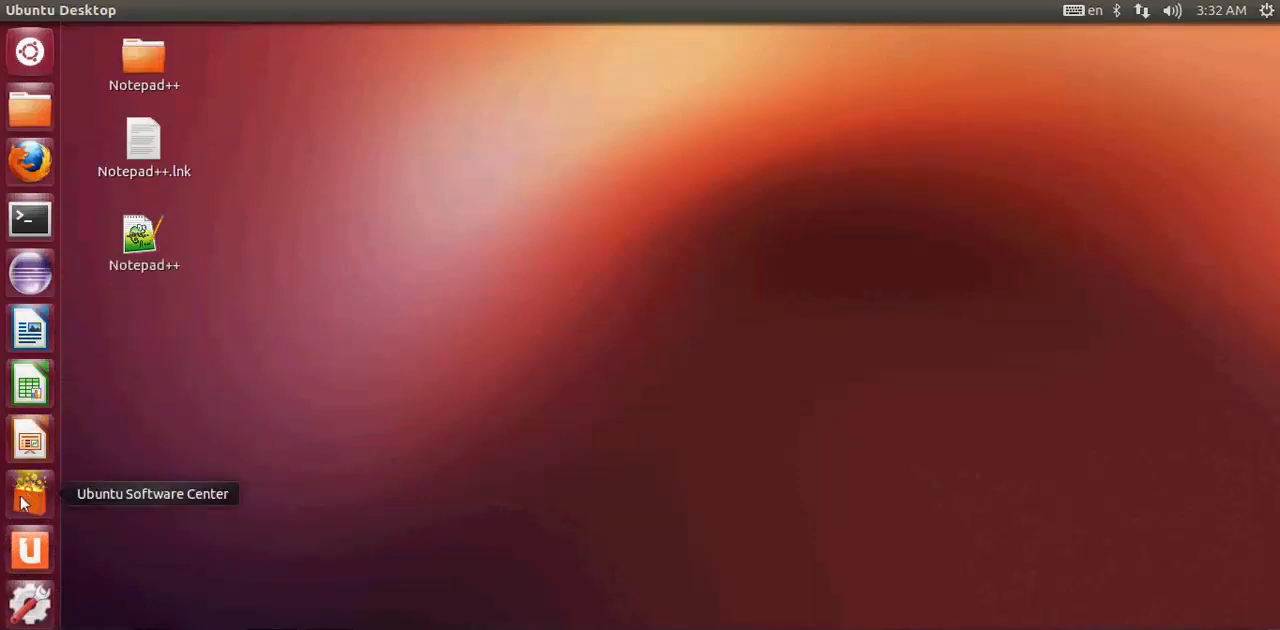
pyautogui.moveTo(38, 504)
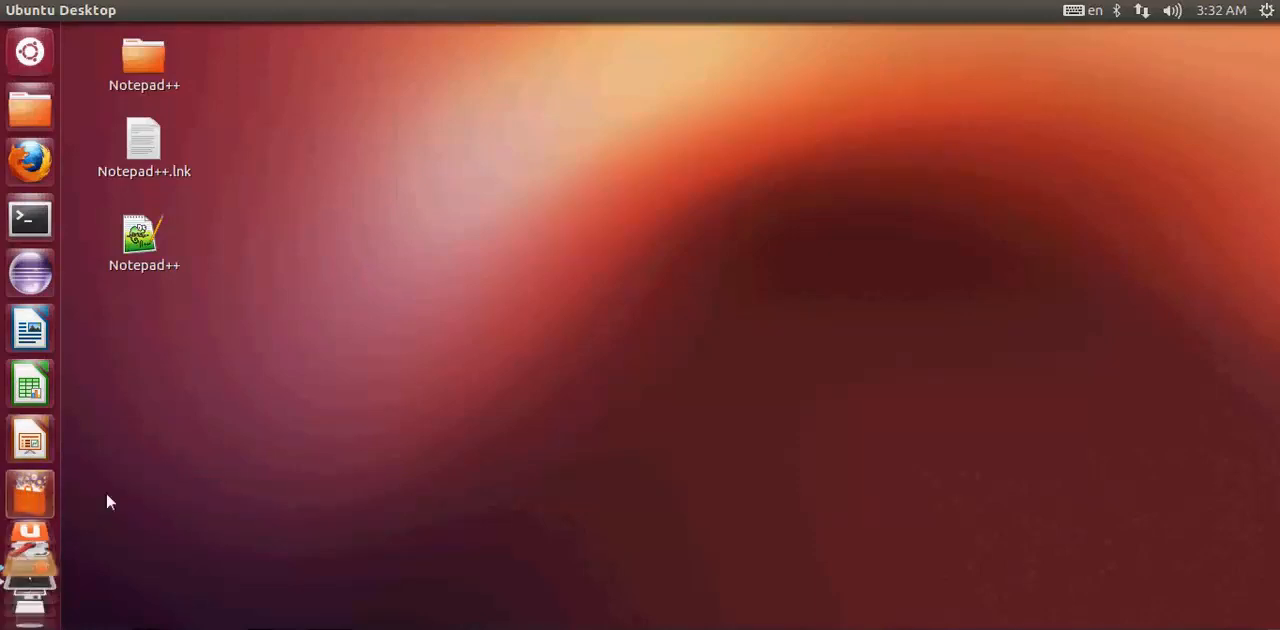
pyautogui.moveTo(520, 367)
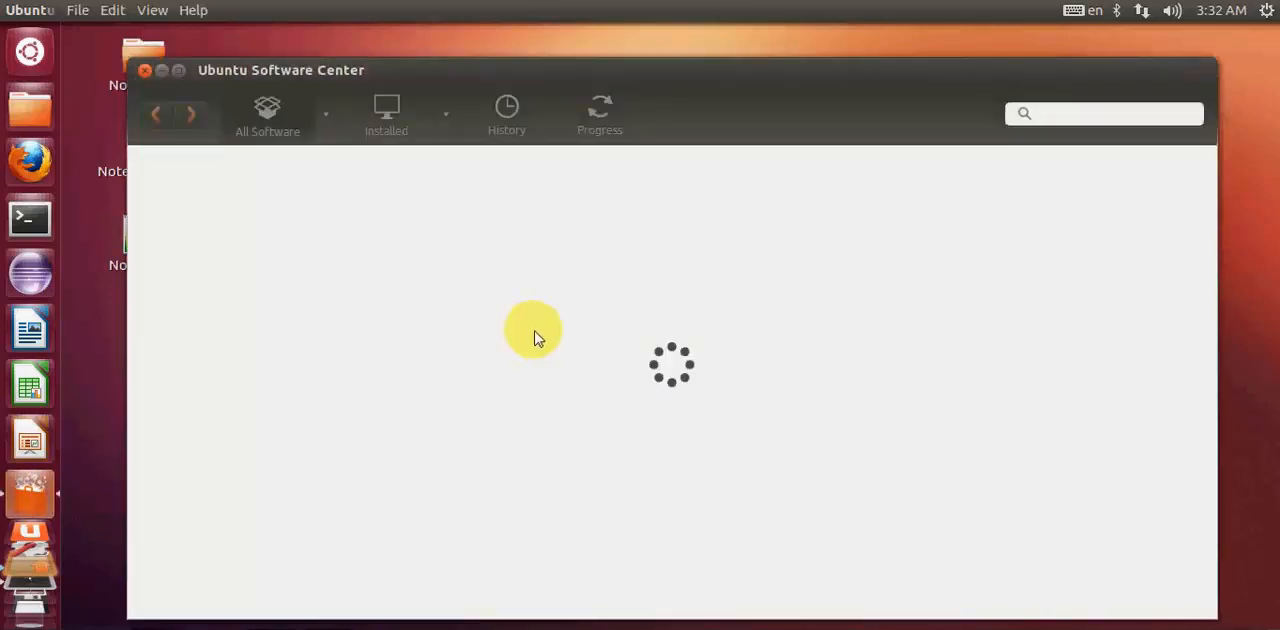
pyautogui.moveTo(212, 87)
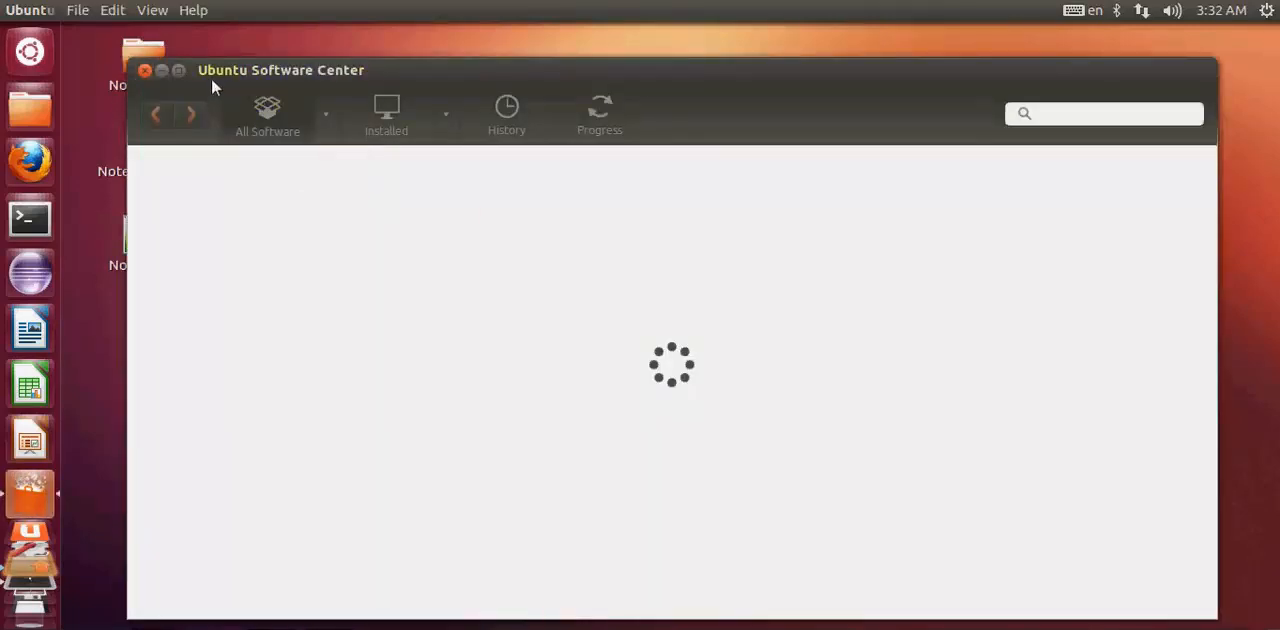
# Search the Ubuntu Software Center catalogue for 'codeblocks'.
pyautogui.click(1045, 113)
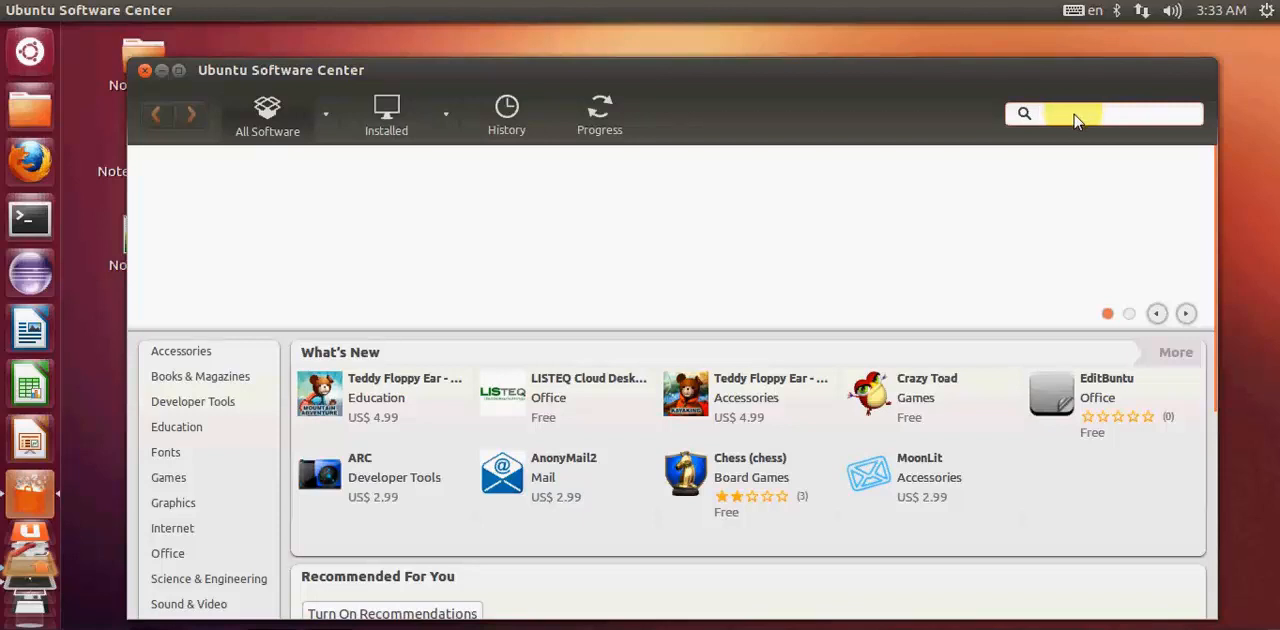
pyautogui.write('code')
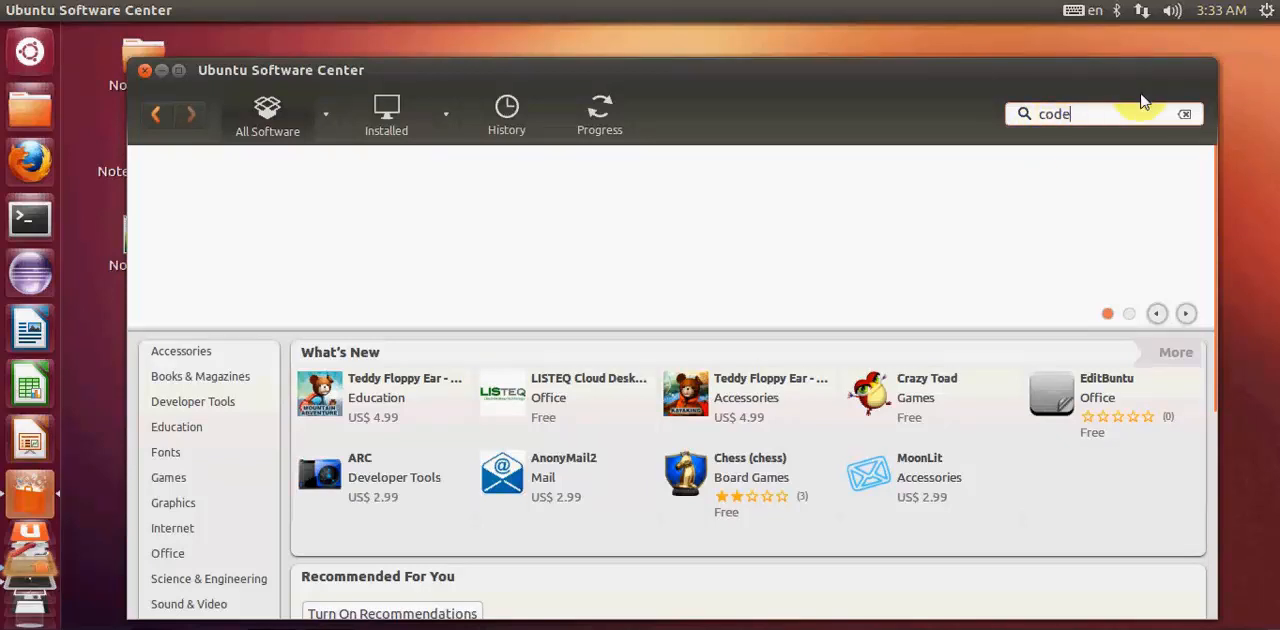
pyautogui.write('b')
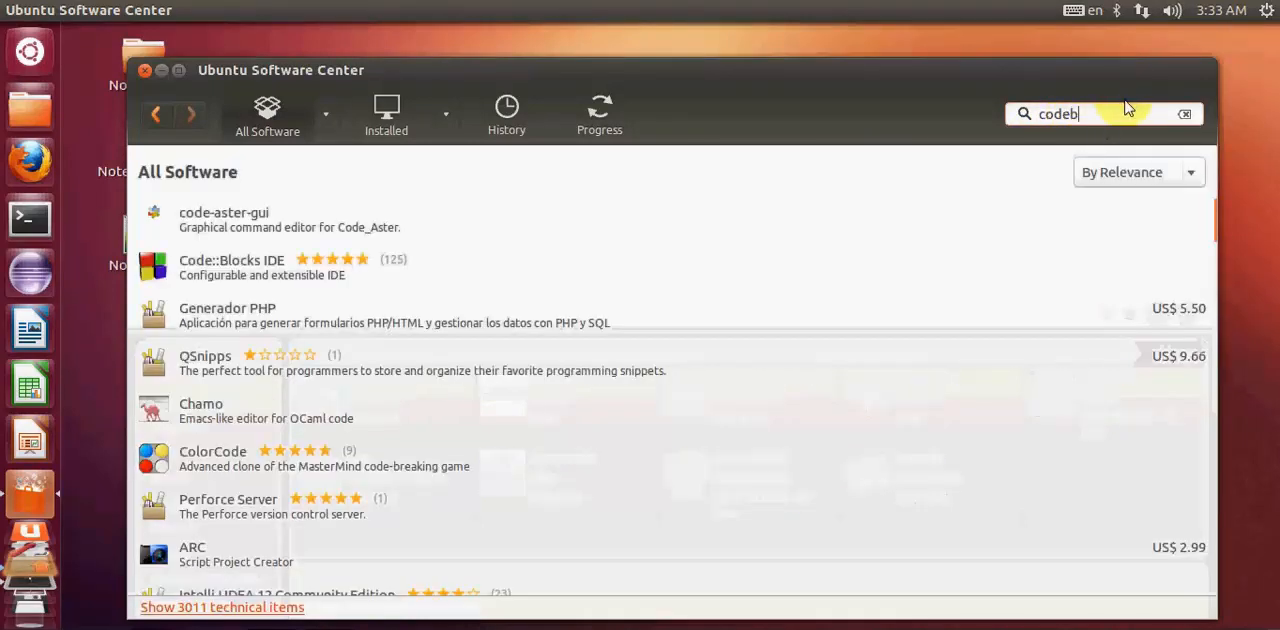
pyautogui.write('locks')
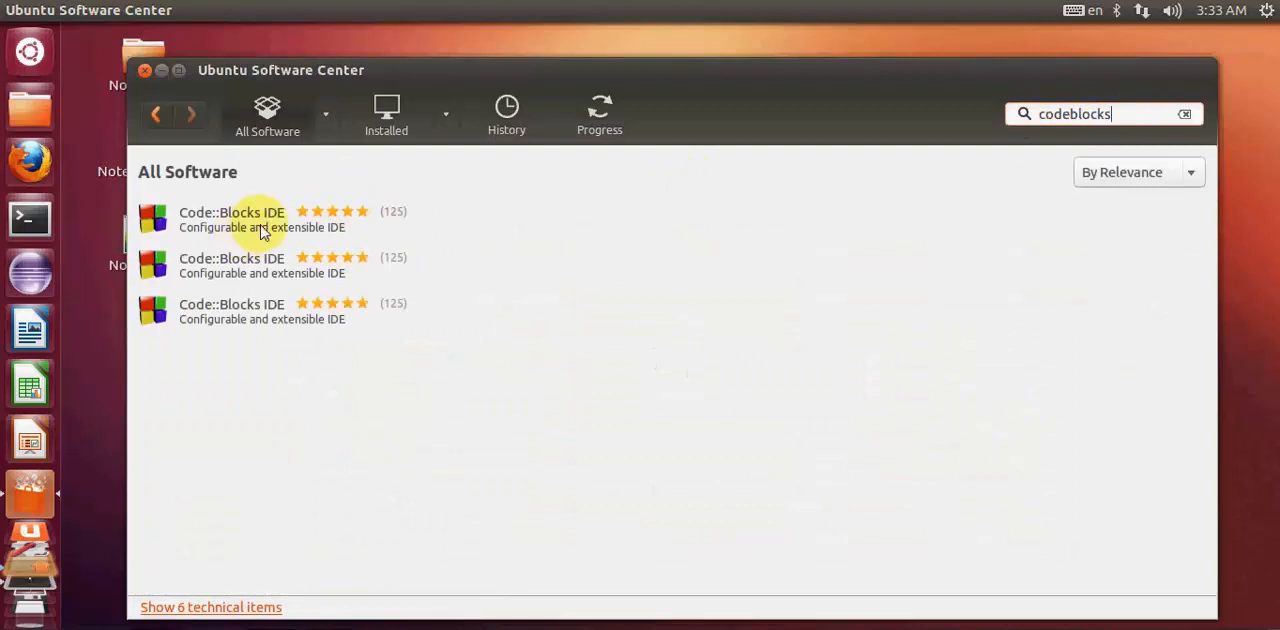
pyautogui.moveTo(262, 291)
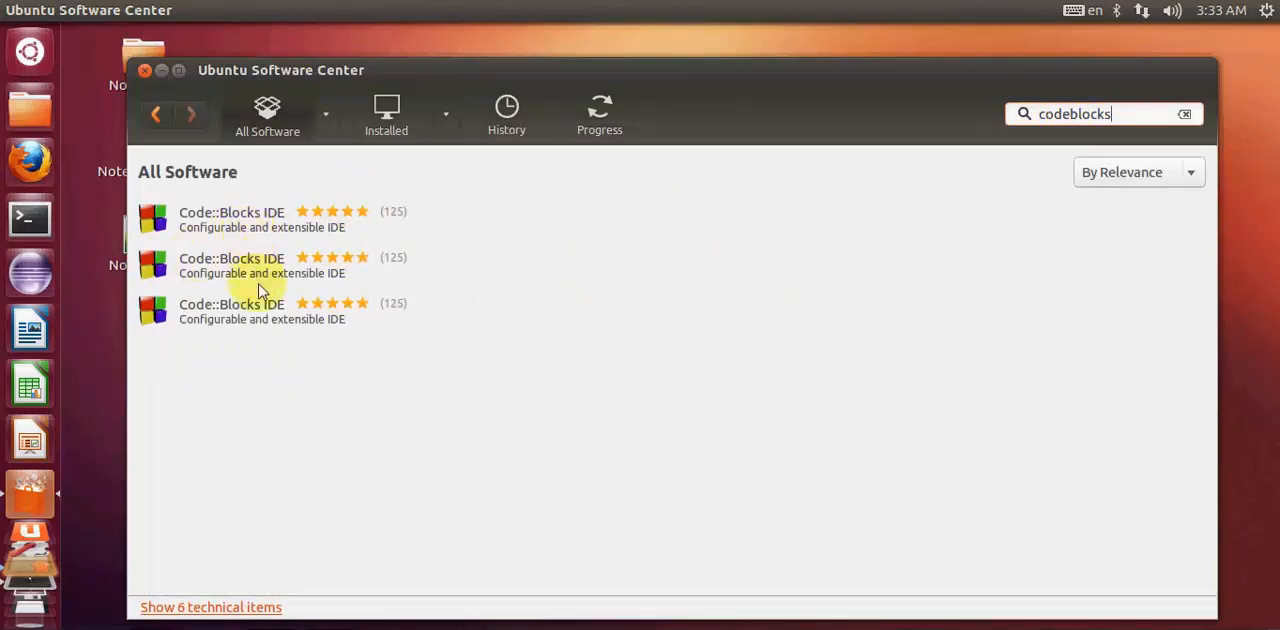
pyautogui.moveTo(224, 218)
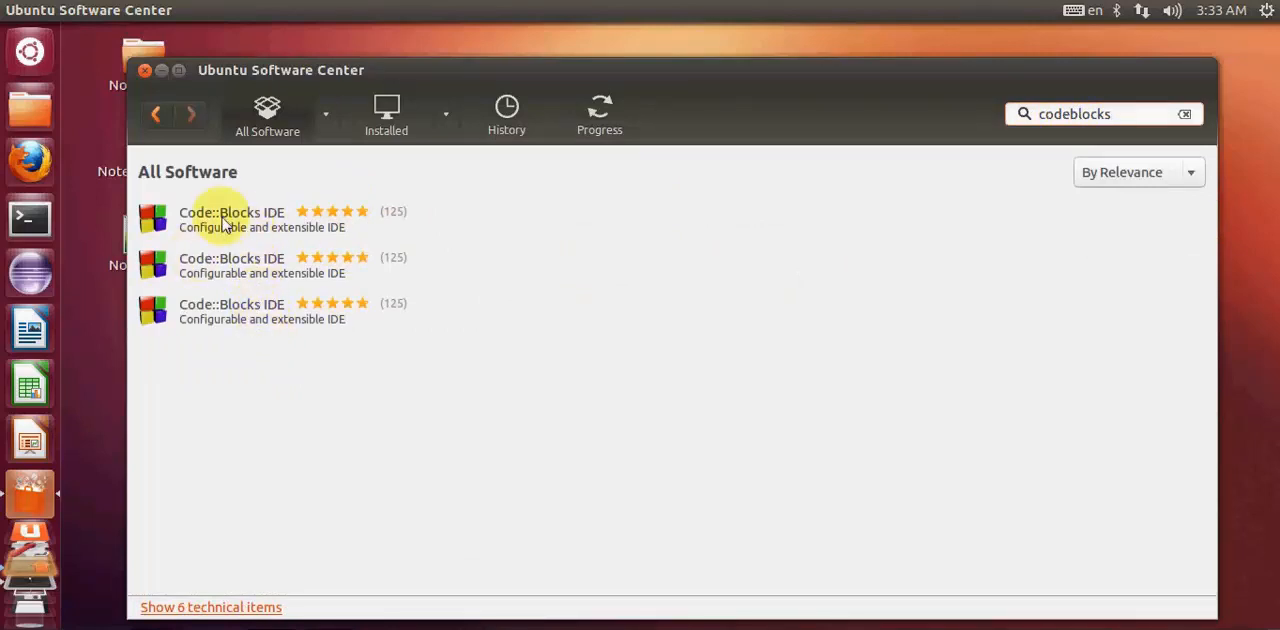
# Select the first Code::Blocks IDE result and start installing it to raise the password prompt.
pyautogui.click(262, 218)
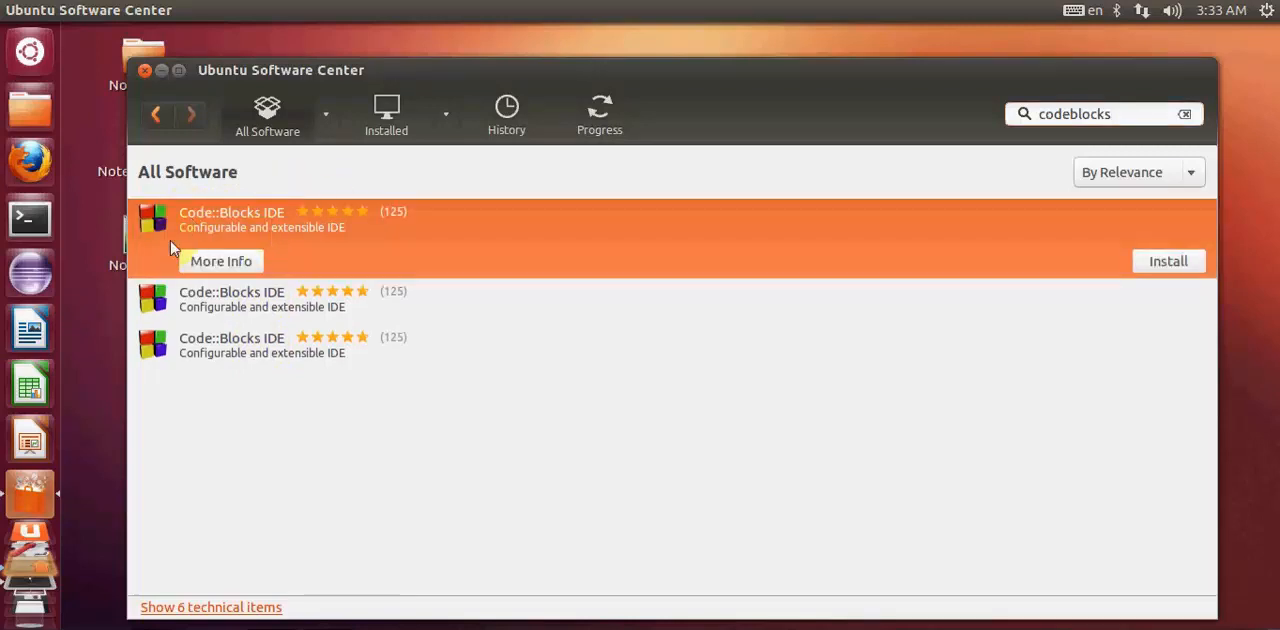
pyautogui.moveTo(240, 237)
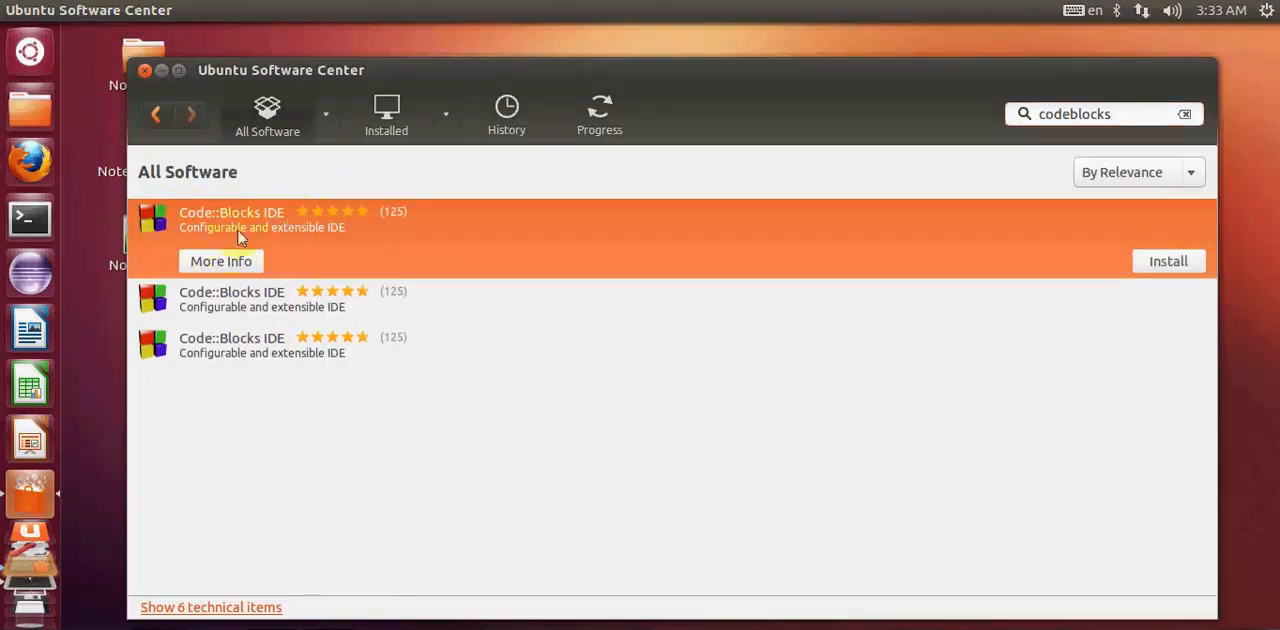
pyautogui.moveTo(270, 248)
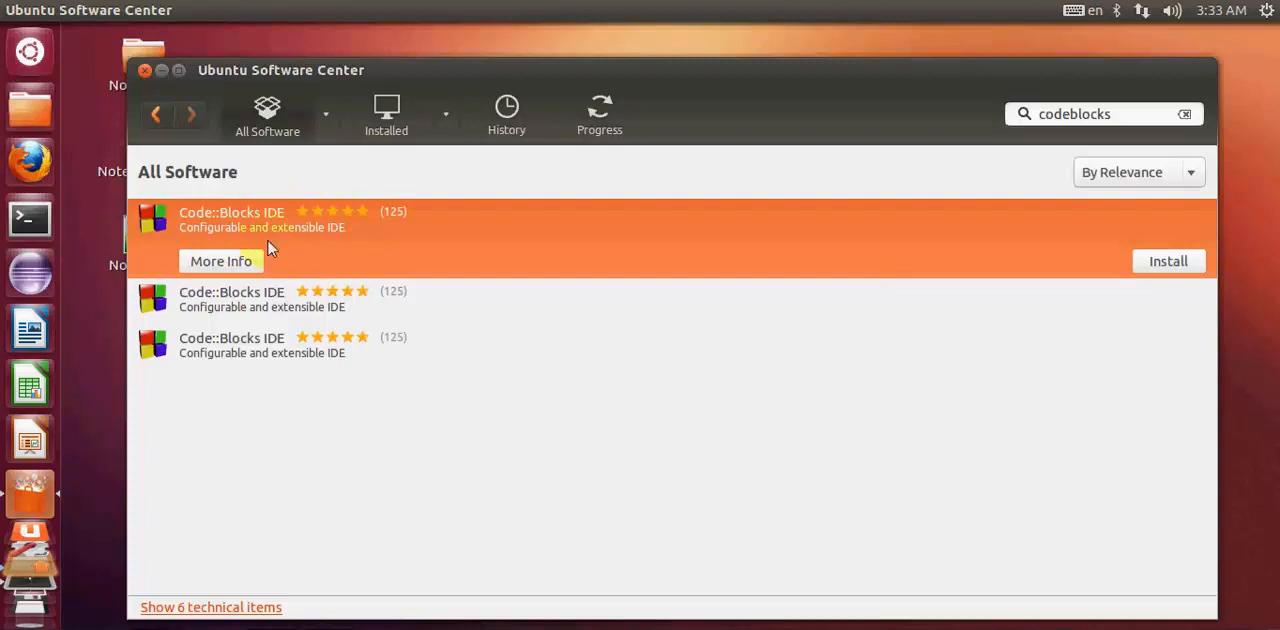
pyautogui.moveTo(1168, 261)
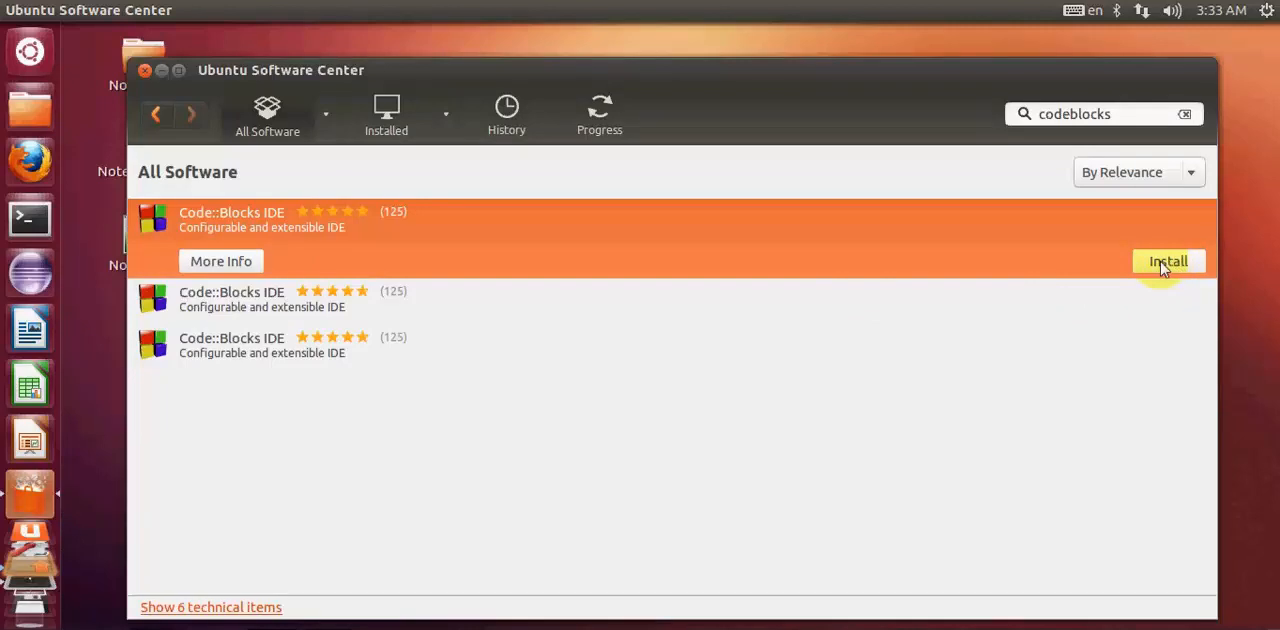
pyautogui.moveTo(1163, 288)
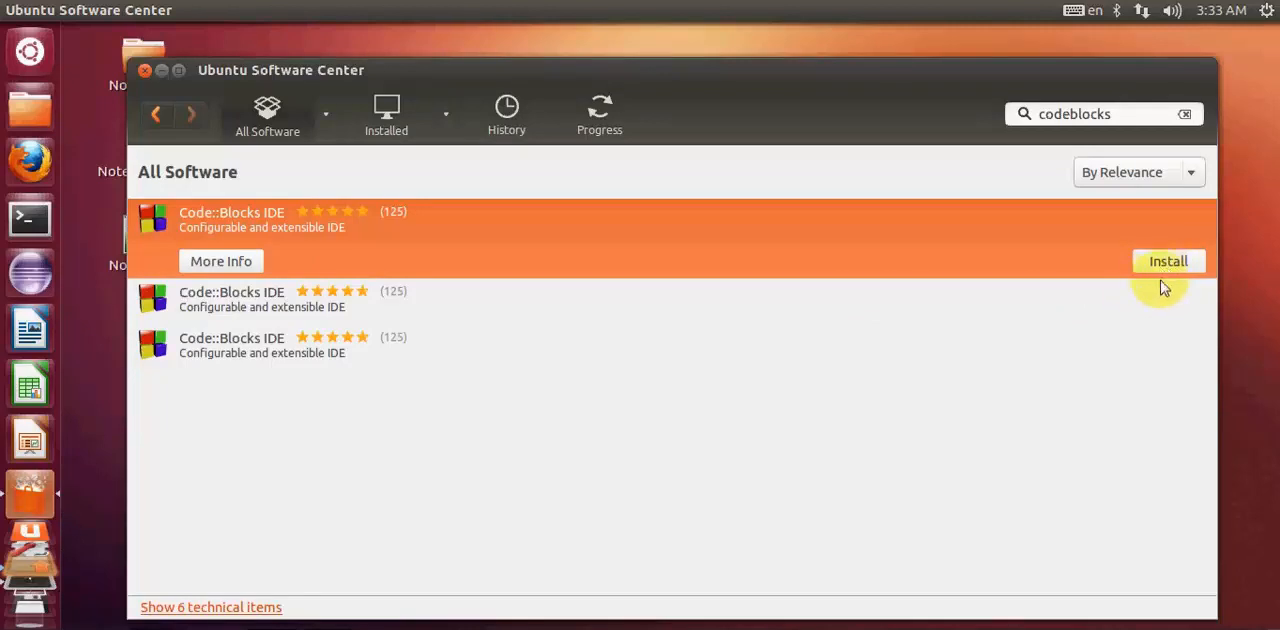
pyautogui.click(1168, 261)
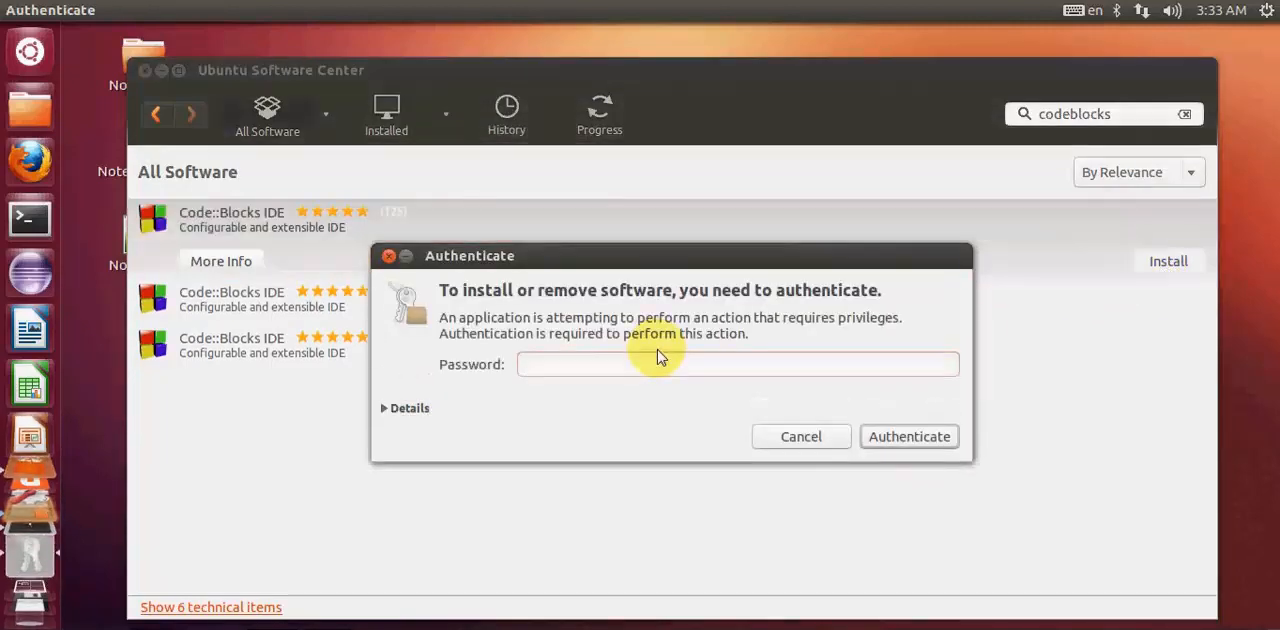
pyautogui.click(800, 436)
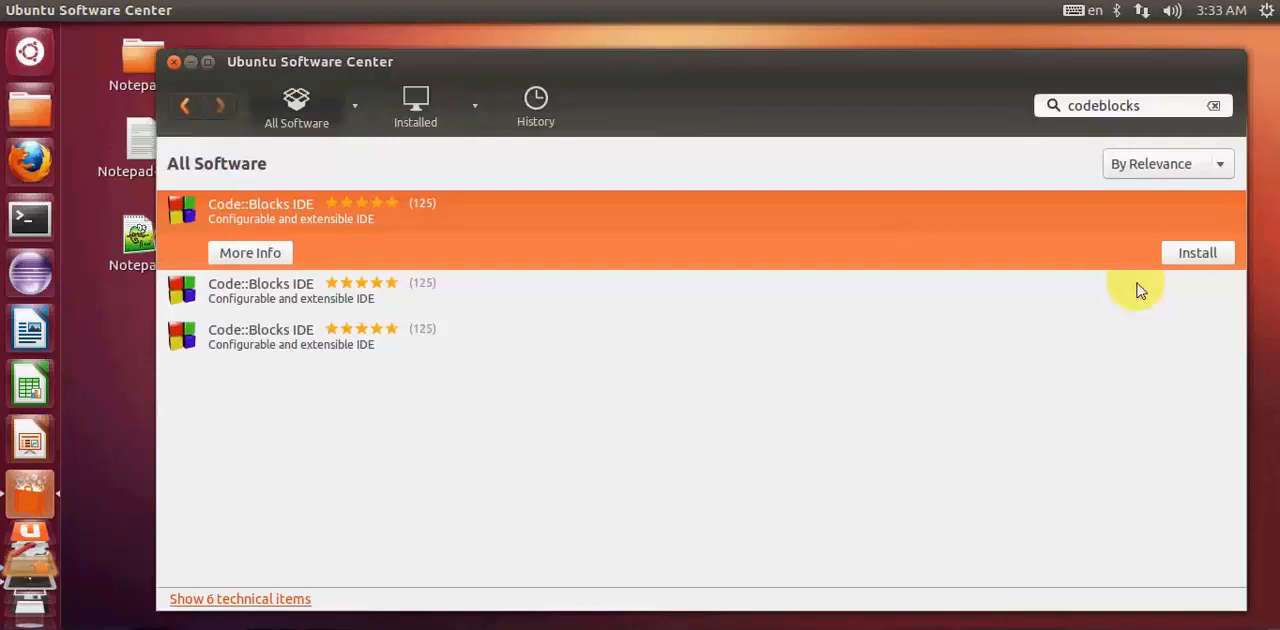
pyautogui.moveTo(807, 383)
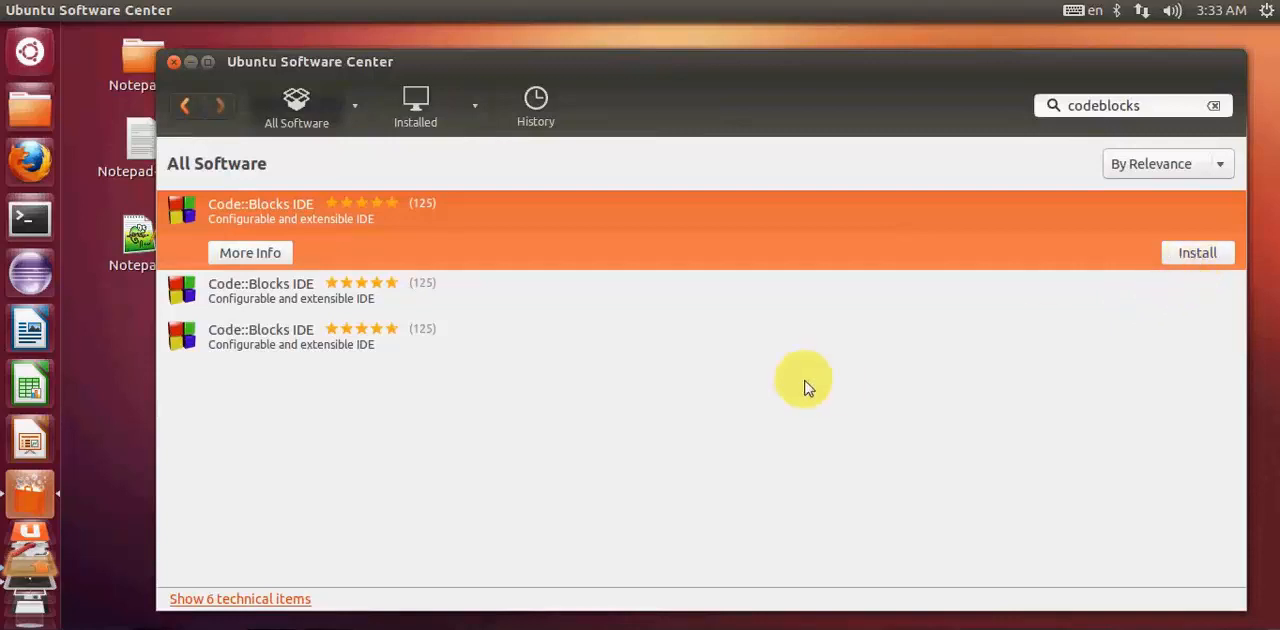
pyautogui.click(1197, 252)
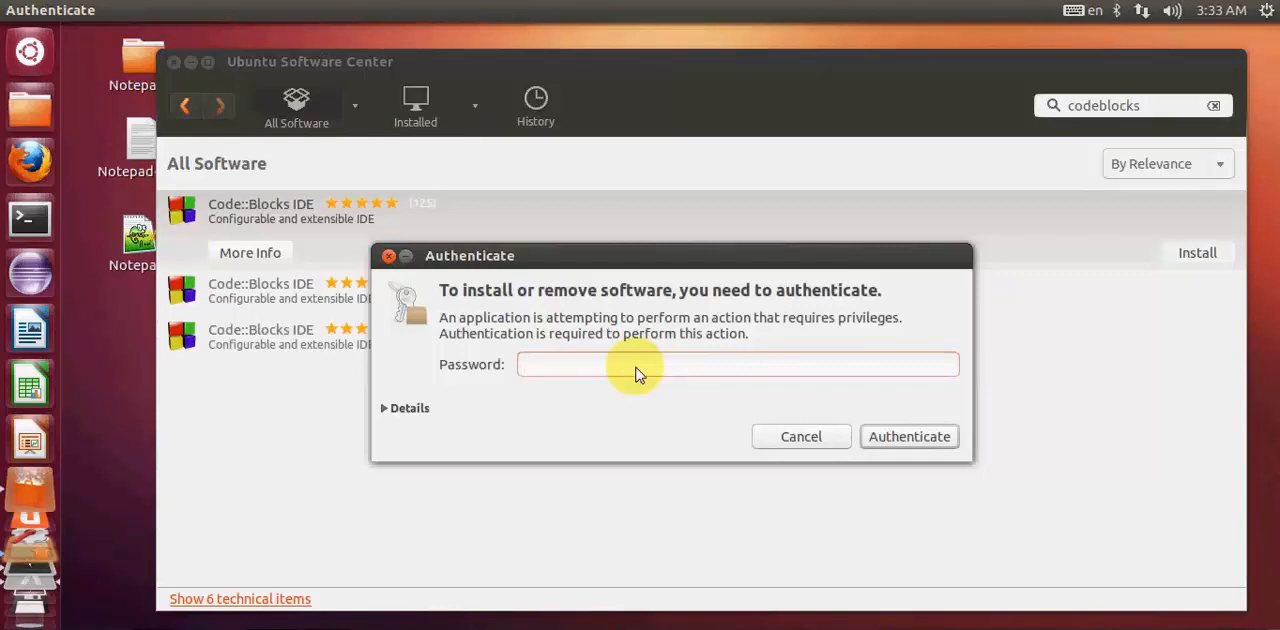
# Enter the password and authenticate the Code::Blocks IDE installation.
pyautogui.click(738, 364)
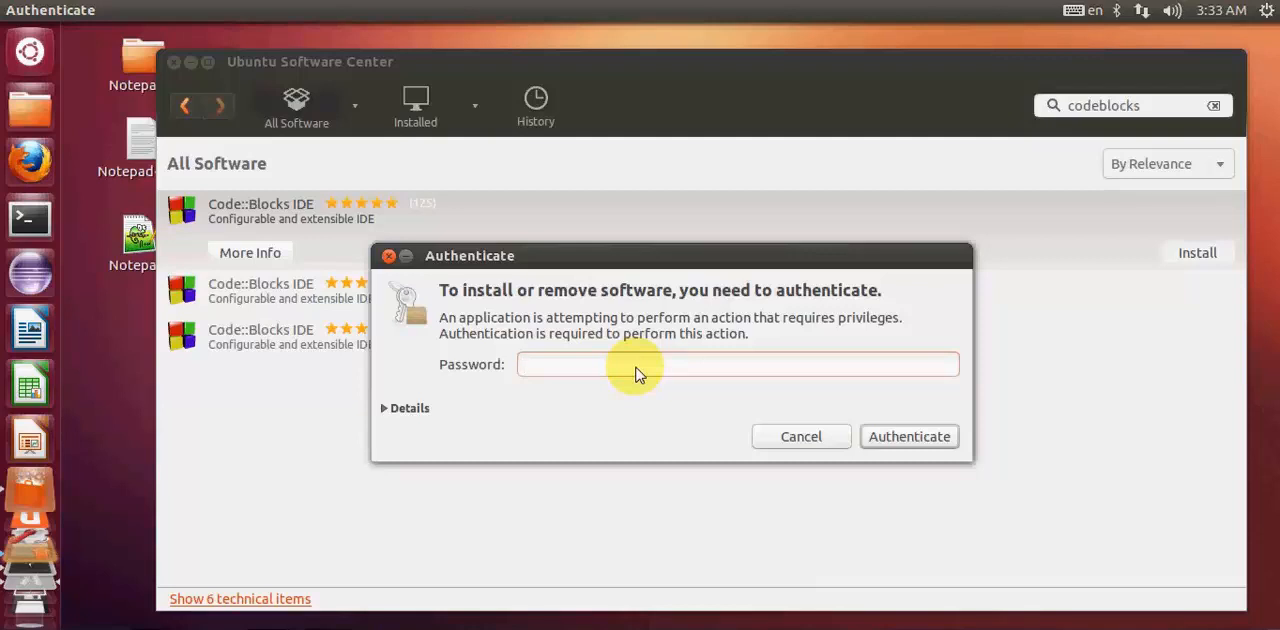
pyautogui.click(738, 364)
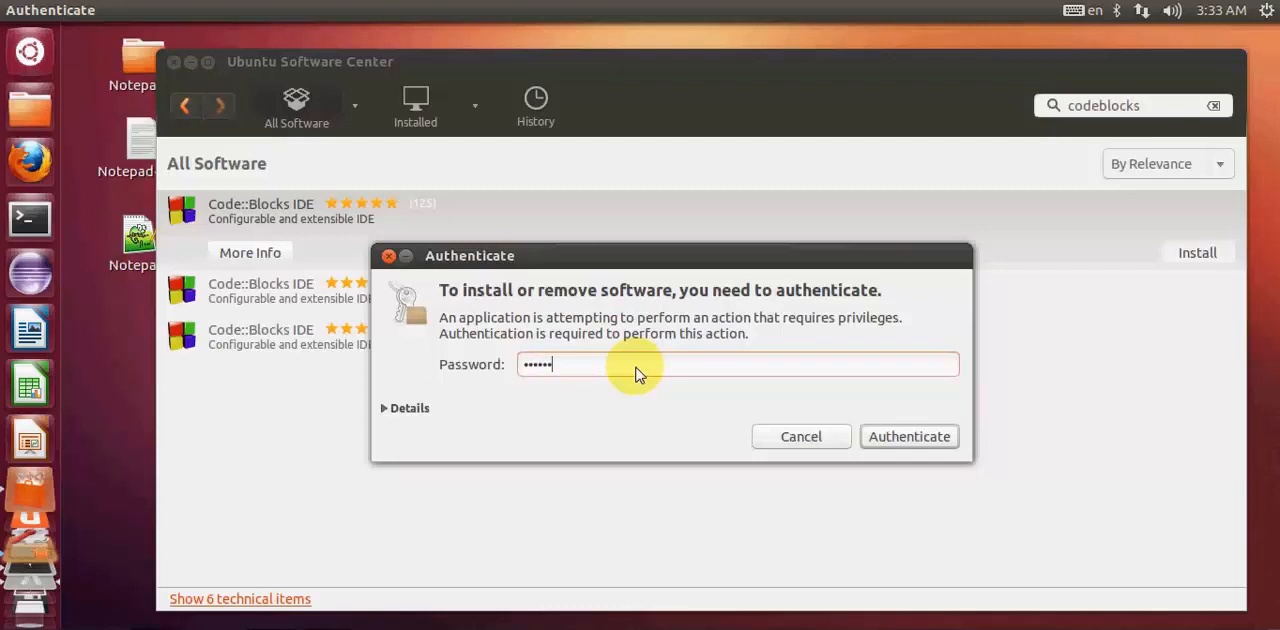
pyautogui.moveTo(909, 436)
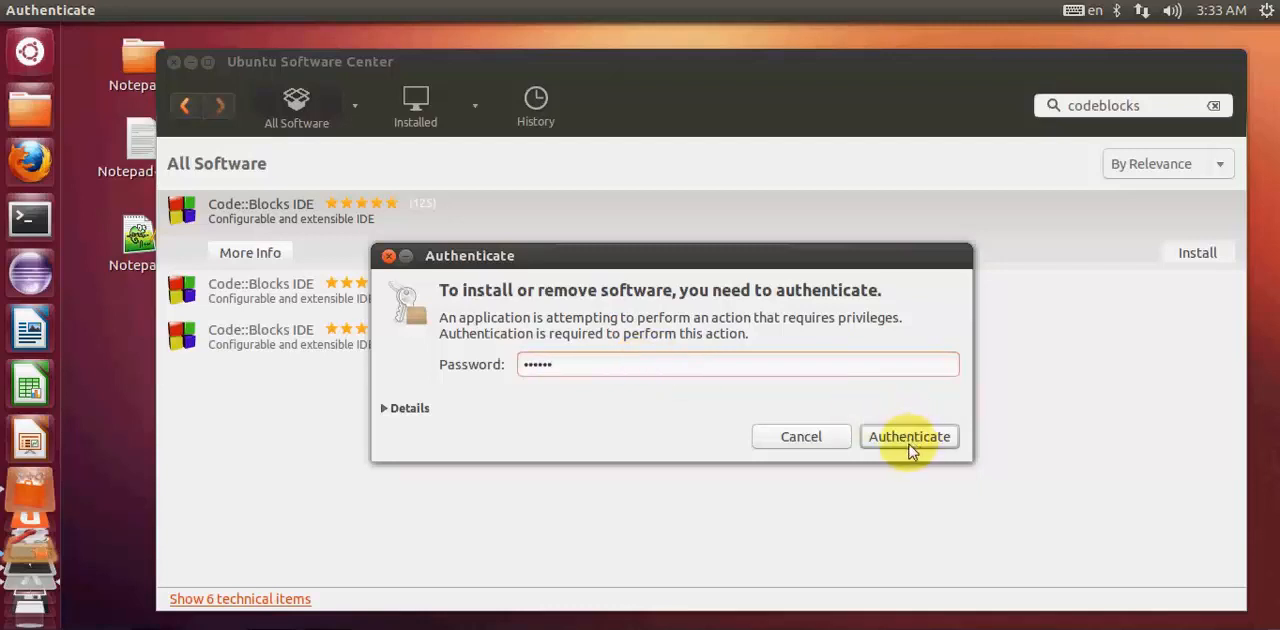
pyautogui.click(908, 436)
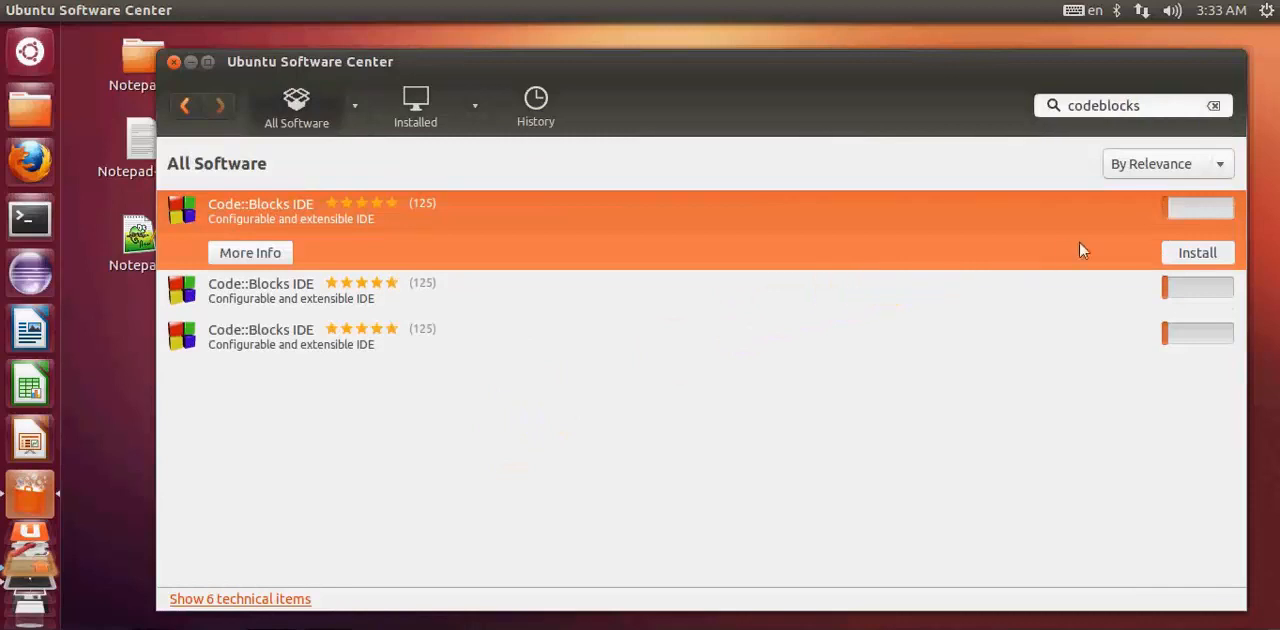
pyautogui.moveTo(1200, 218)
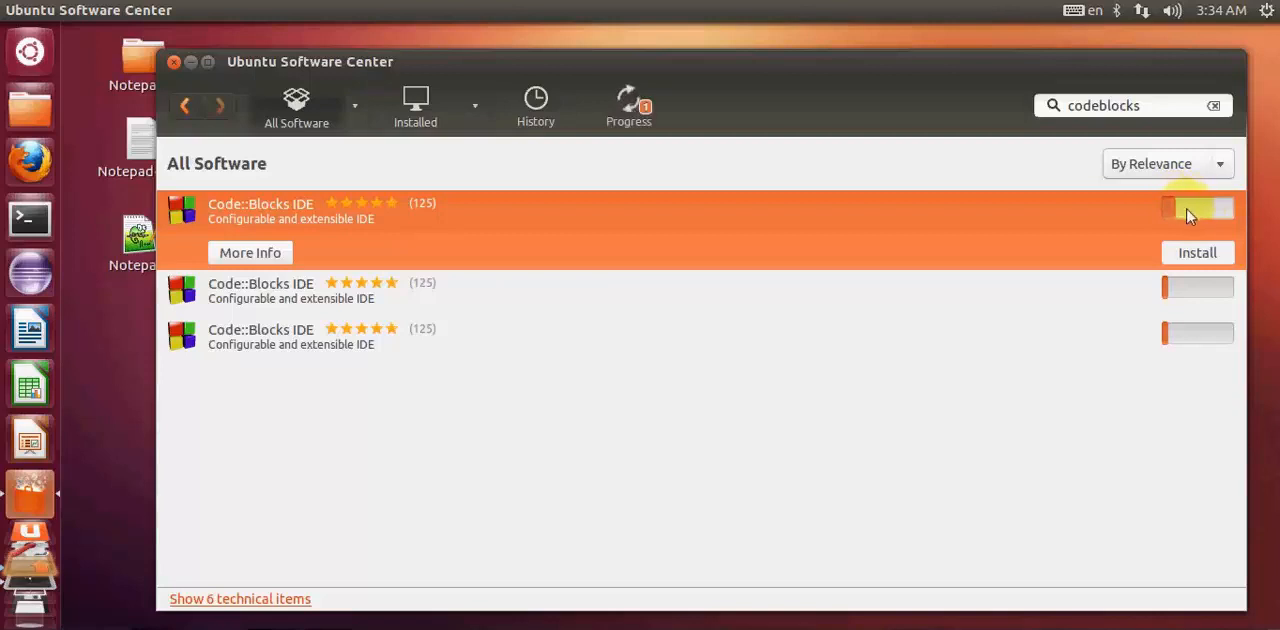
pyautogui.moveTo(660, 510)
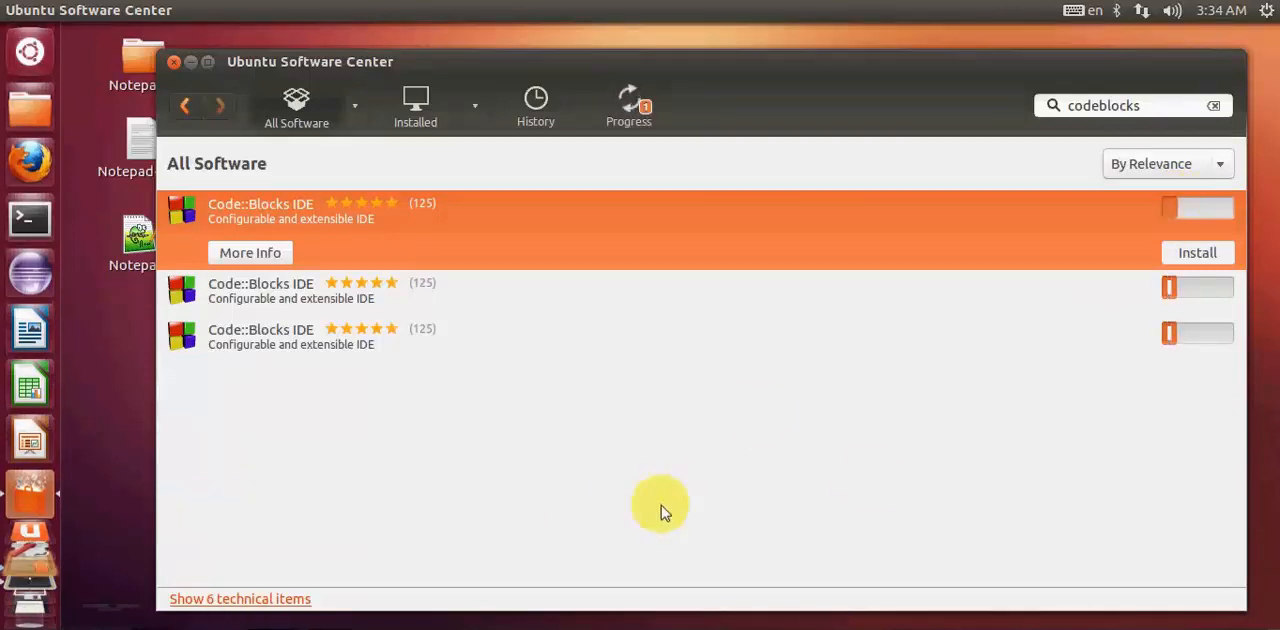
pyautogui.moveTo(920, 330)
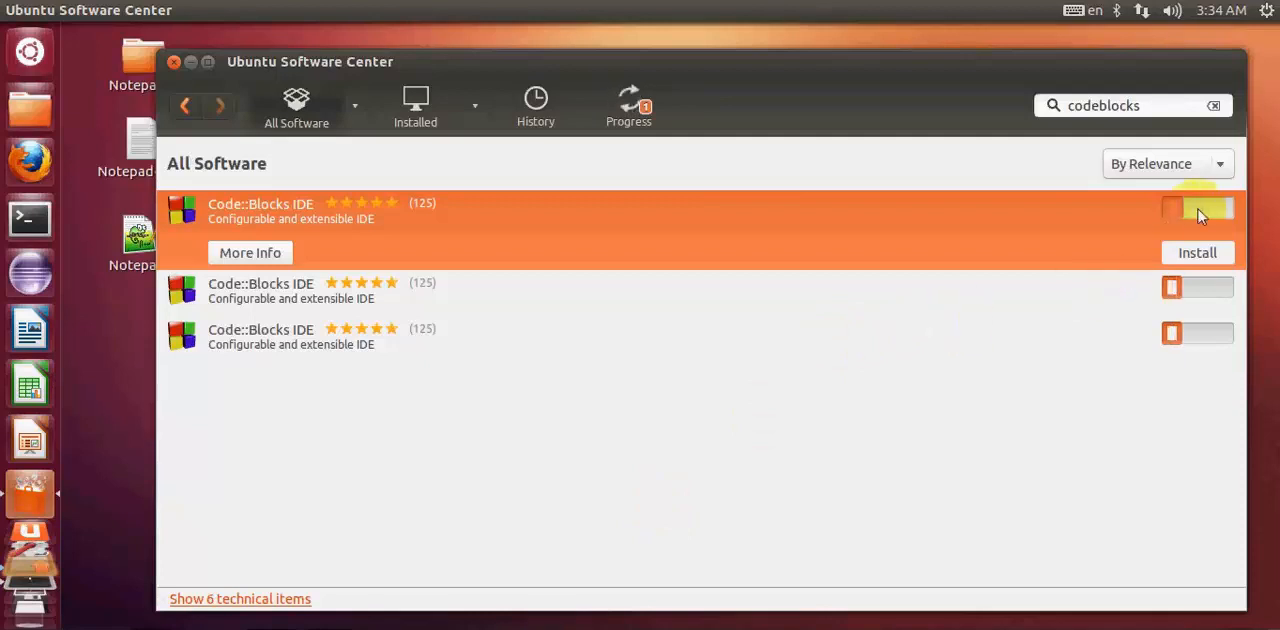
pyautogui.moveTo(870, 358)
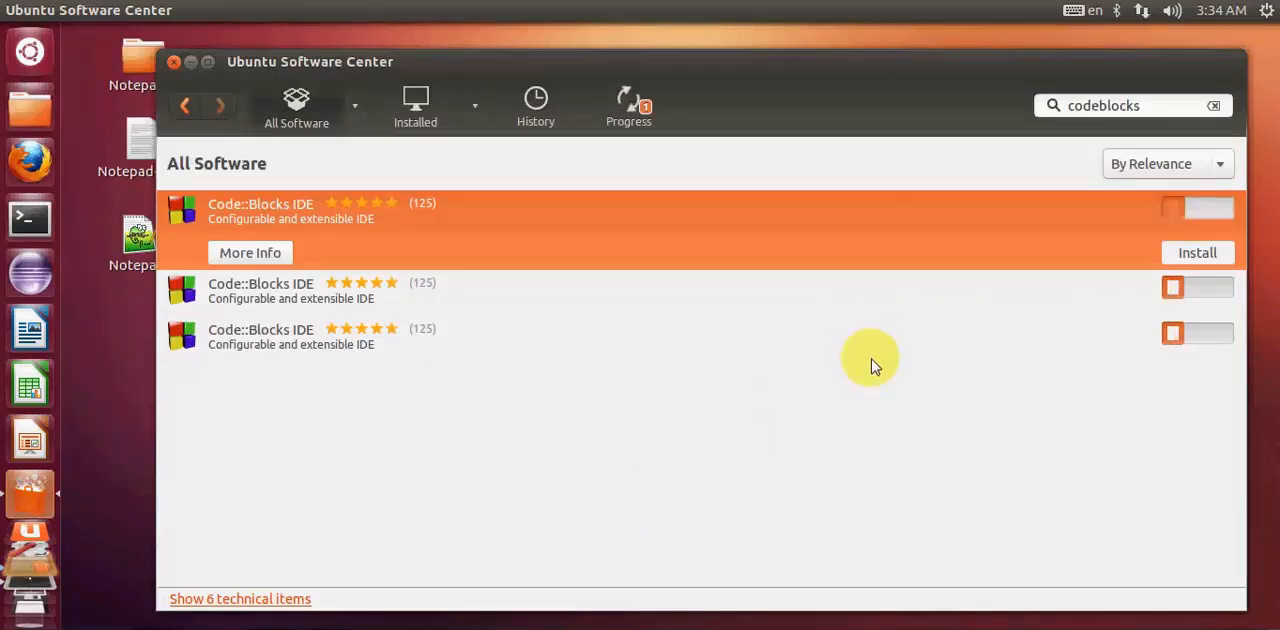
pyautogui.moveTo(670, 605)
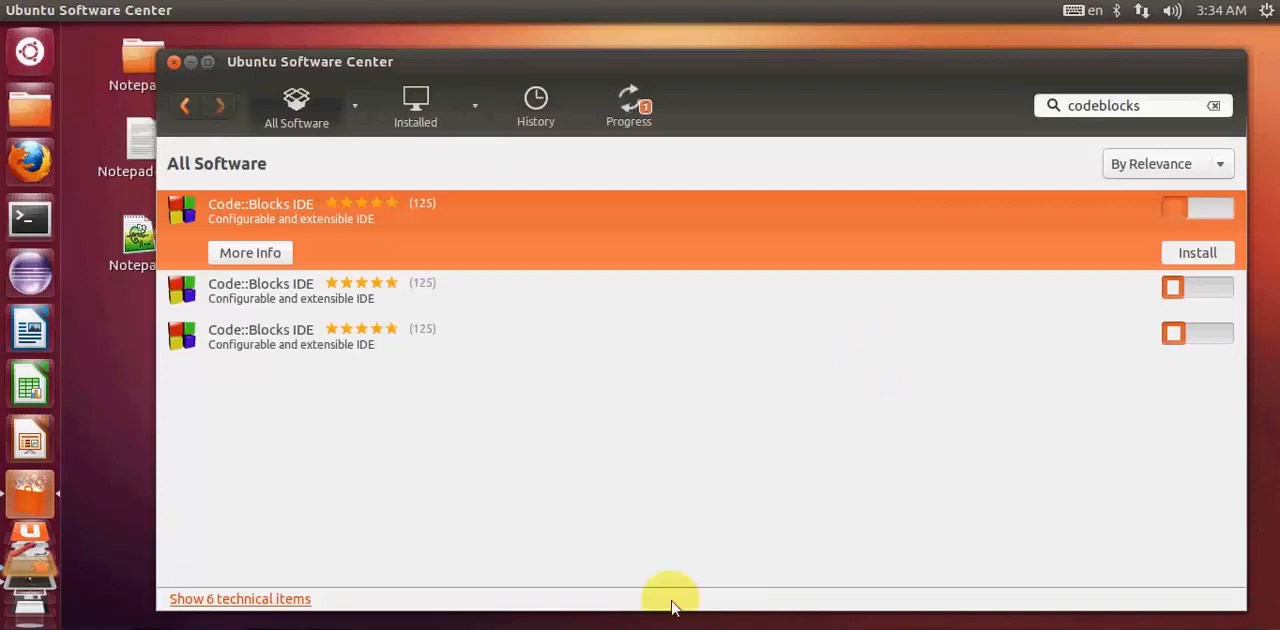
pyautogui.moveTo(1045, 410)
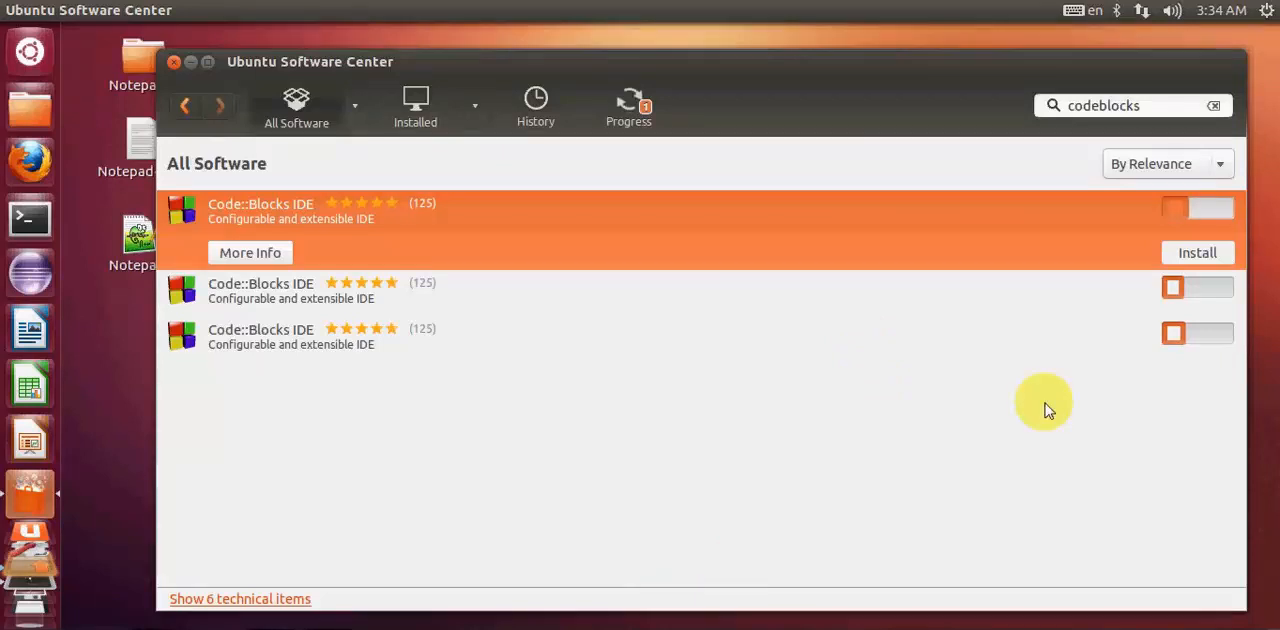
# Wait for the Code::Blocks IDE install to complete, with Install becoming Remove.
pyautogui.click(1197, 252)
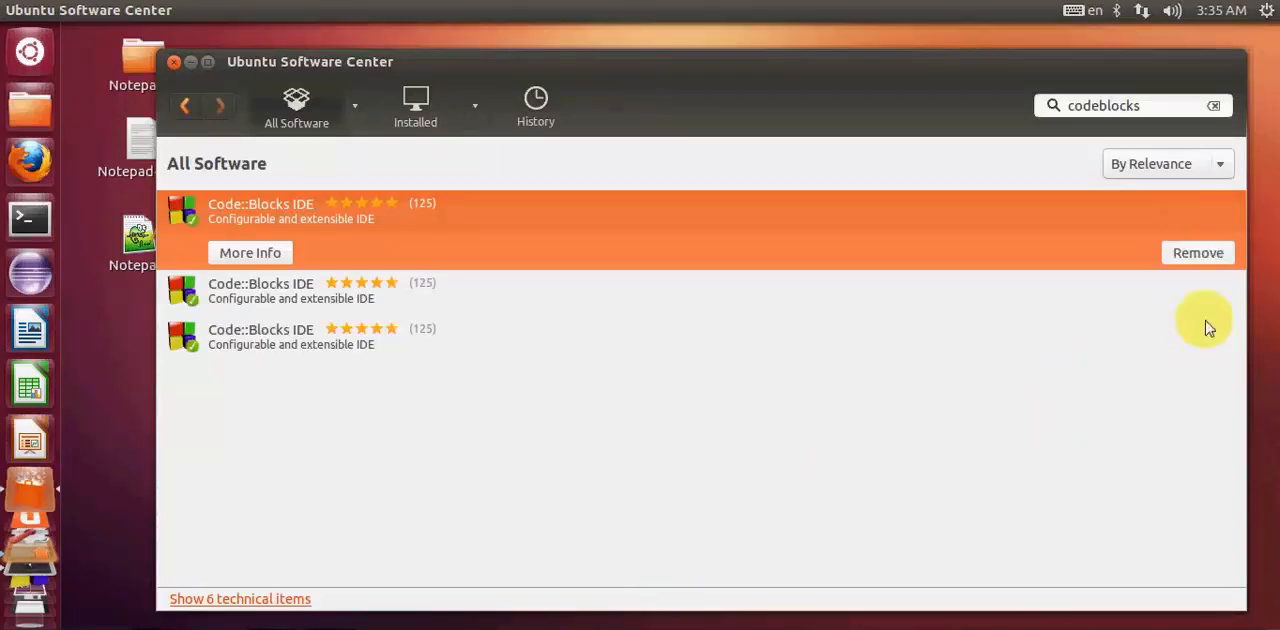
pyautogui.moveTo(1064, 250)
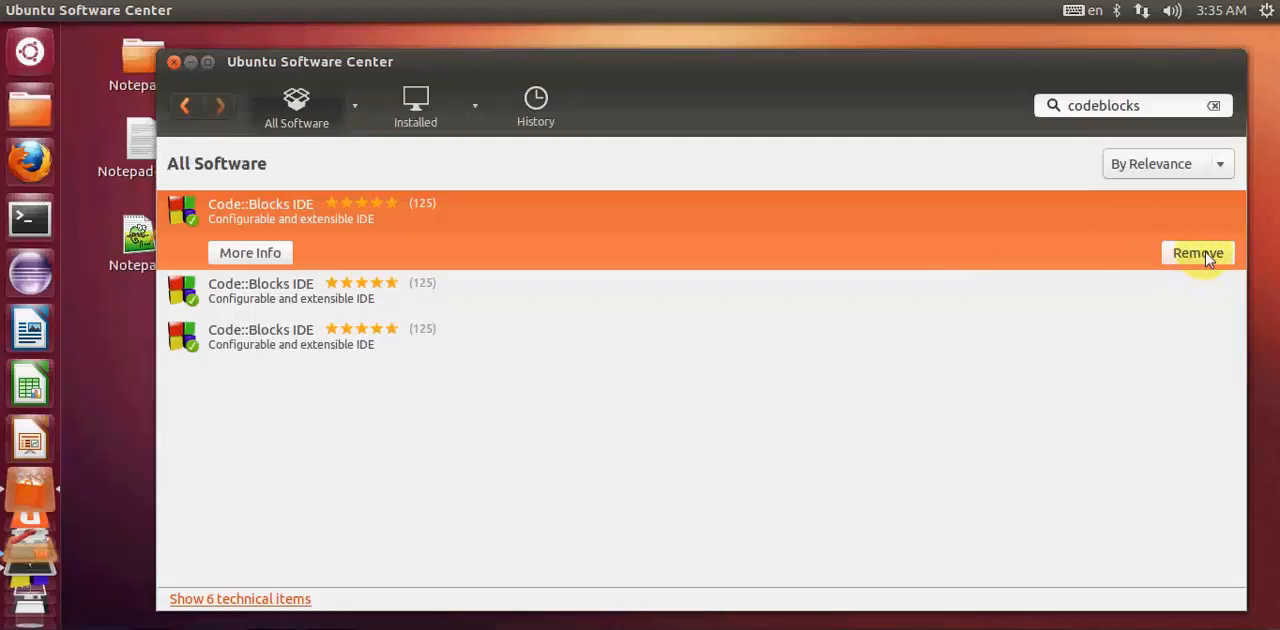
pyautogui.moveTo(1127, 273)
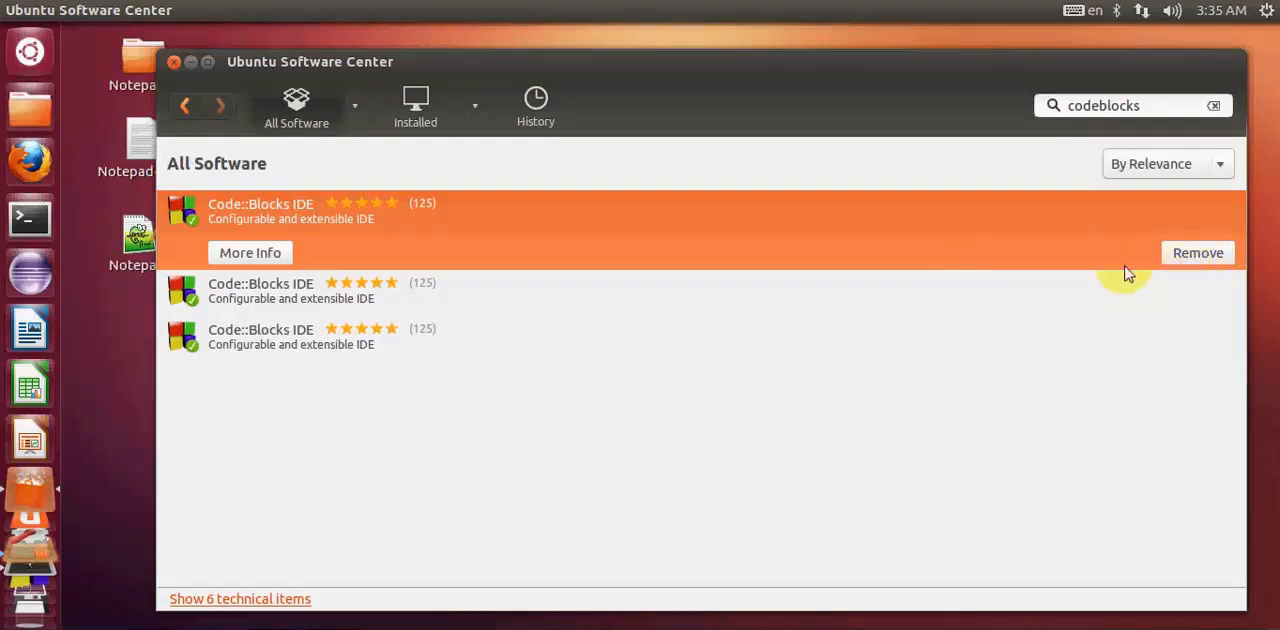
pyautogui.moveTo(1197, 252)
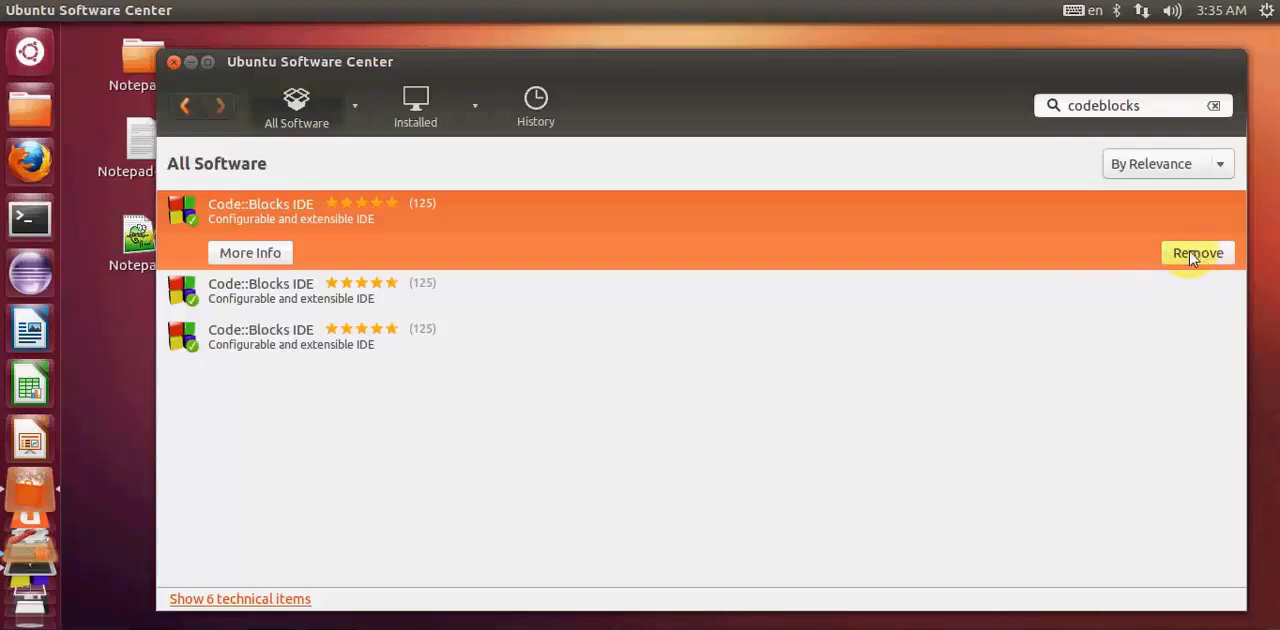
pyautogui.moveTo(1180, 260)
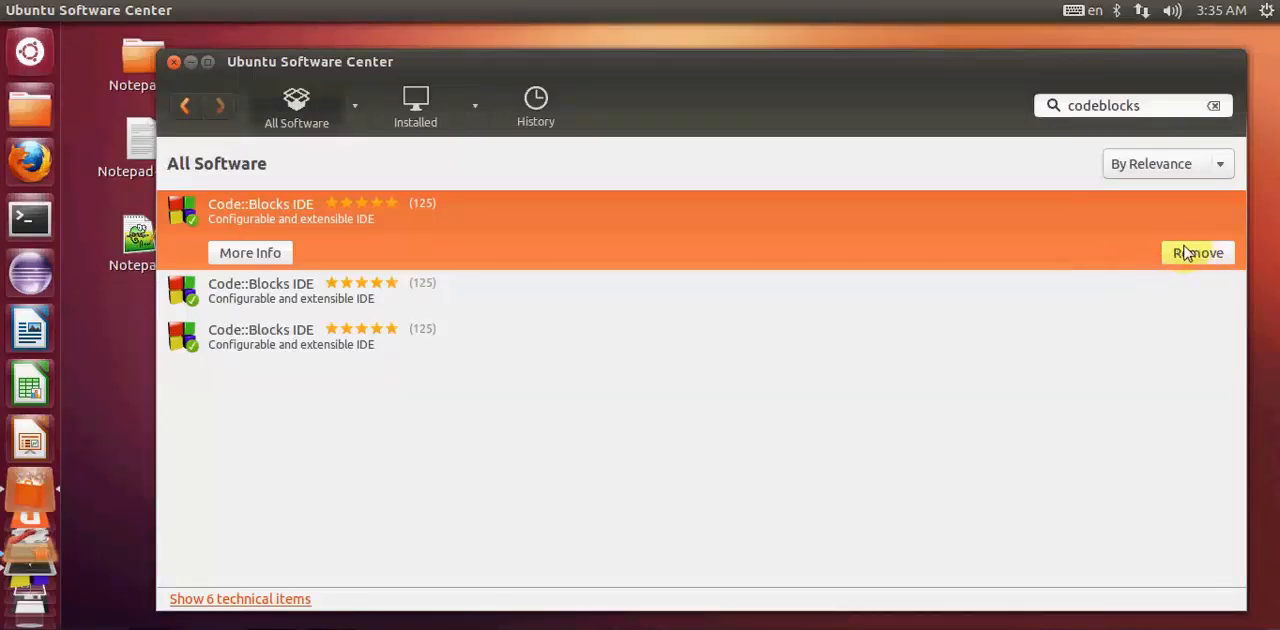
pyautogui.moveTo(194, 70)
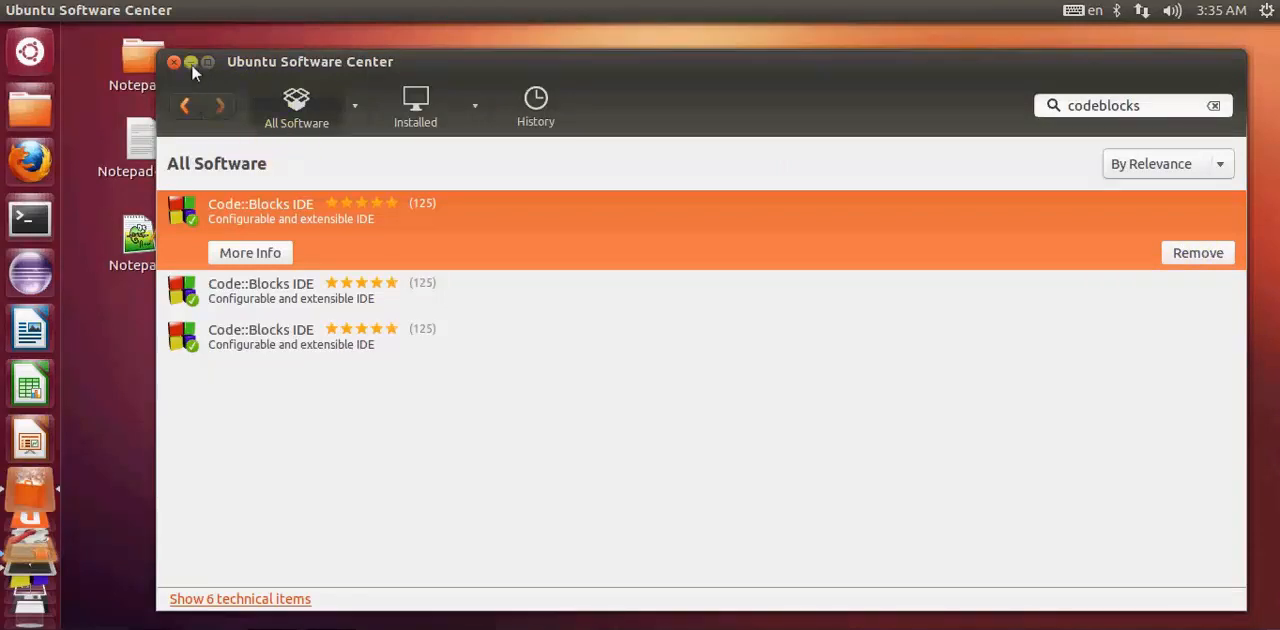
# Hide Software Center and search the Dash for 'code'.
pyautogui.click(174, 62)
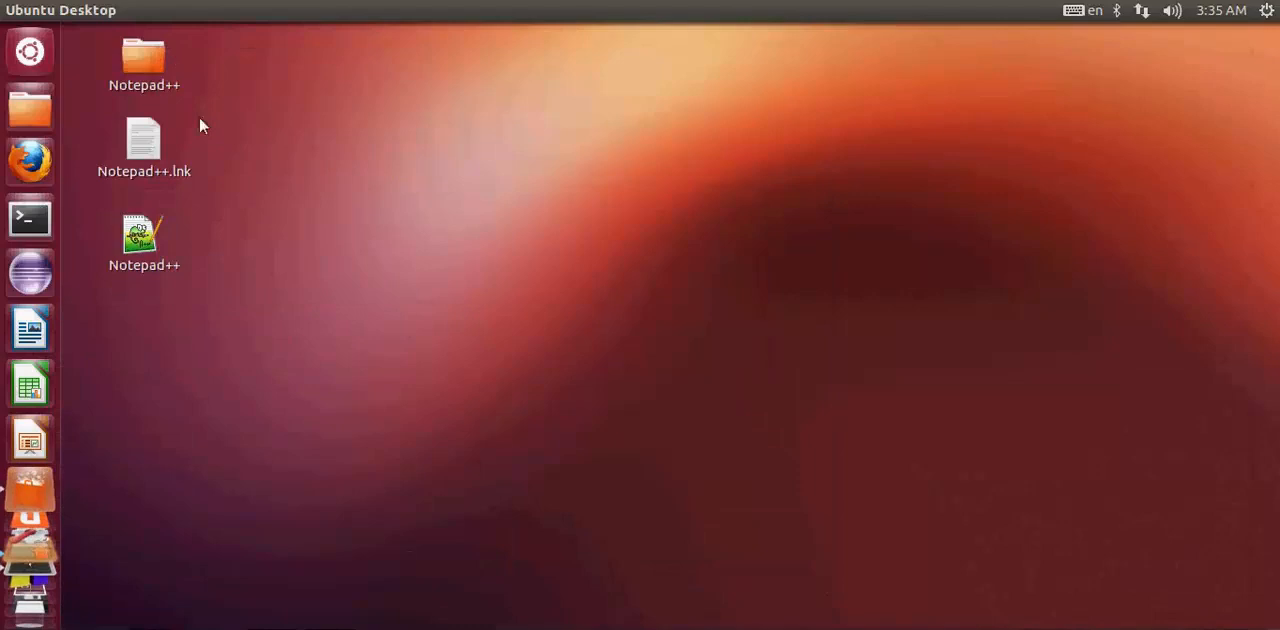
pyautogui.moveTo(29, 52)
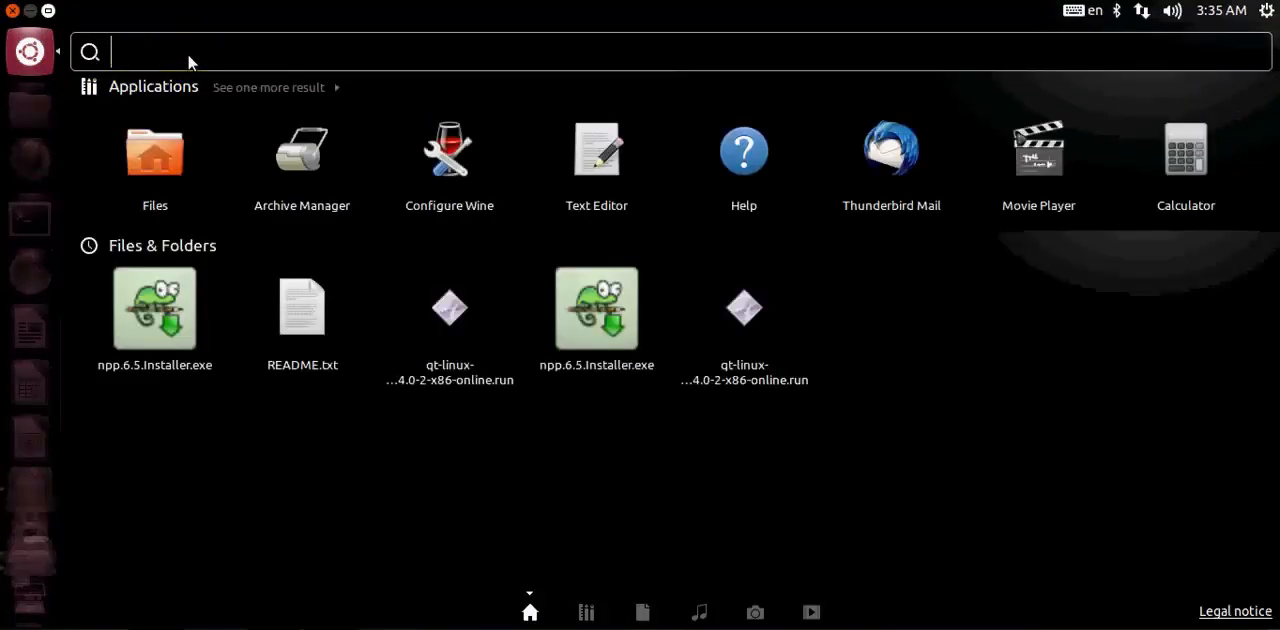
pyautogui.write('code')
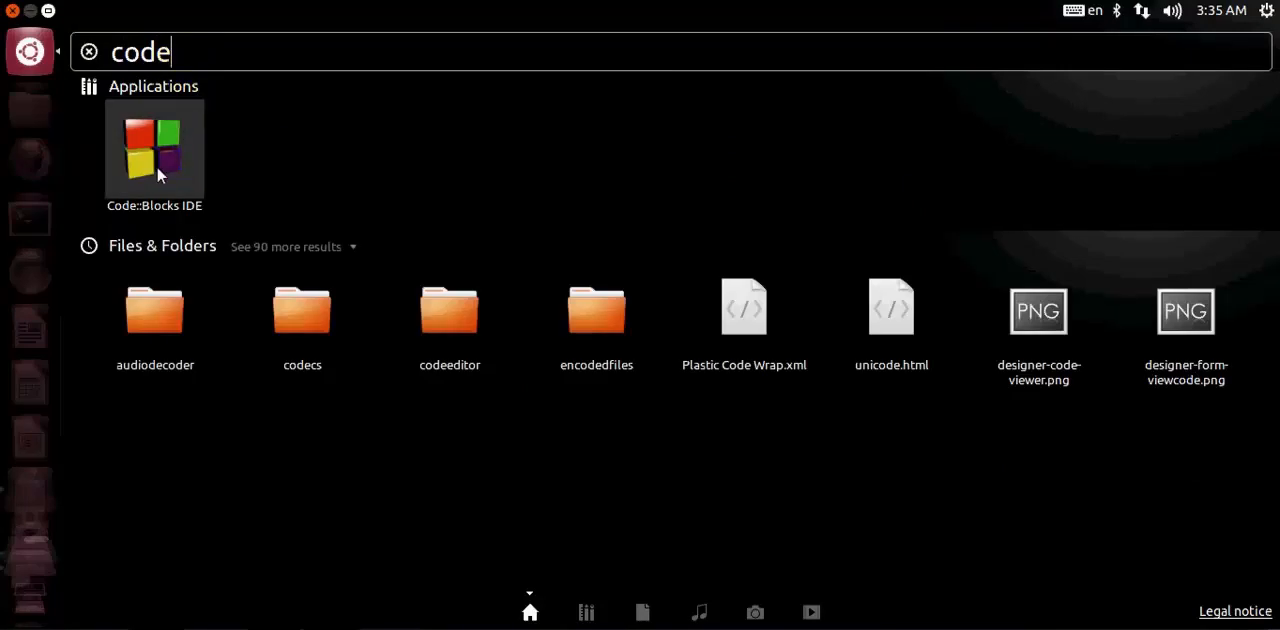
pyautogui.moveTo(148, 160)
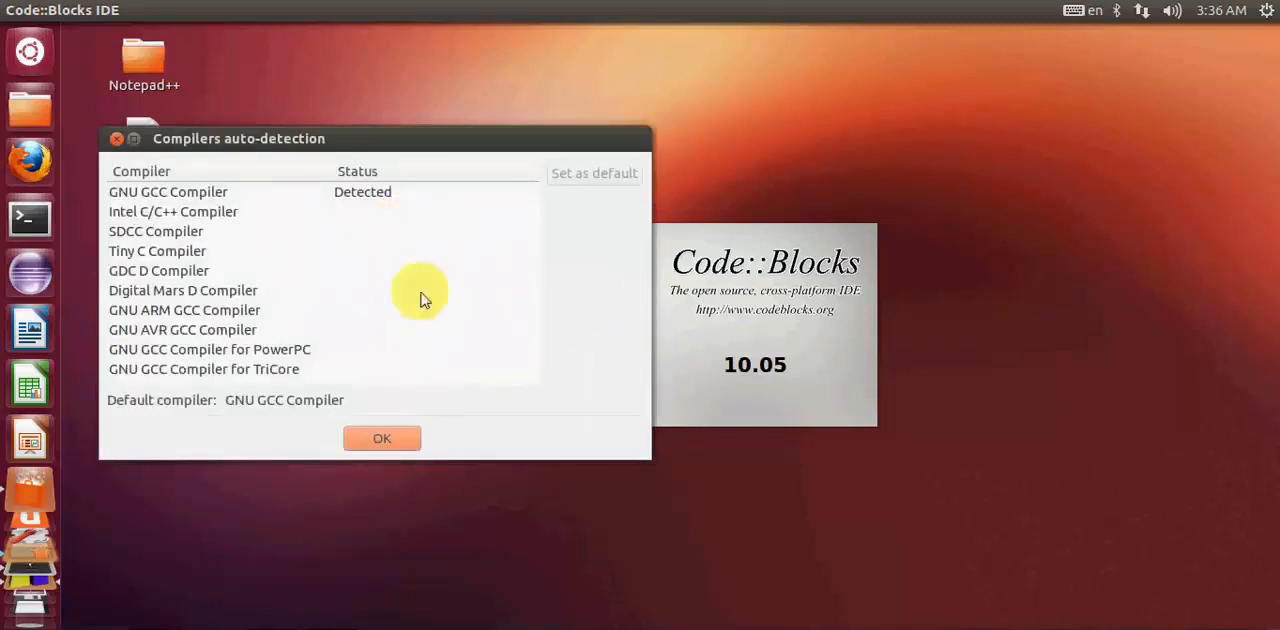
pyautogui.moveTo(400, 275)
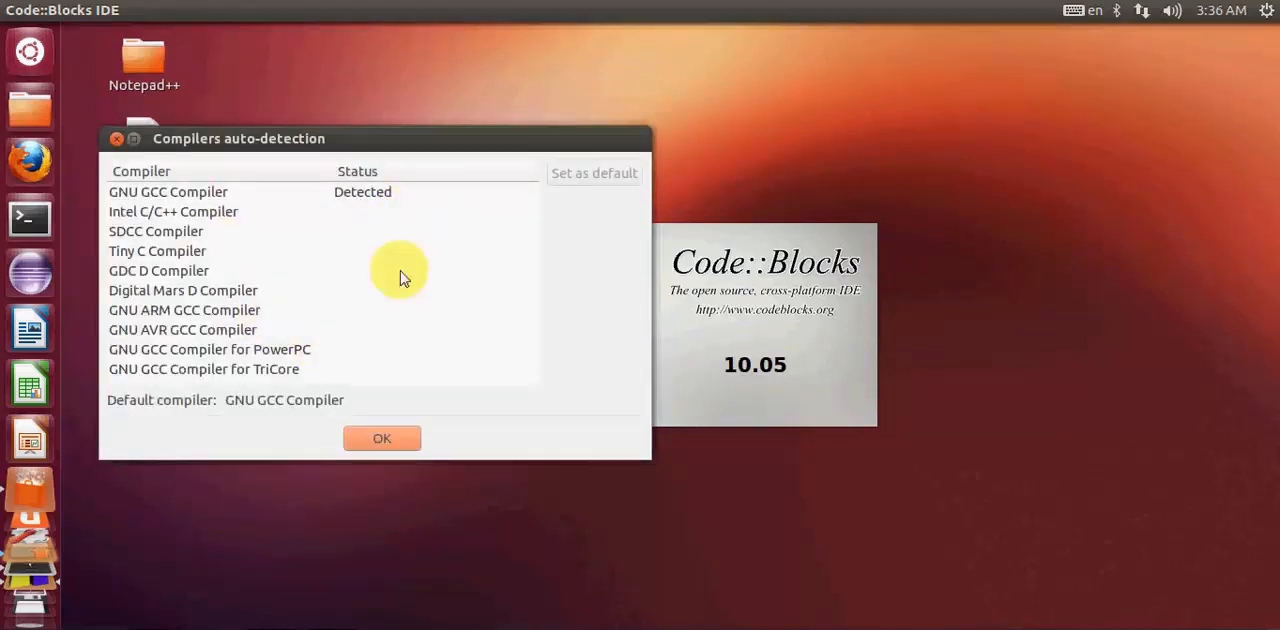
pyautogui.moveTo(355, 275)
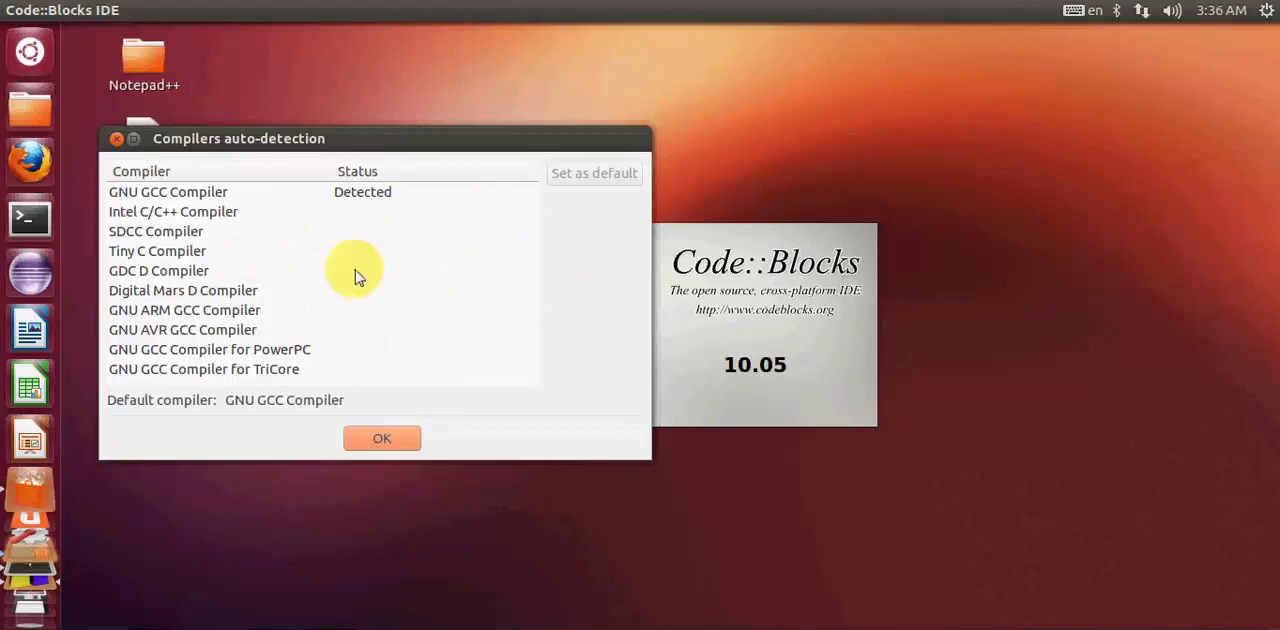
pyautogui.moveTo(145, 205)
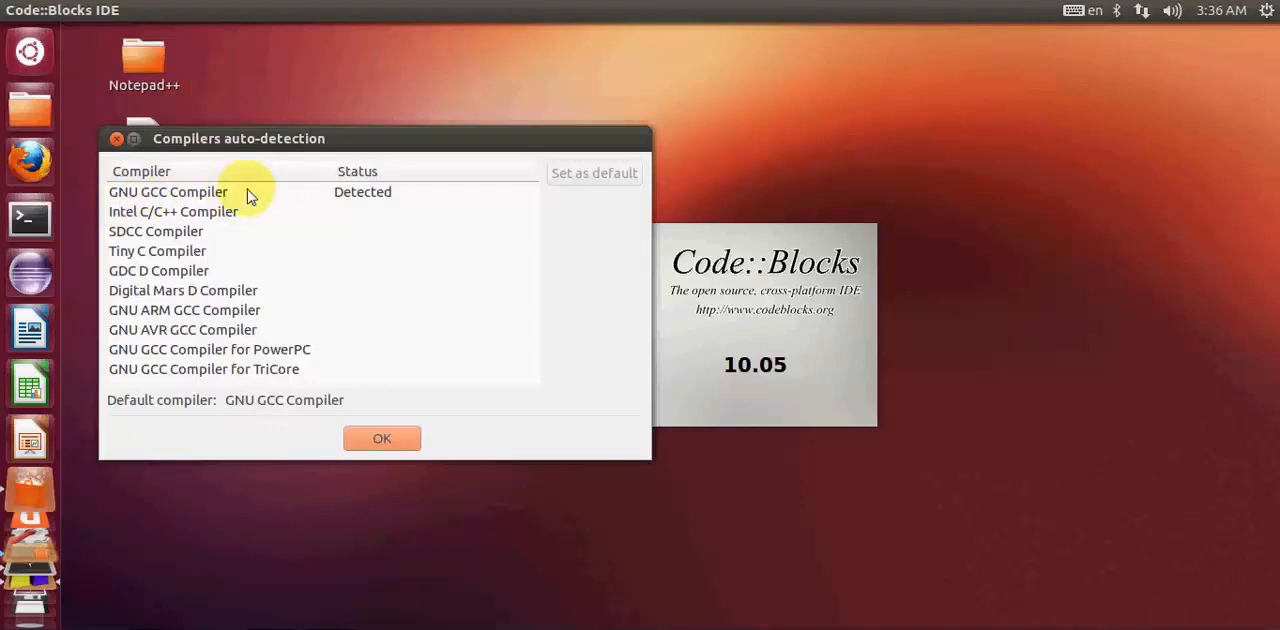
pyautogui.moveTo(223, 211)
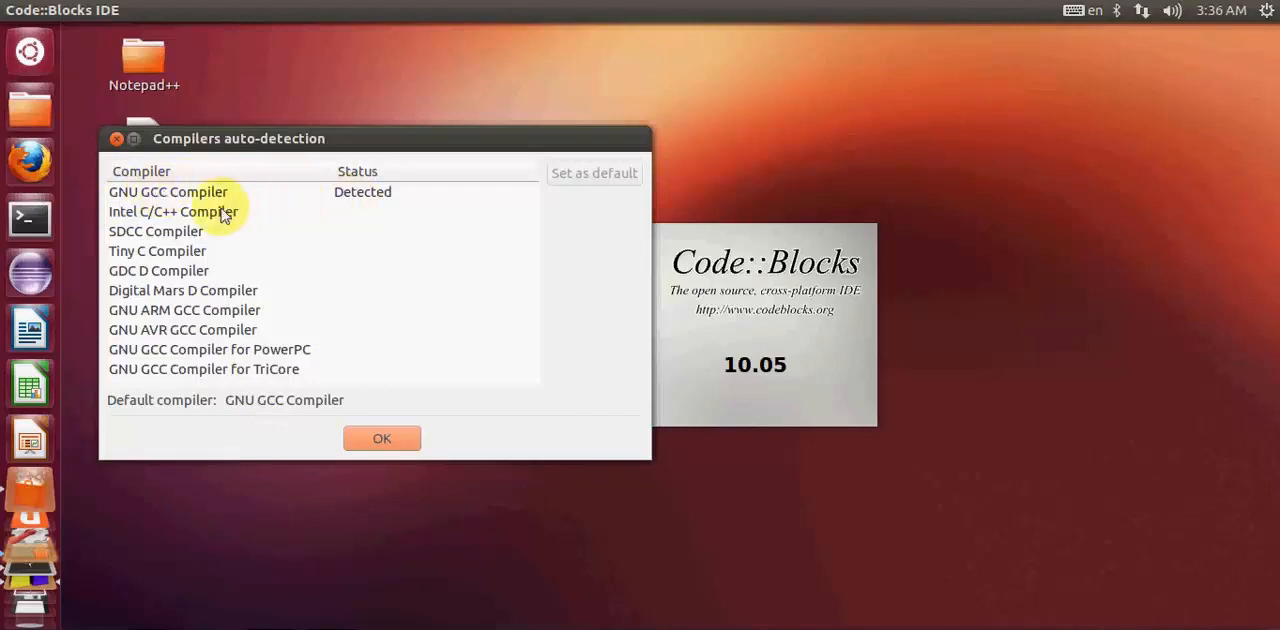
pyautogui.moveTo(175, 197)
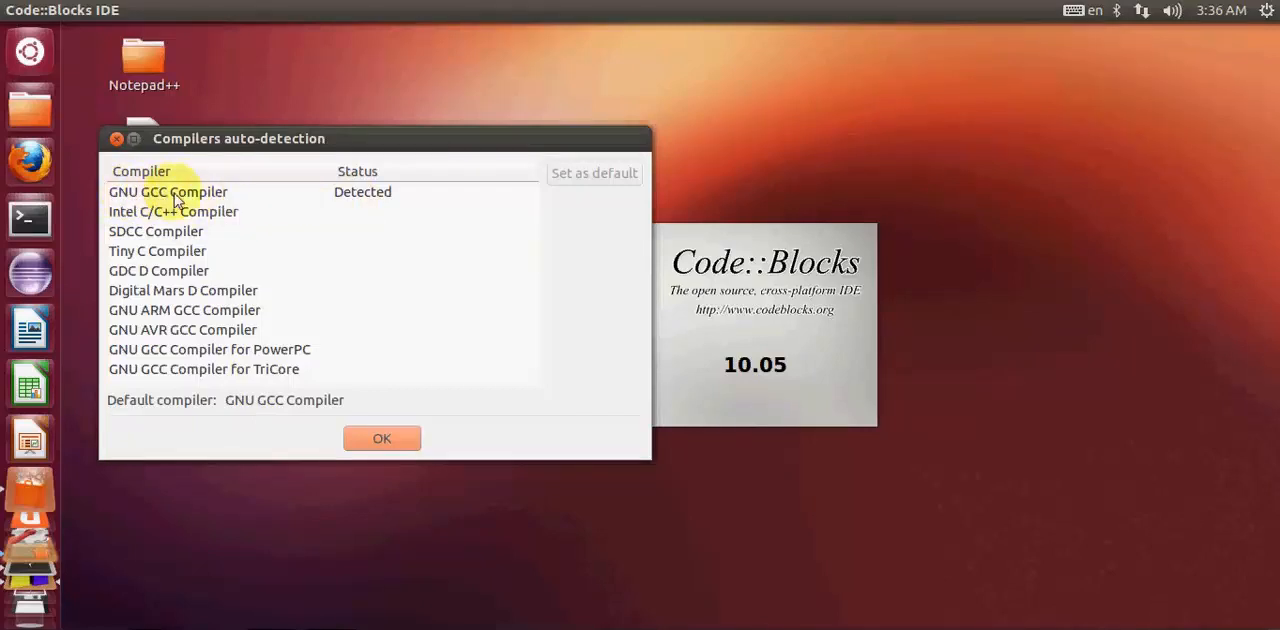
pyautogui.moveTo(210, 207)
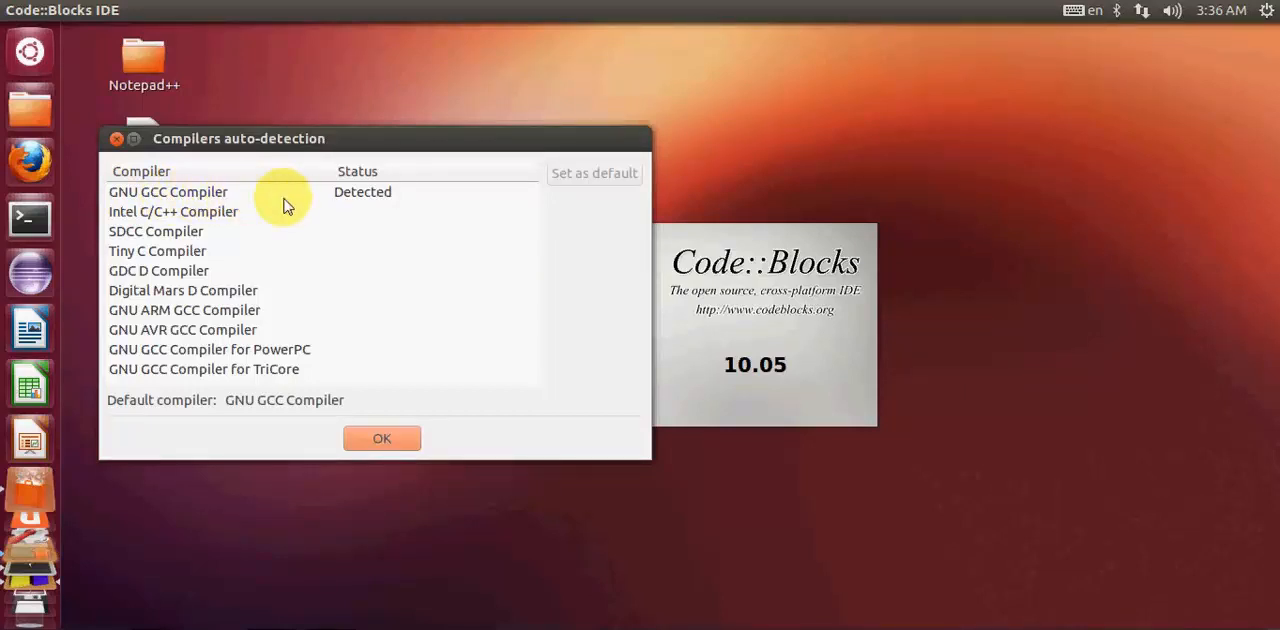
pyautogui.moveTo(265, 197)
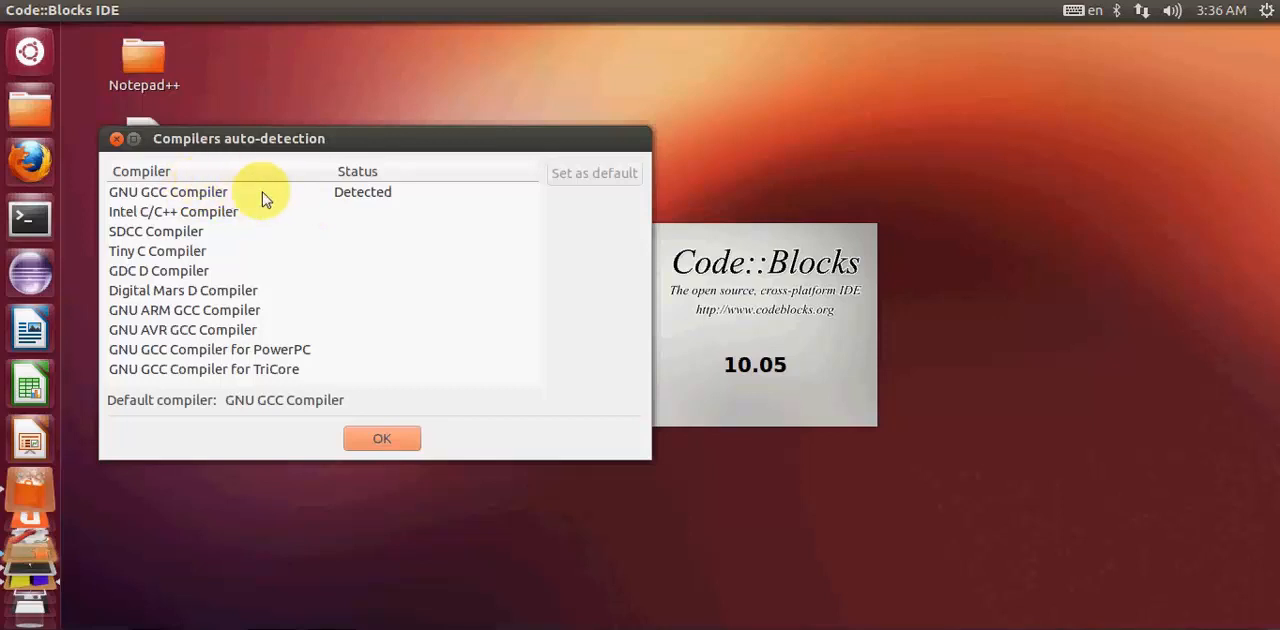
pyautogui.moveTo(208, 192)
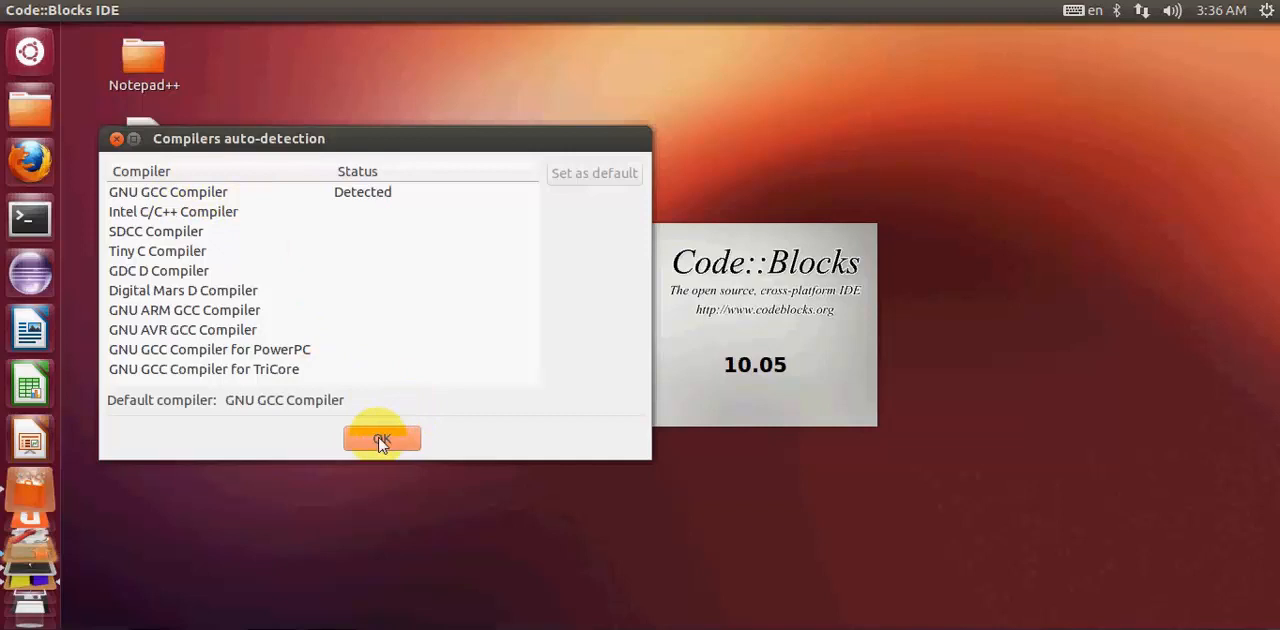
# Confirm GNU GCC Compiler as the detected default compiler.
pyautogui.click(381, 439)
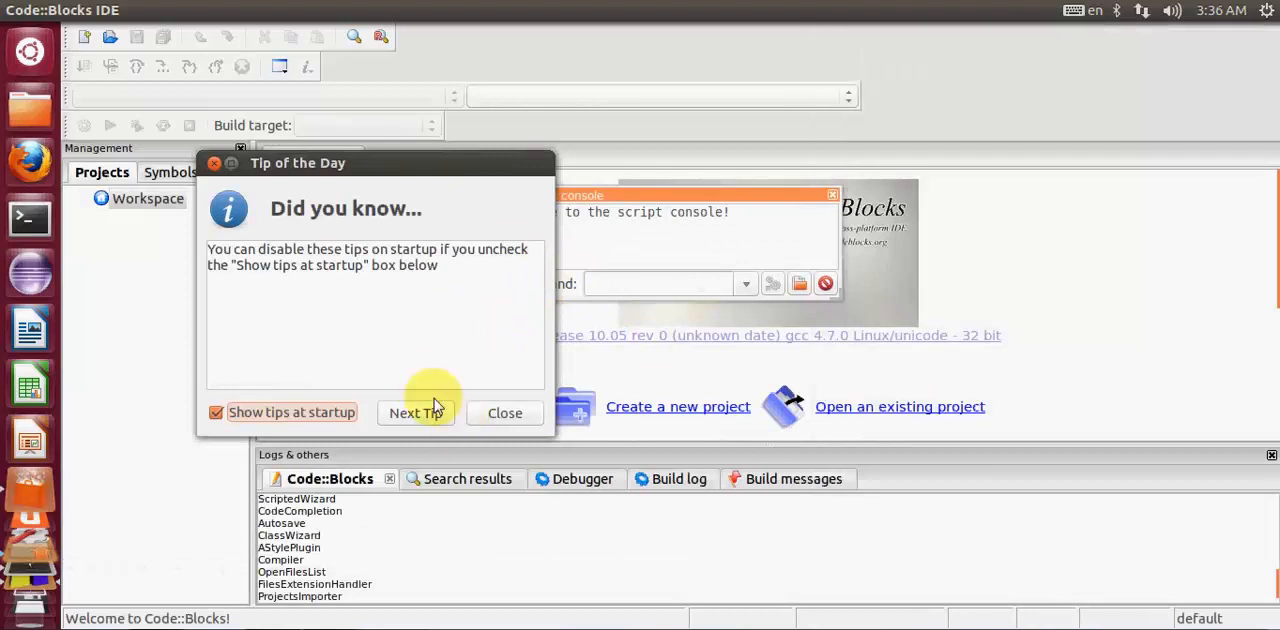
# Dismiss the tip of the day and close the scripting console.
pyautogui.click(504, 412)
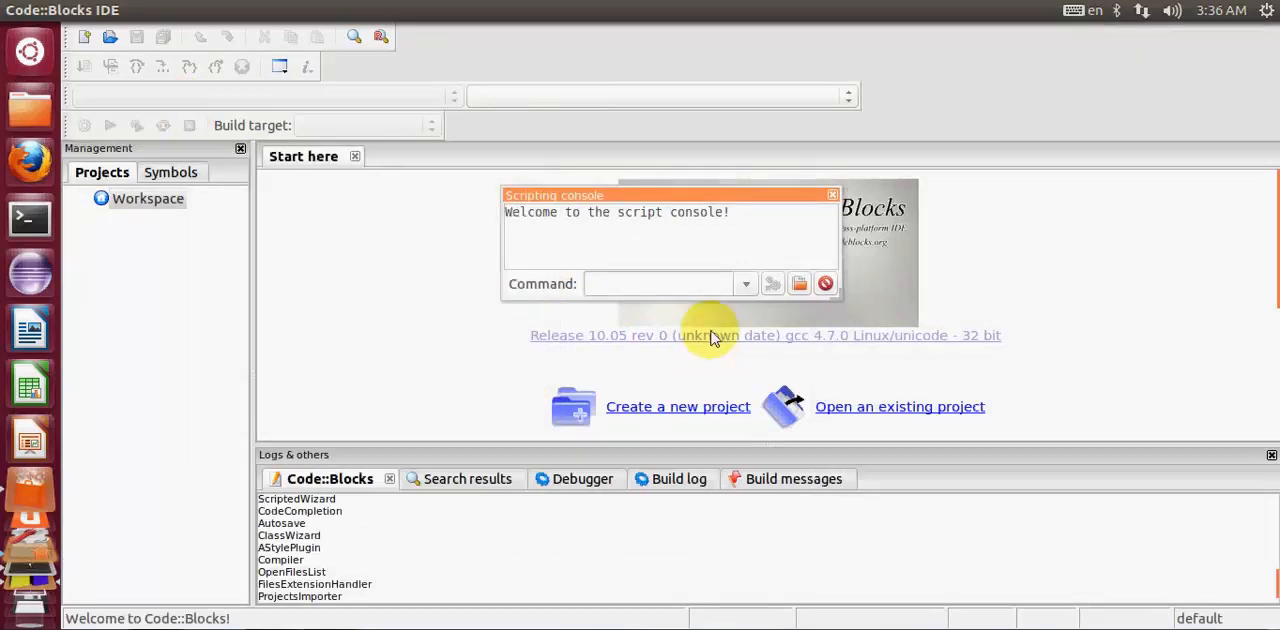
pyautogui.click(831, 194)
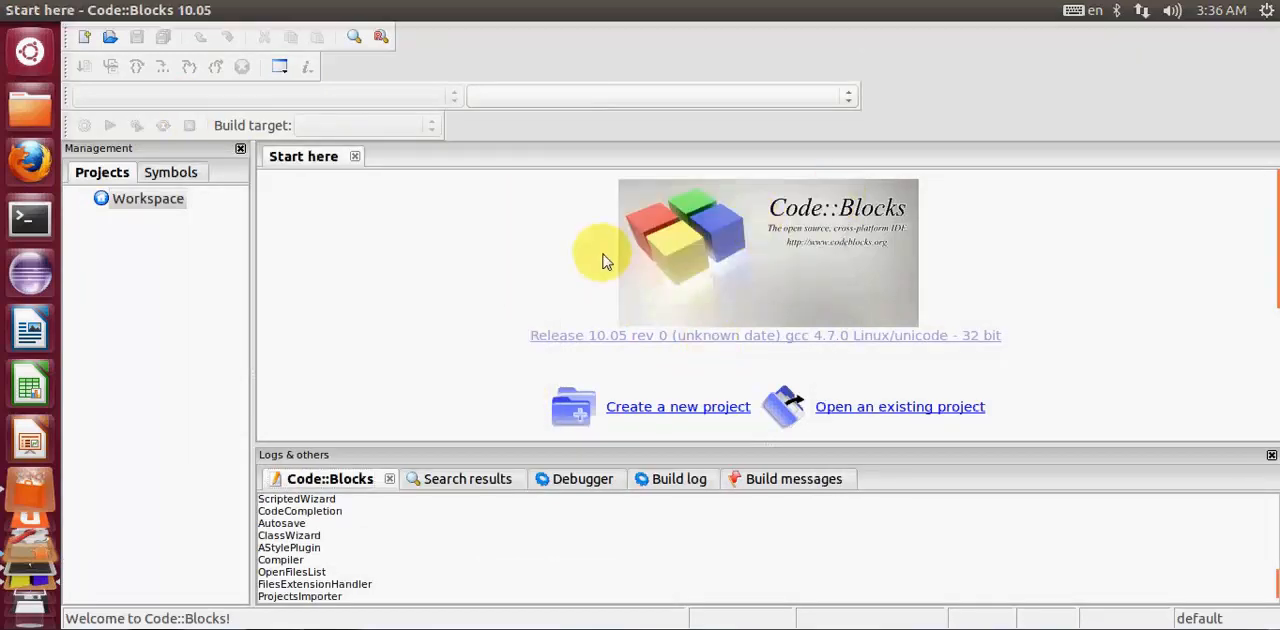
pyautogui.moveTo(818, 228)
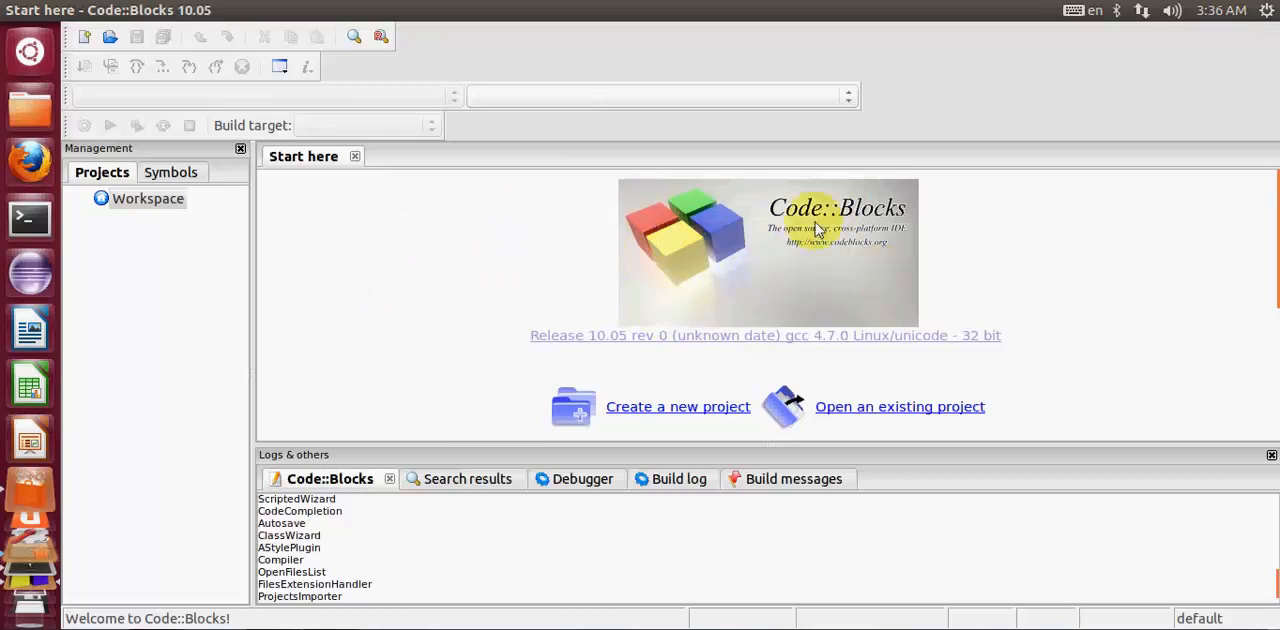
pyautogui.moveTo(296, 138)
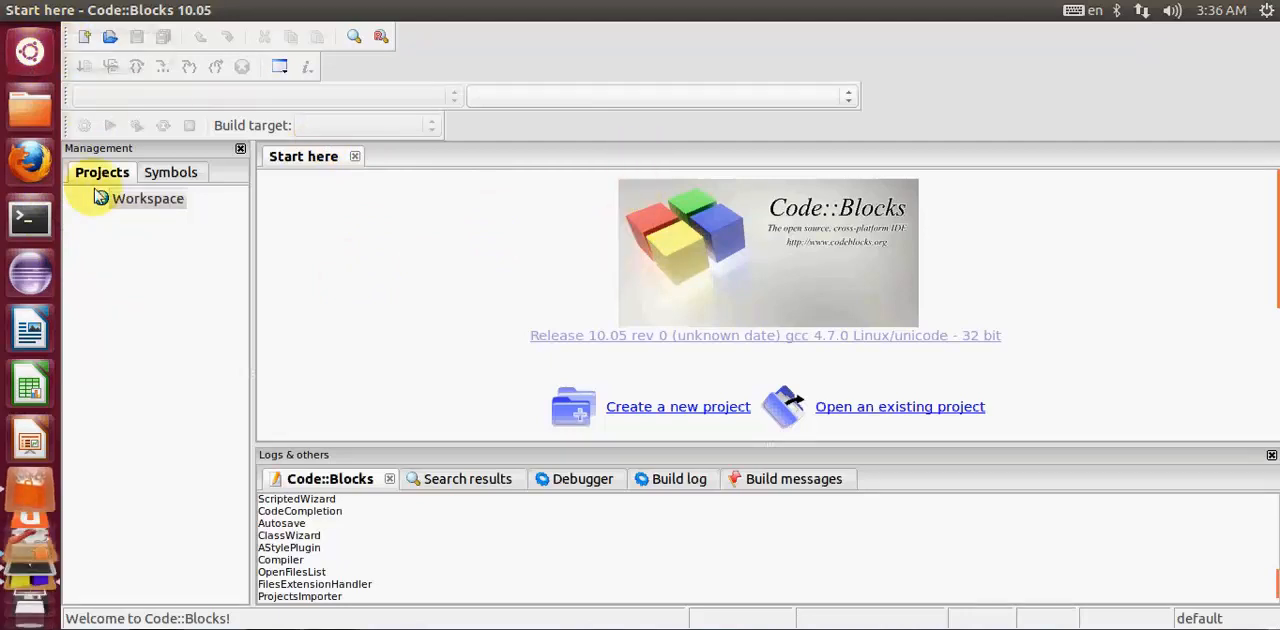
pyautogui.moveTo(400, 224)
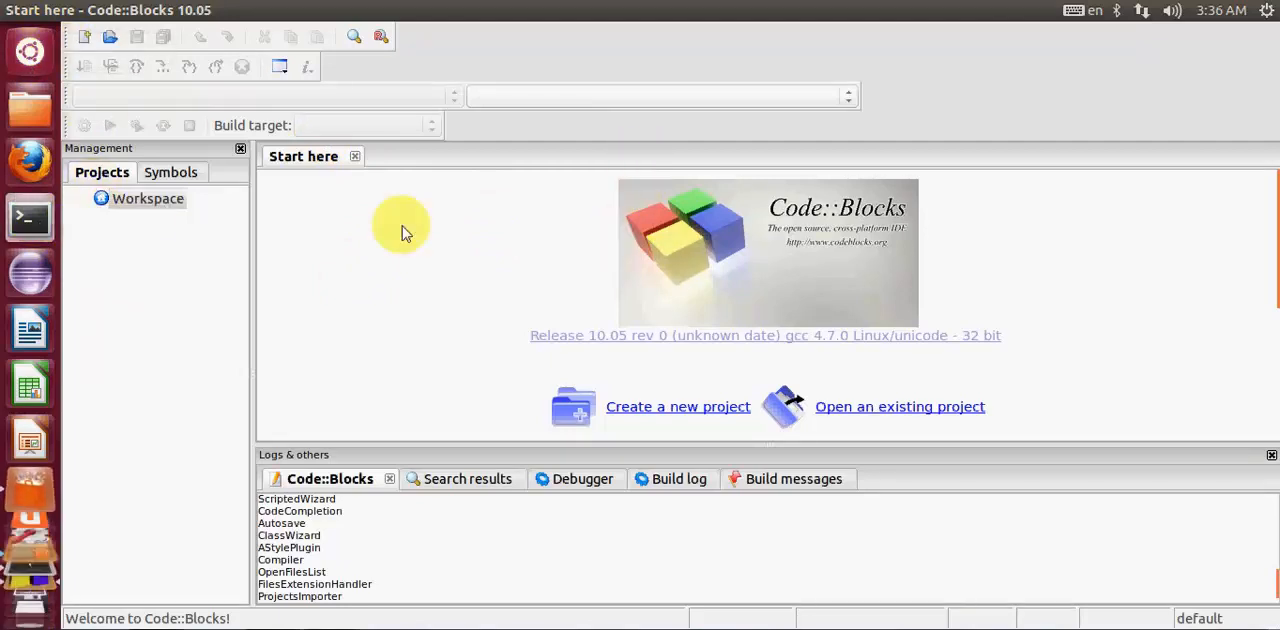
pyautogui.moveTo(29, 217)
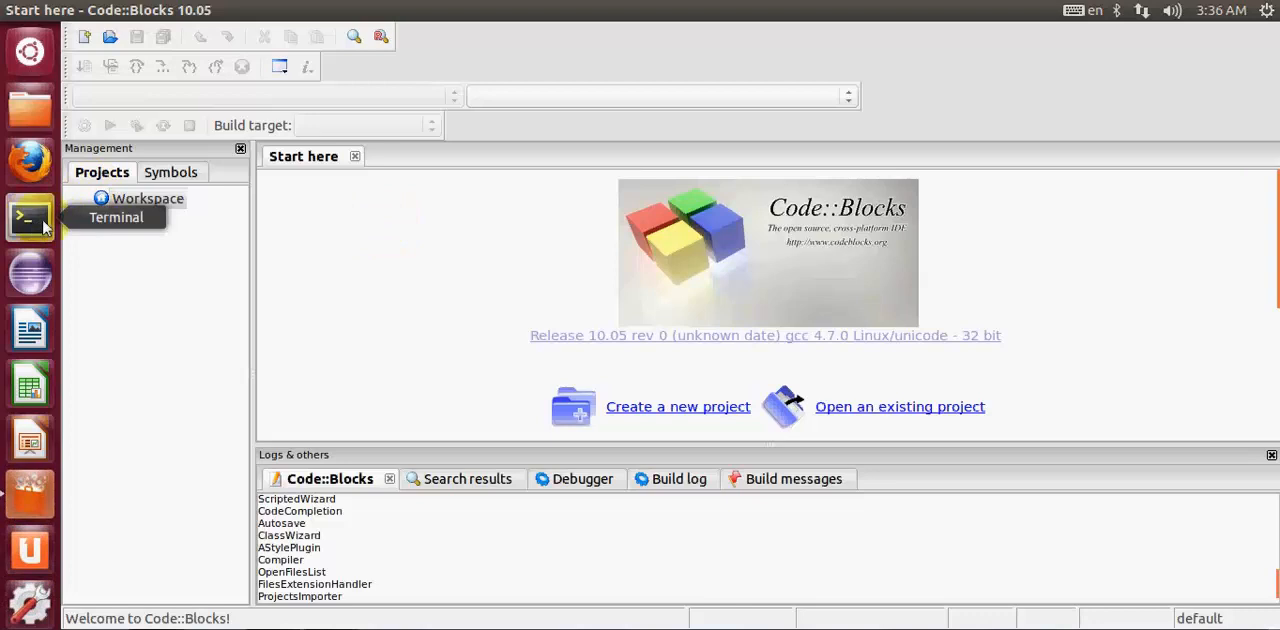
pyautogui.moveTo(262, 200)
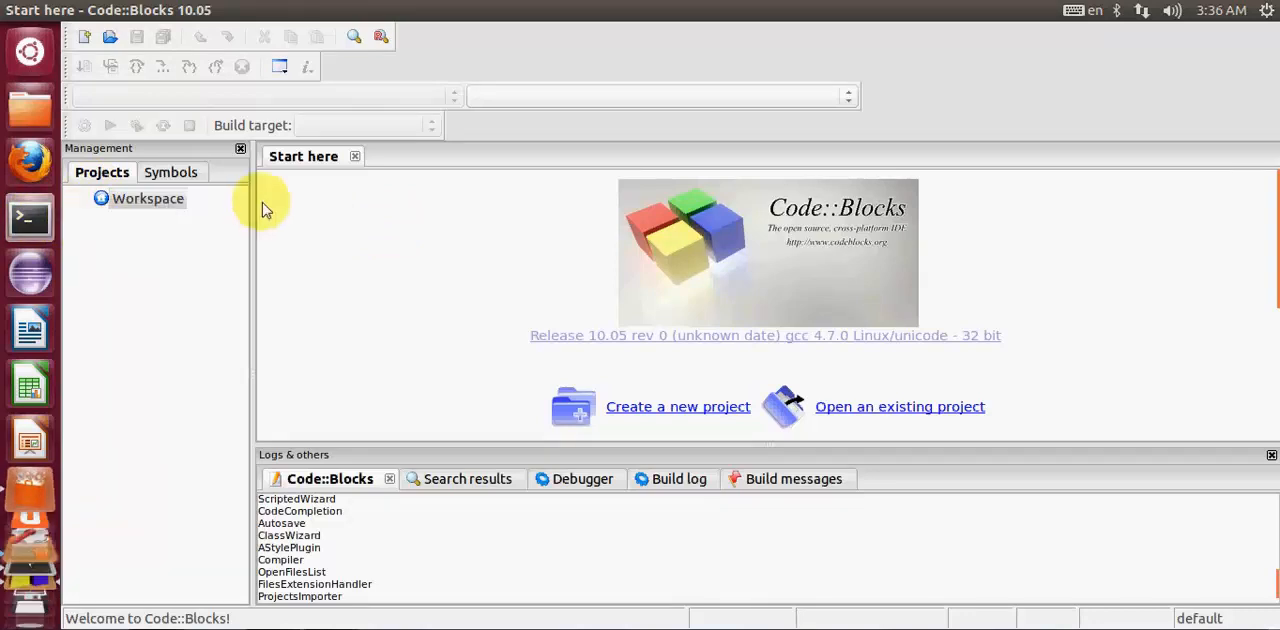
pyautogui.moveTo(95, 218)
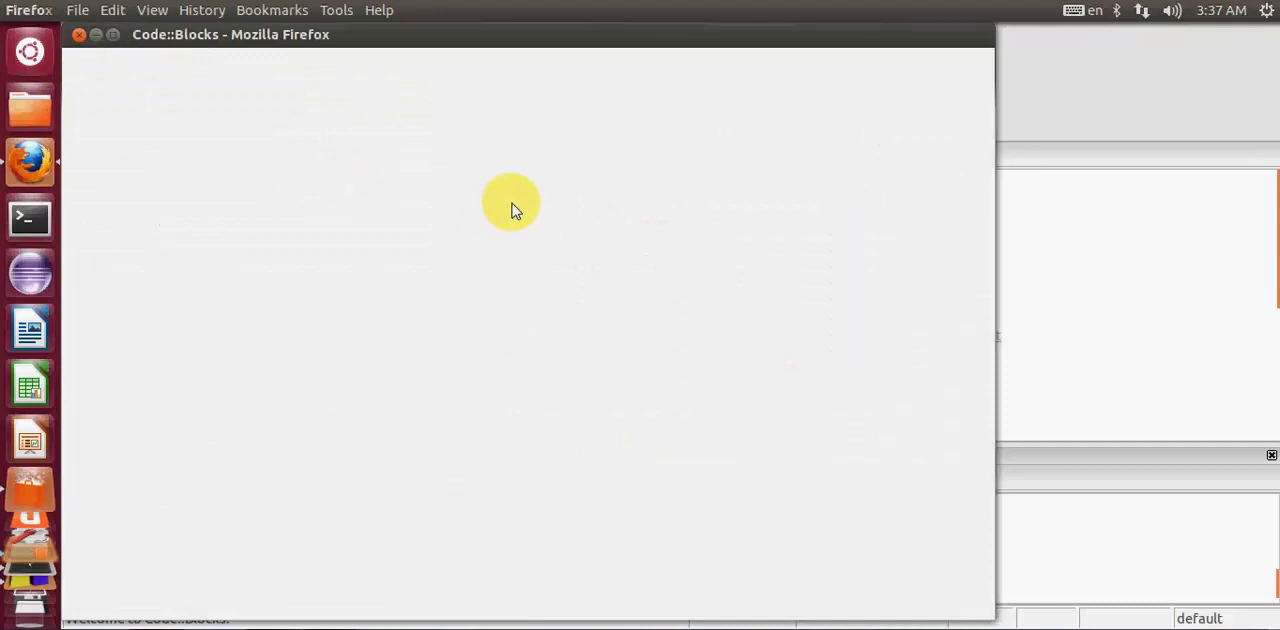
pyautogui.moveTo(100, 45)
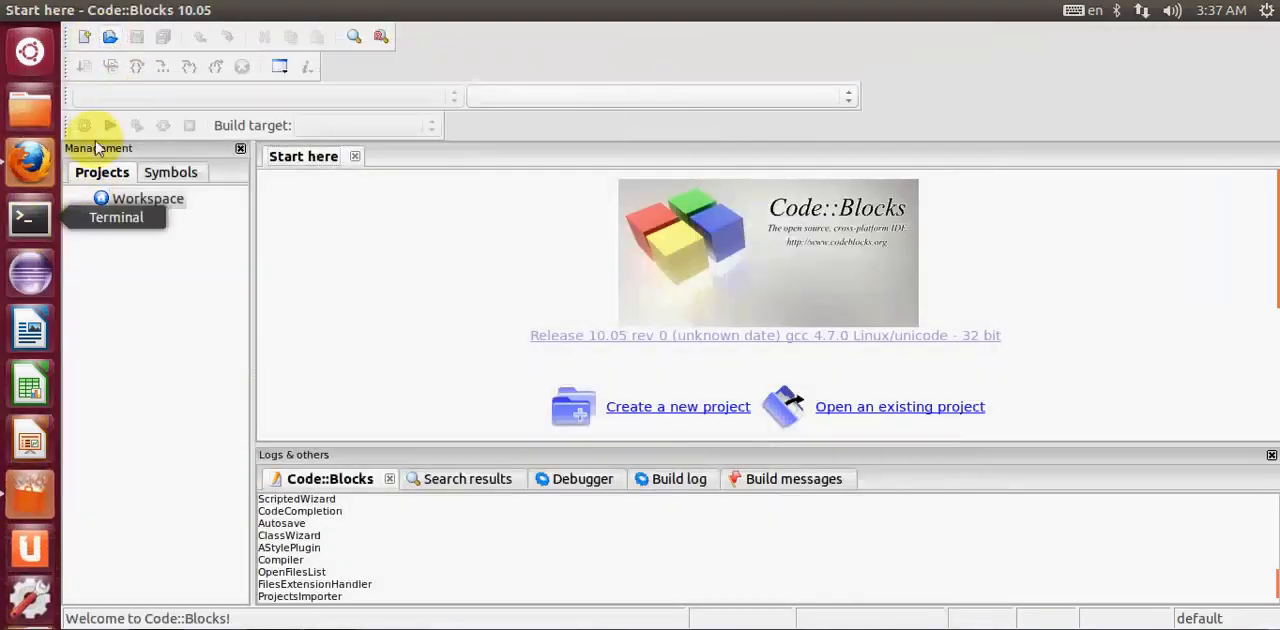
pyautogui.moveTo(93, 227)
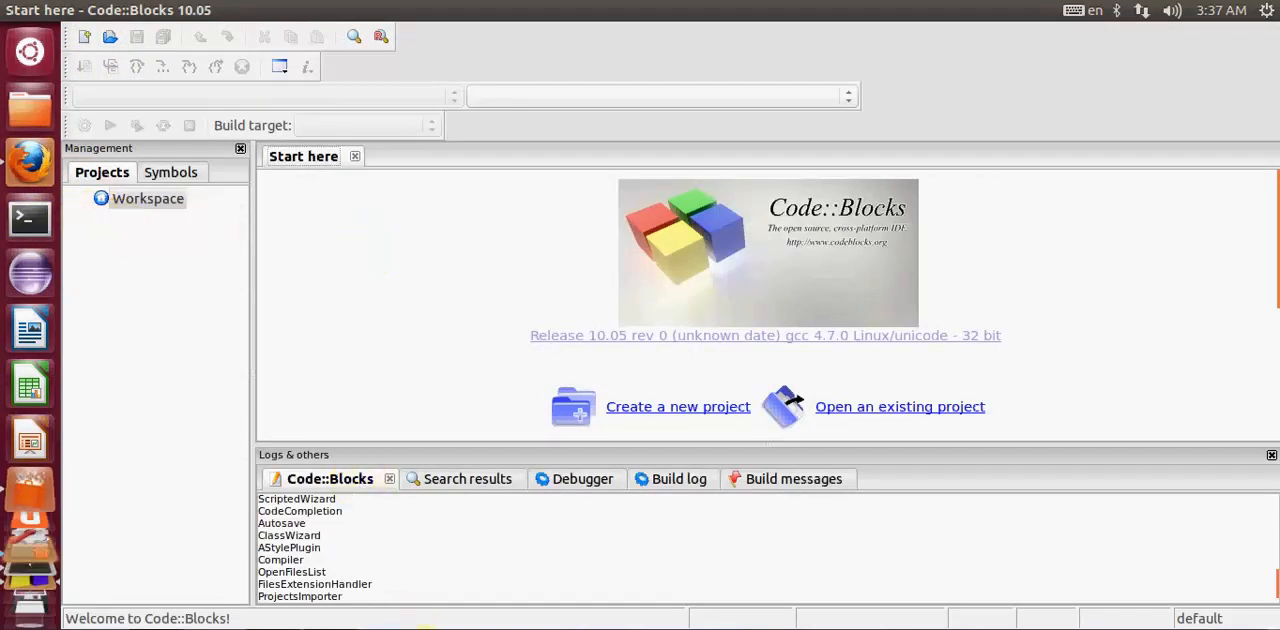
# Relaunch Code::Blocks from a Terminal with 'codeblocks', saving the old window's layout.
pyautogui.click(29, 218)
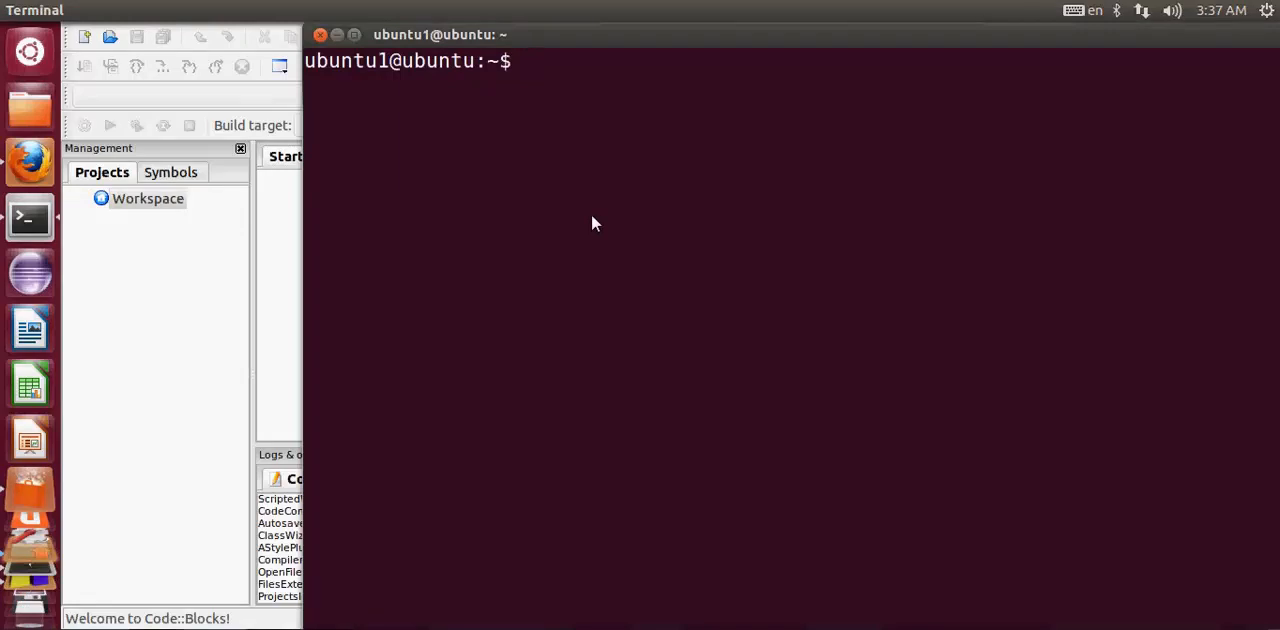
pyautogui.write('codebloc')
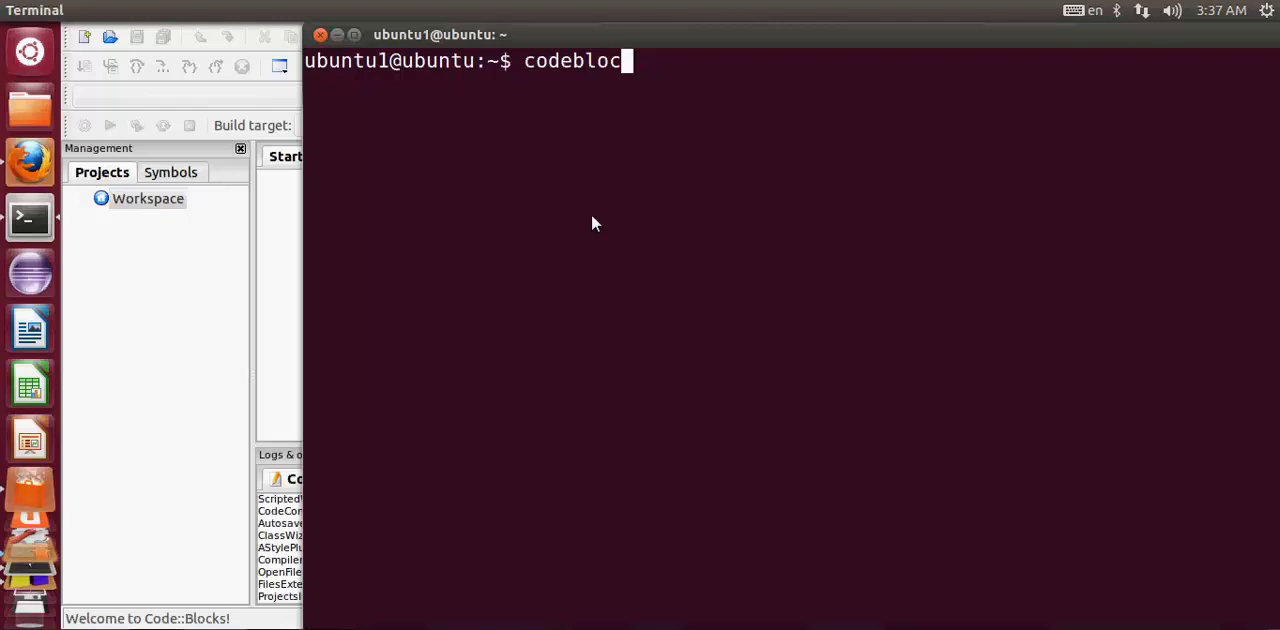
pyautogui.write('ks')
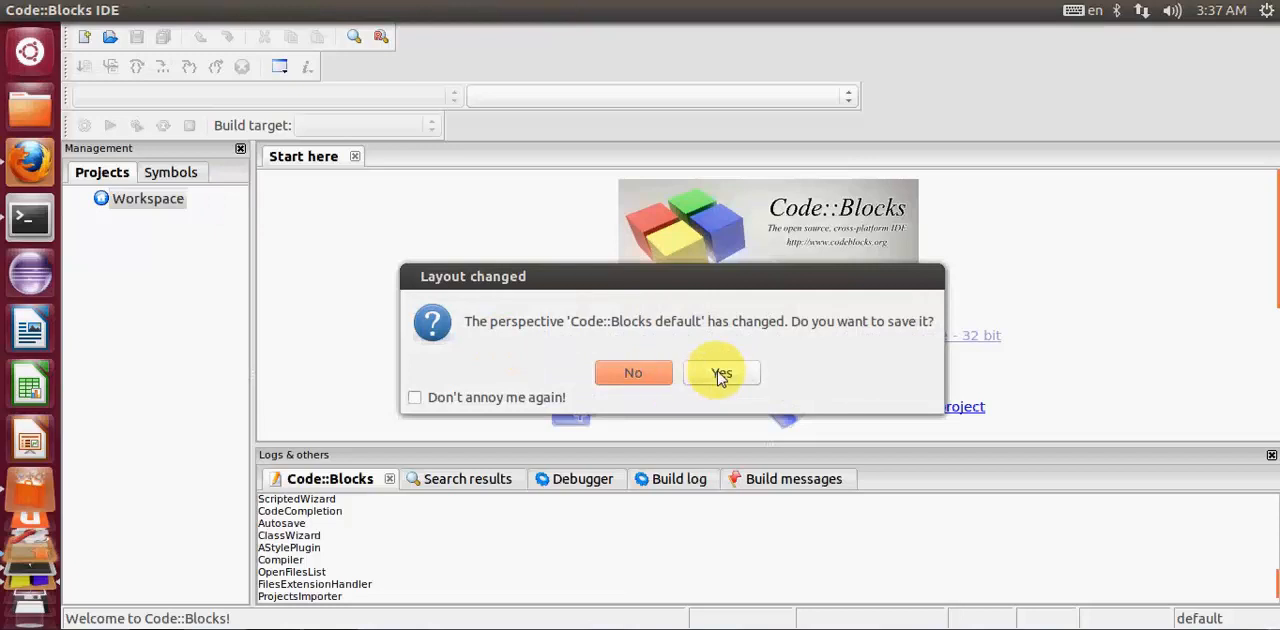
pyautogui.click(721, 372)
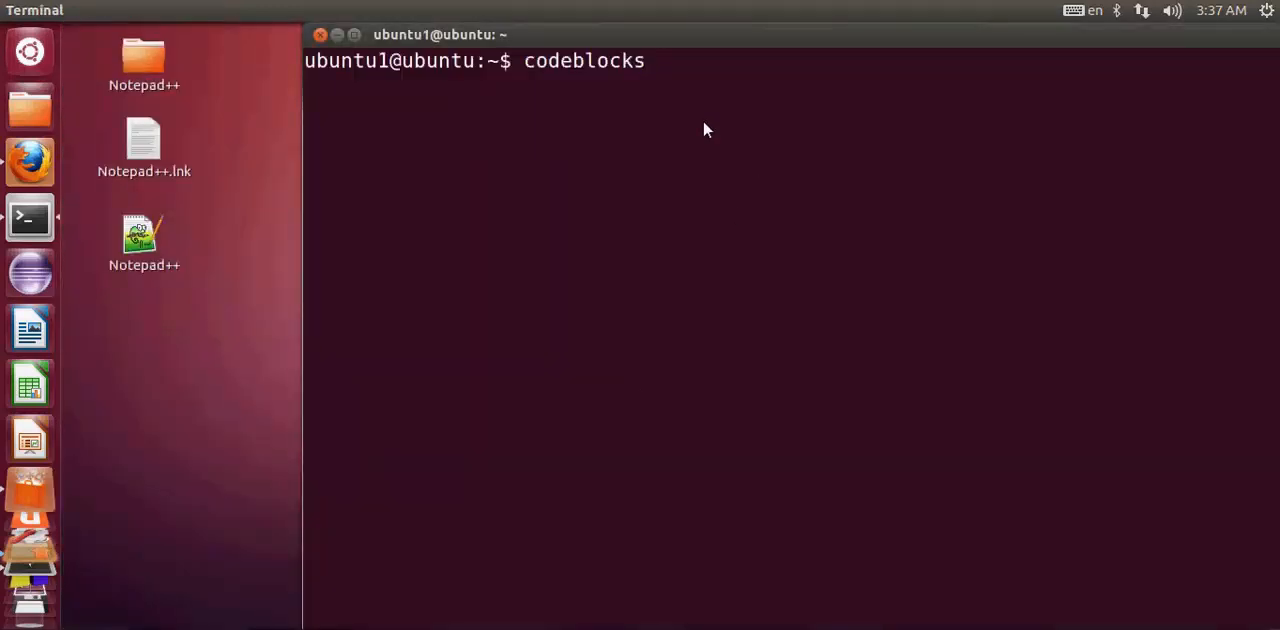
pyautogui.moveTo(714, 132)
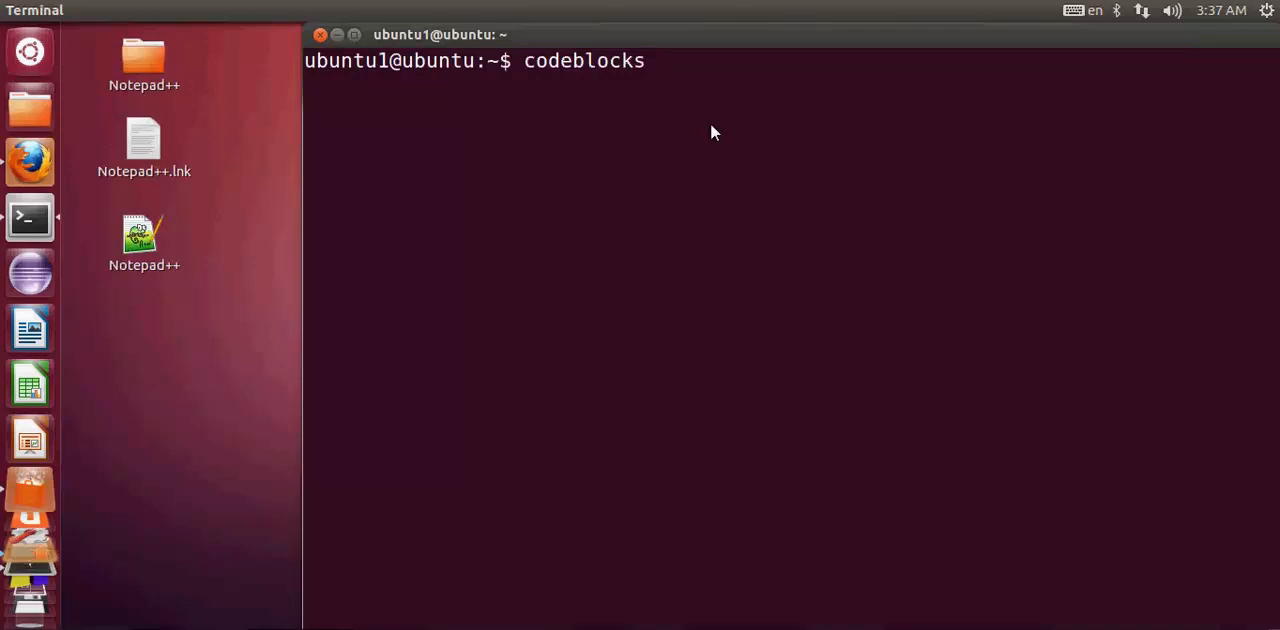
pyautogui.press('Return')
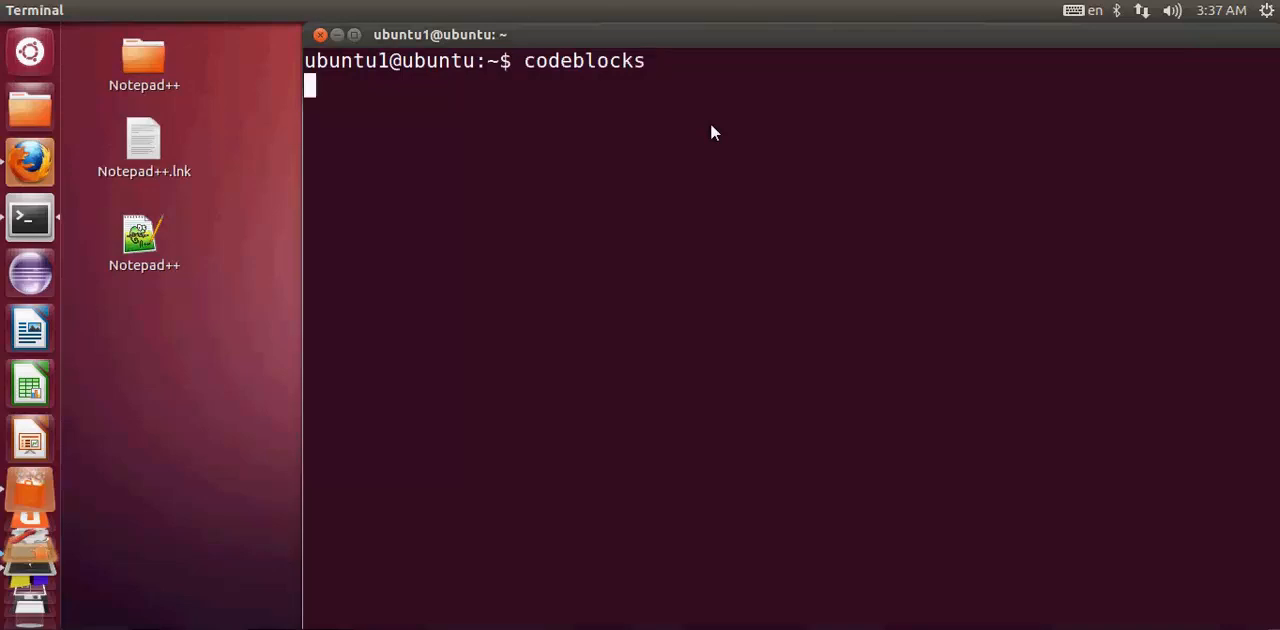
pyautogui.press('Return')
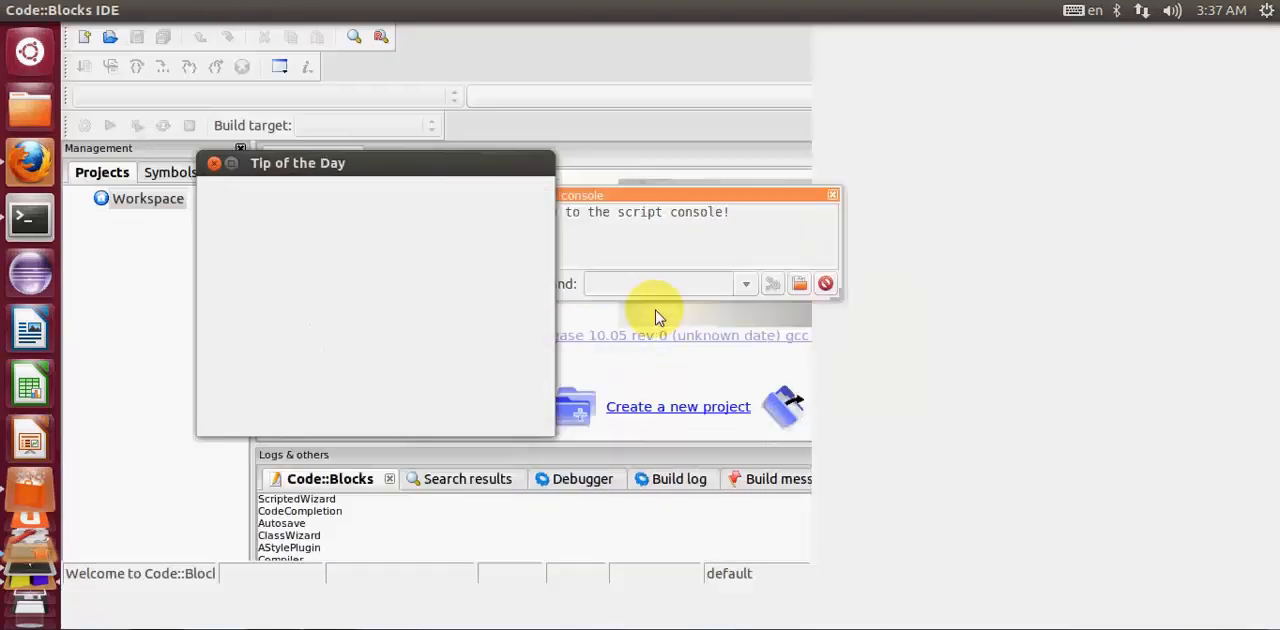
# Close the relaunched IDE's tip dialog and scripting console, then open the Dash.
pyautogui.click(214, 163)
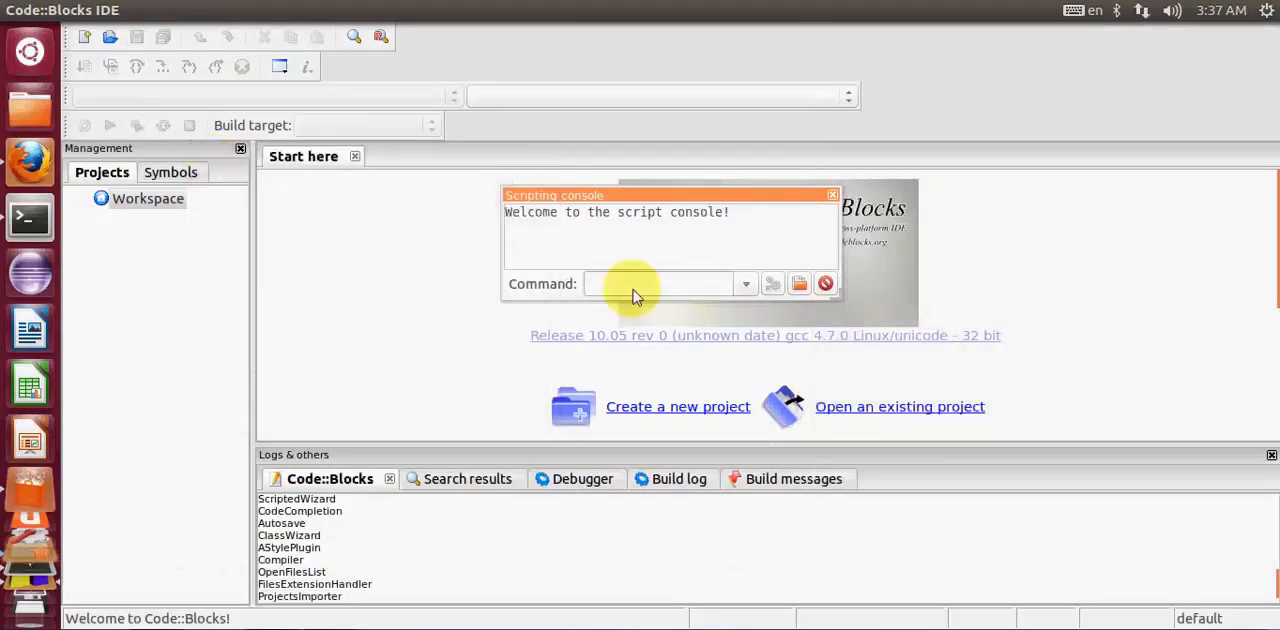
pyautogui.click(831, 194)
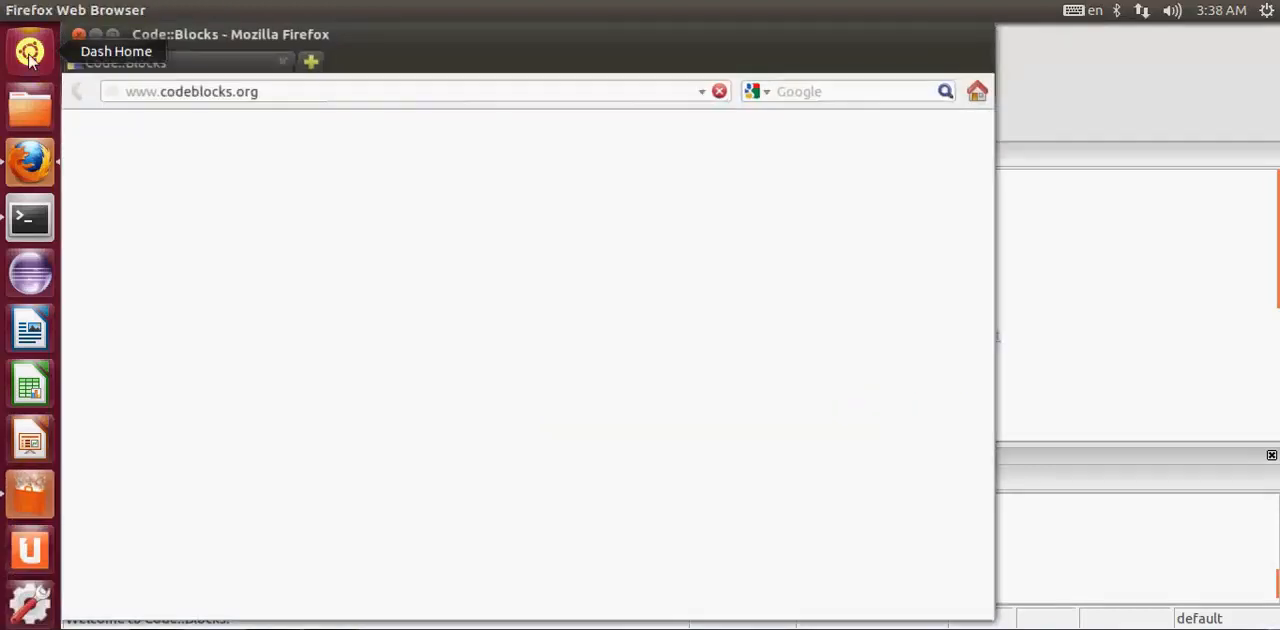
pyautogui.click(29, 51)
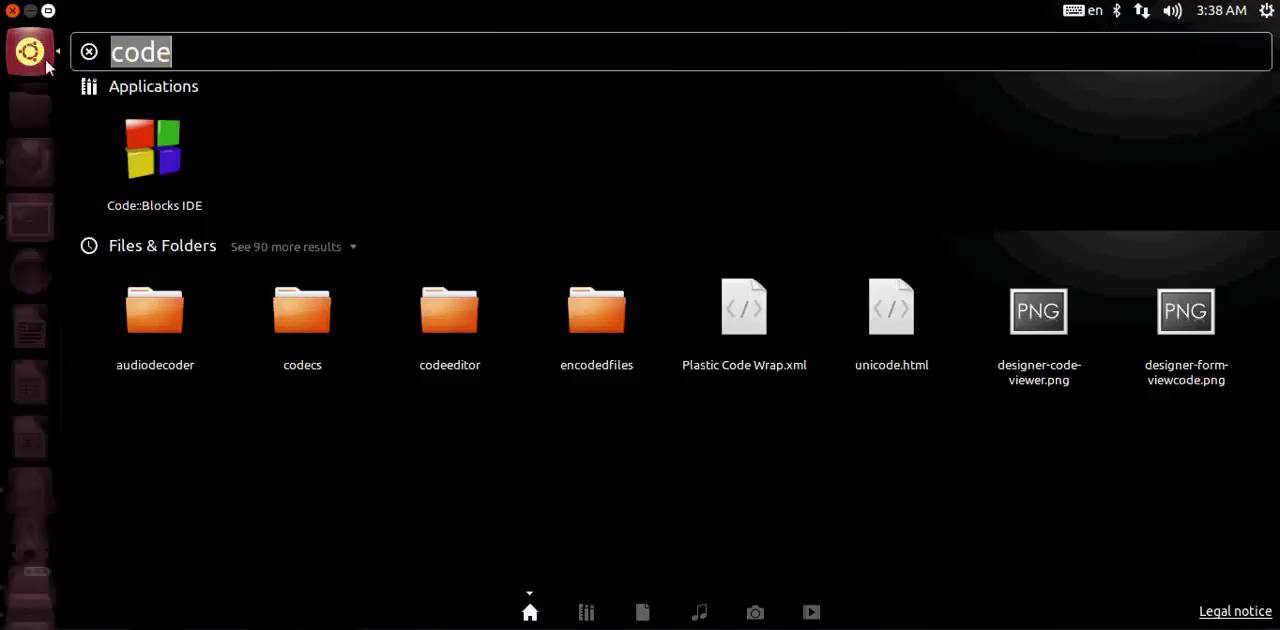
pyautogui.moveTo(155, 150)
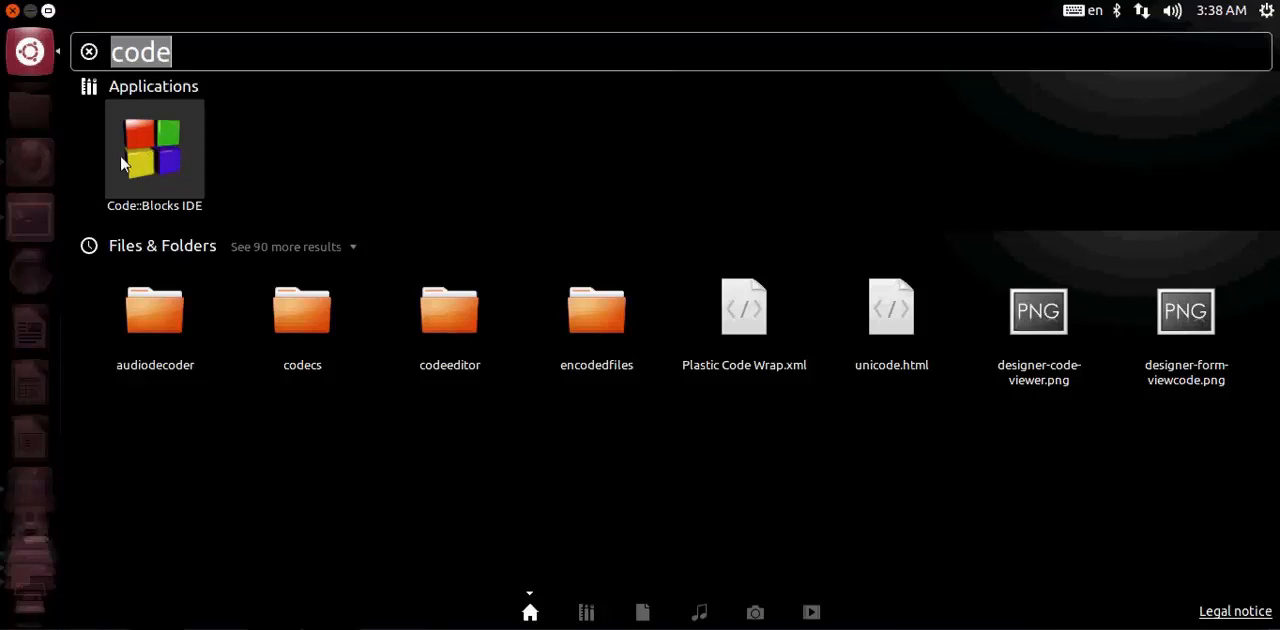
# Drag Code::Blocks IDE from the Dash results onto the Unity launcher.
pyautogui.moveTo(154, 150); pyautogui.dragTo(30, 150)
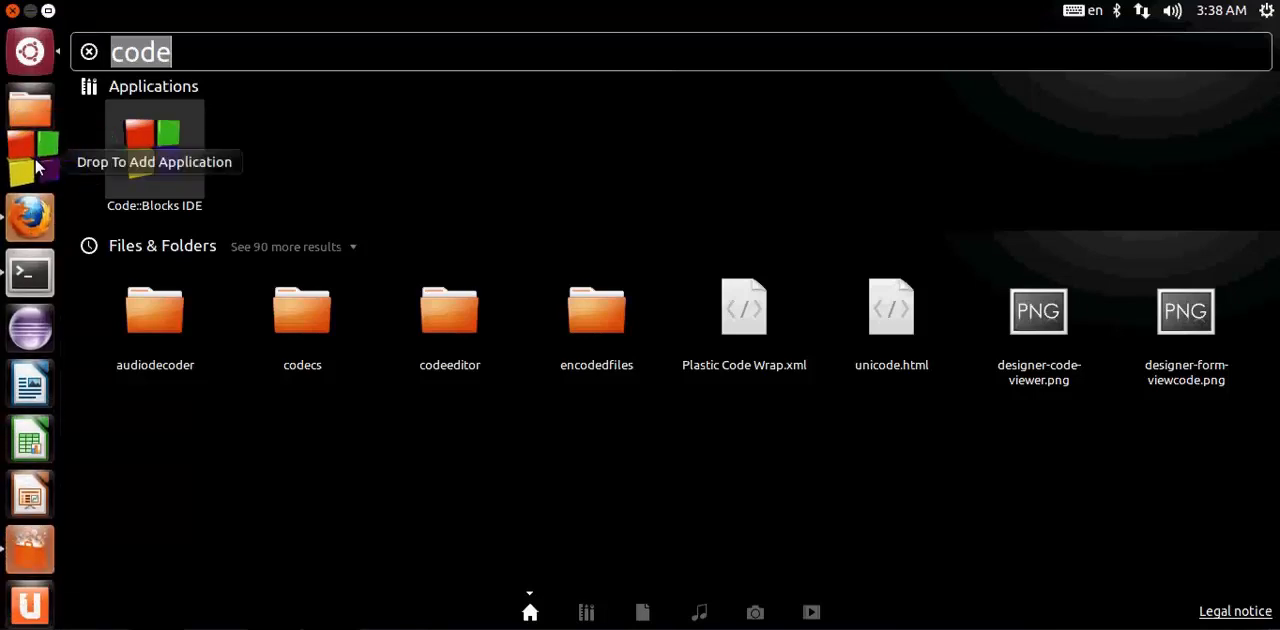
pyautogui.moveTo(22, 75)
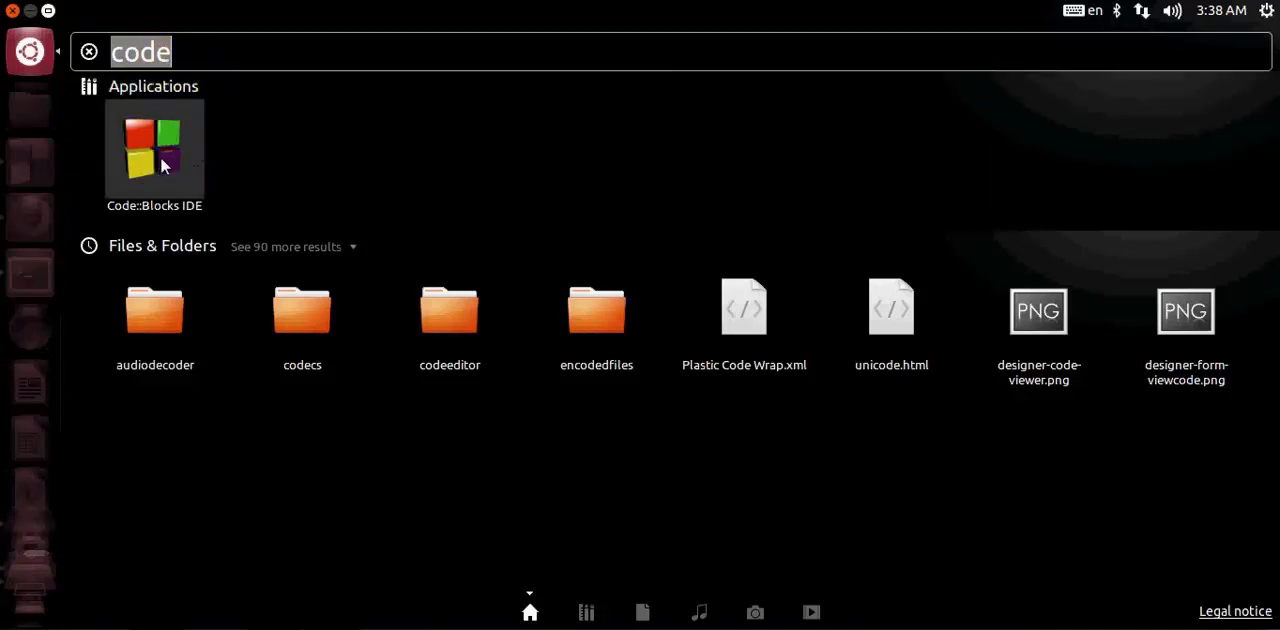
pyautogui.moveTo(63, 138)
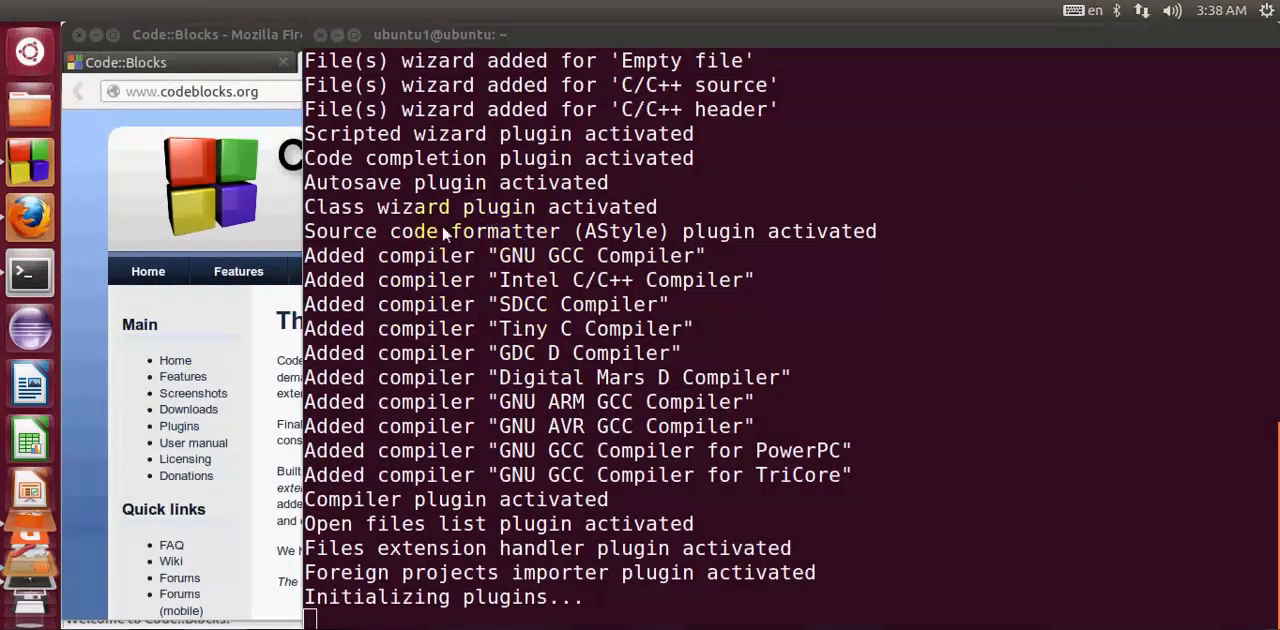
pyautogui.moveTo(340, 47)
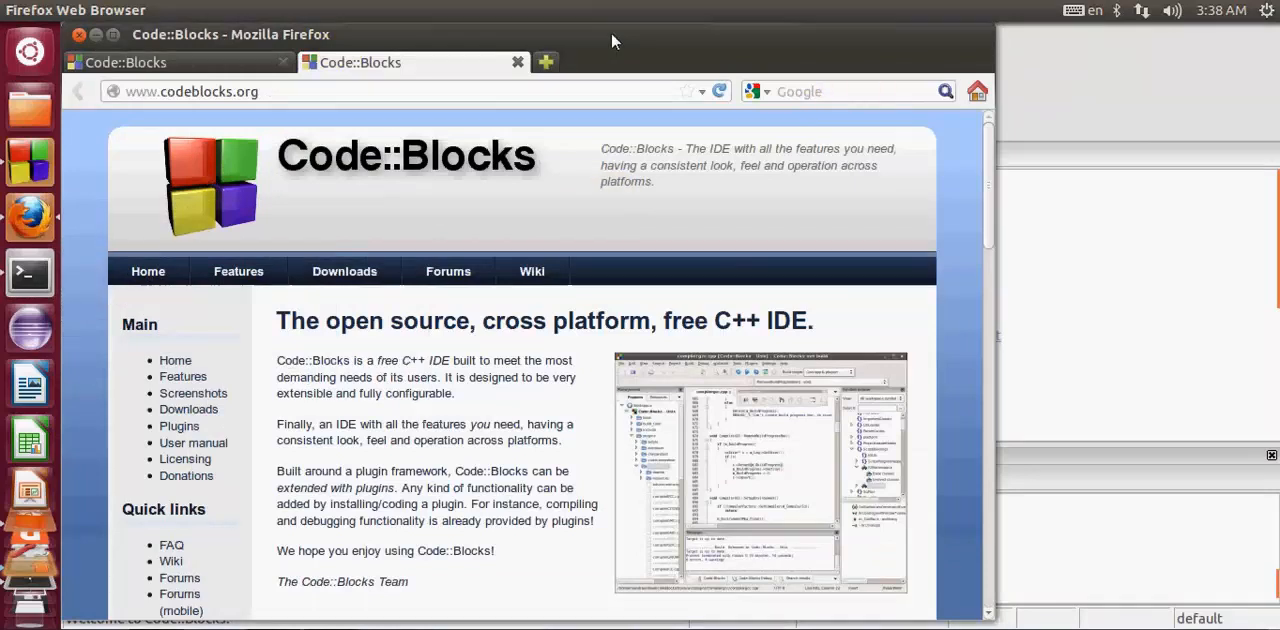
pyautogui.moveTo(700, 390)
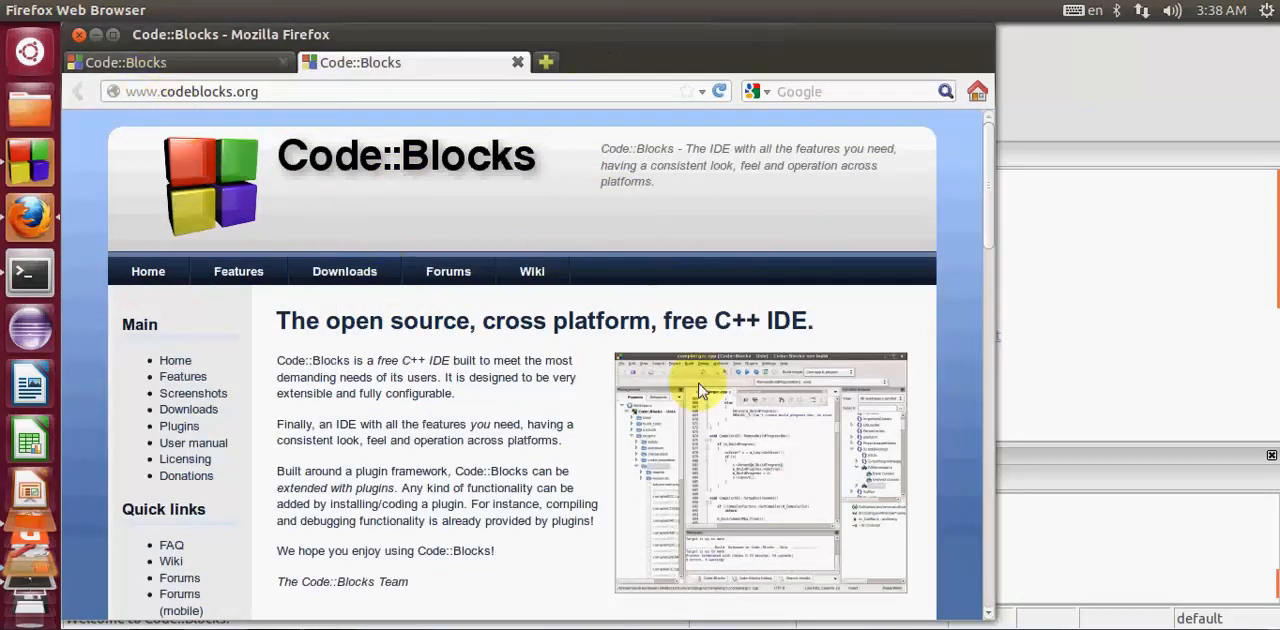
pyautogui.moveTo(258, 108)
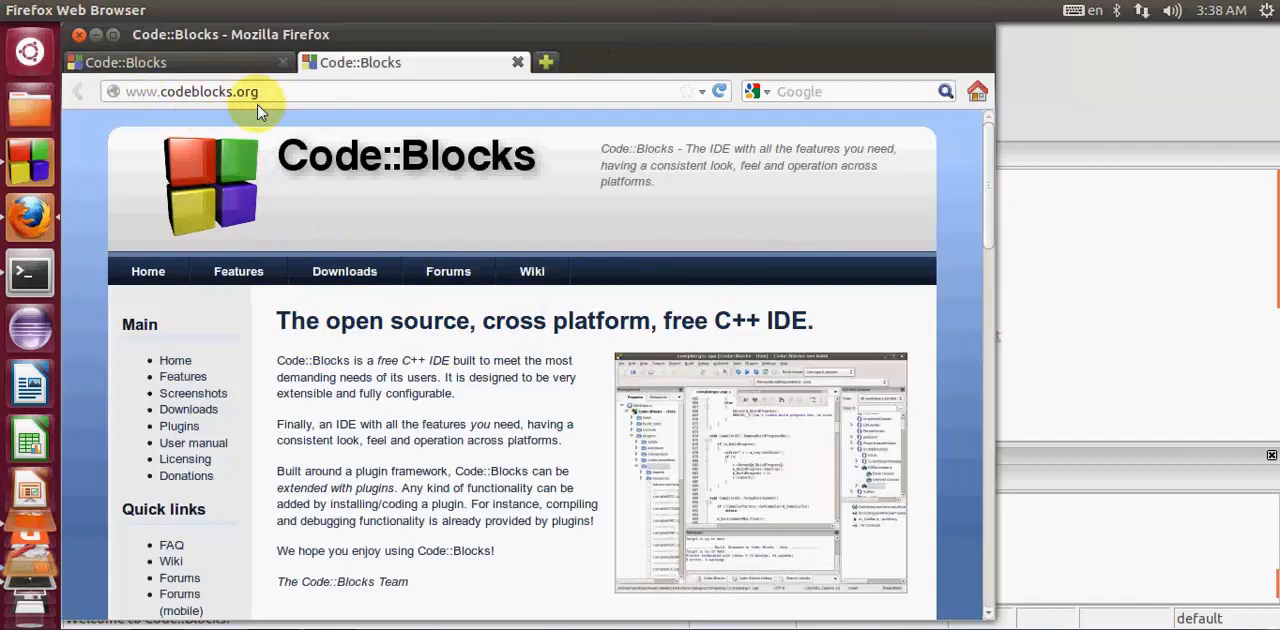
# Scroll through the codeblocks.org news on the repository move and the 12.11 mirror.
pyautogui.scroll(-3)
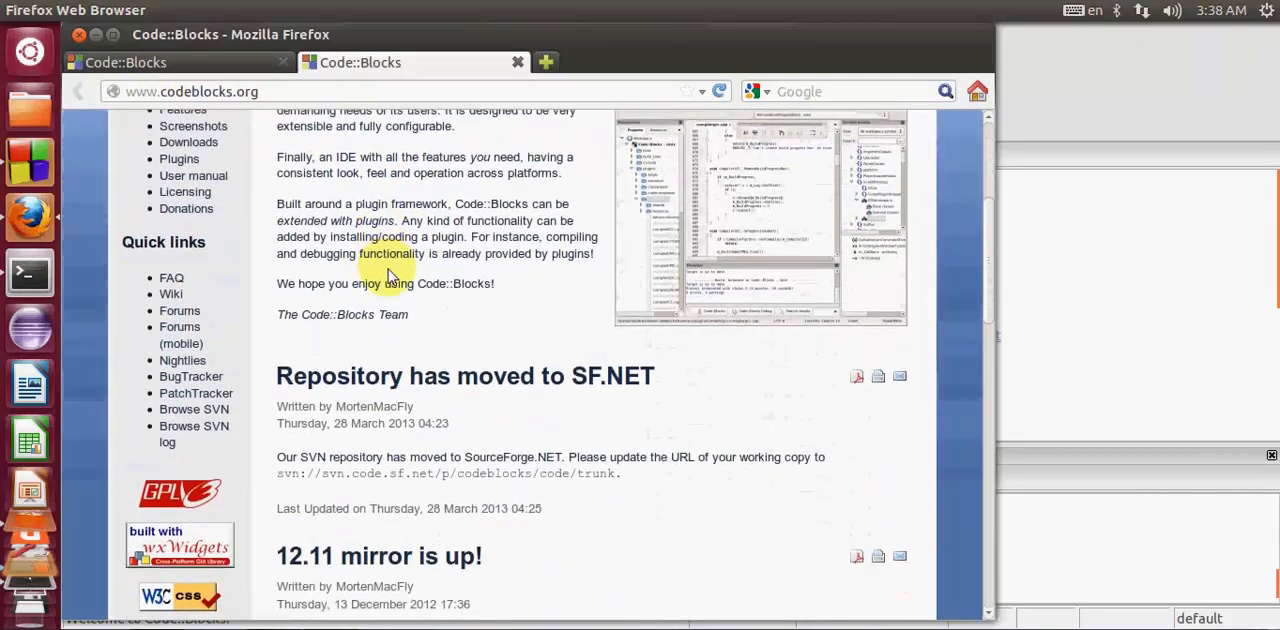
pyautogui.scroll(-3)
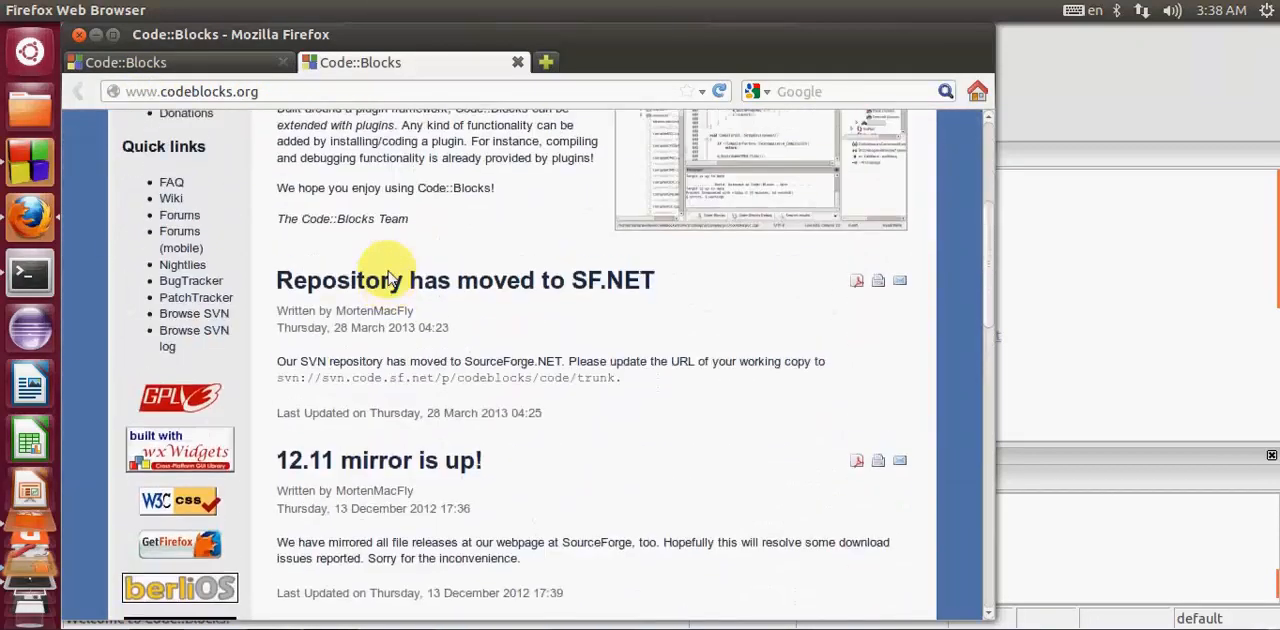
pyautogui.scroll(3)
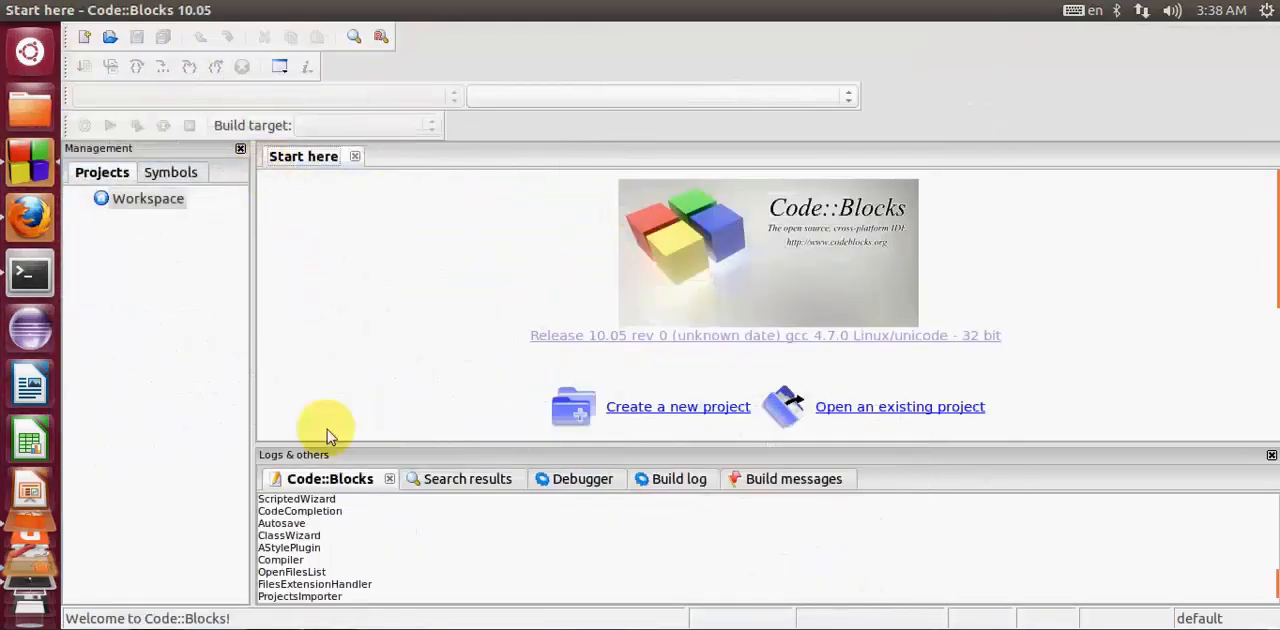
pyautogui.moveTo(493, 282)
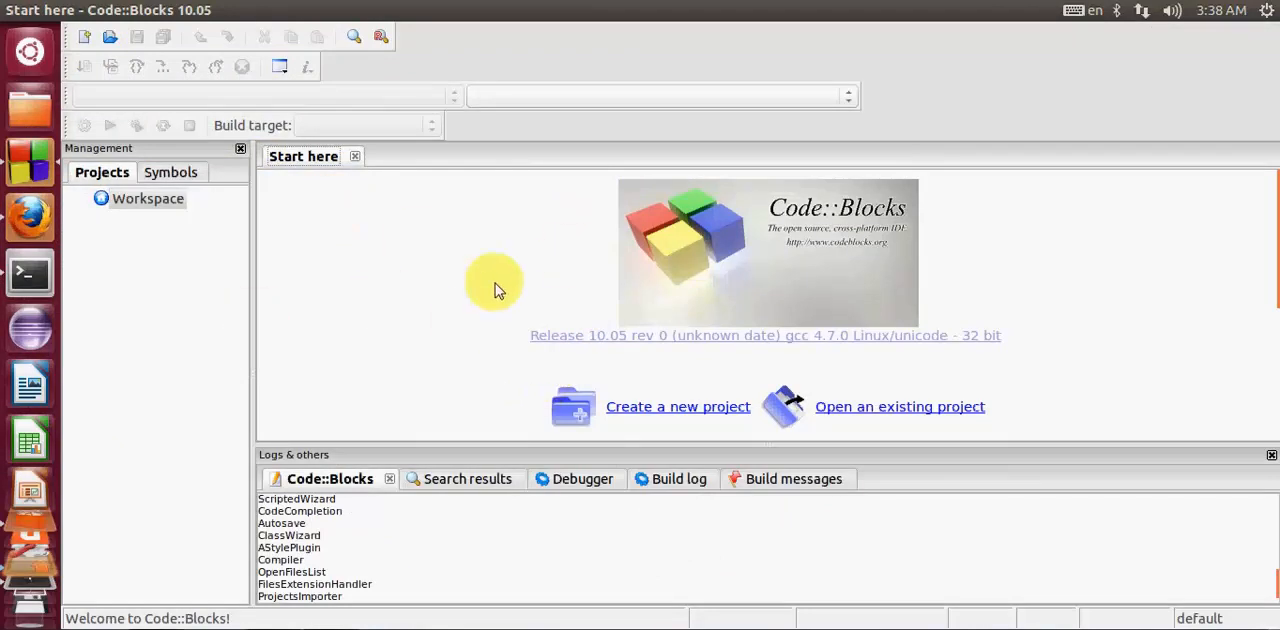
pyautogui.moveTo(503, 275)
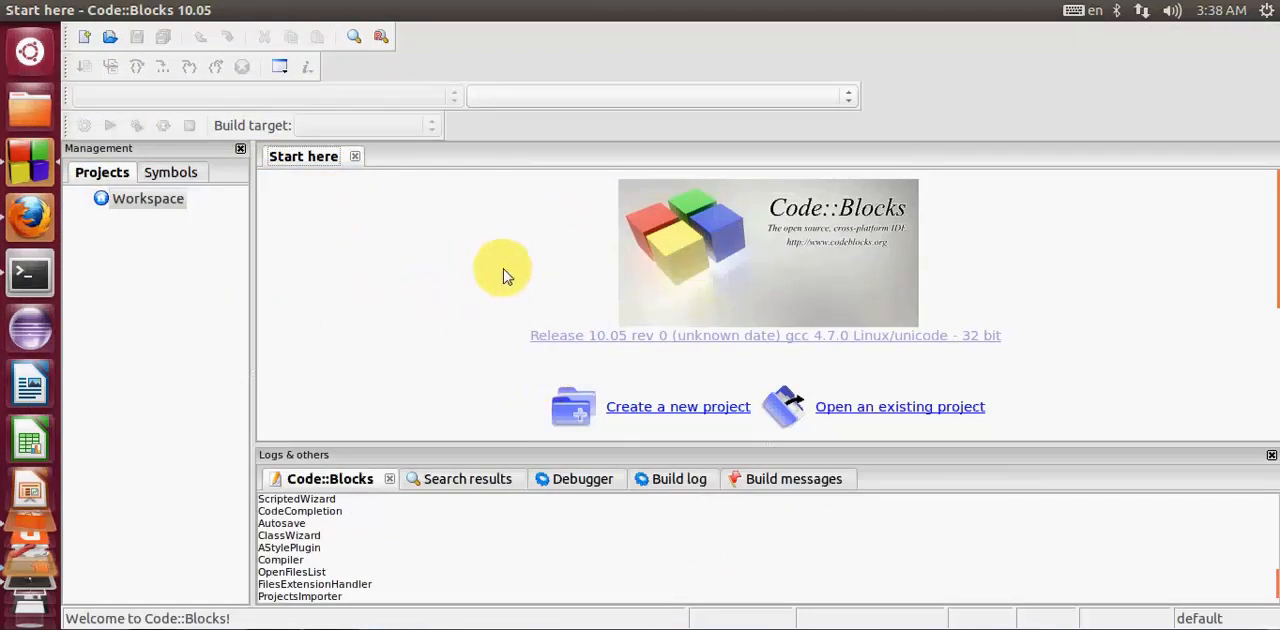
pyautogui.moveTo(548, 430)
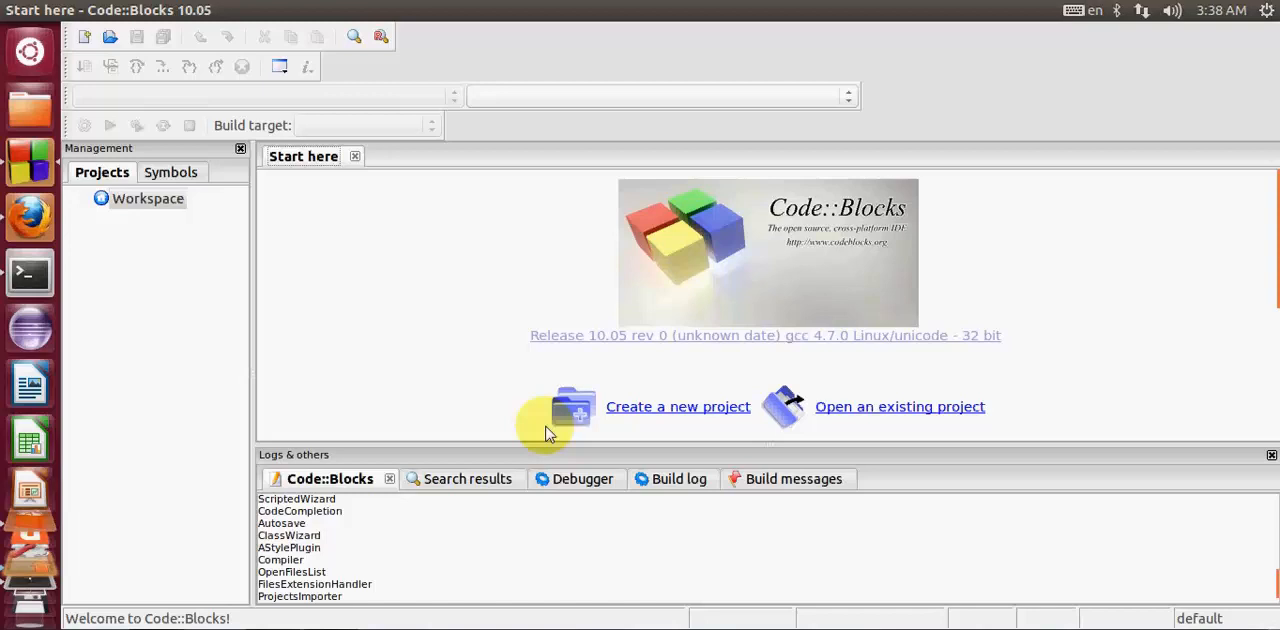
pyautogui.moveTo(660, 414)
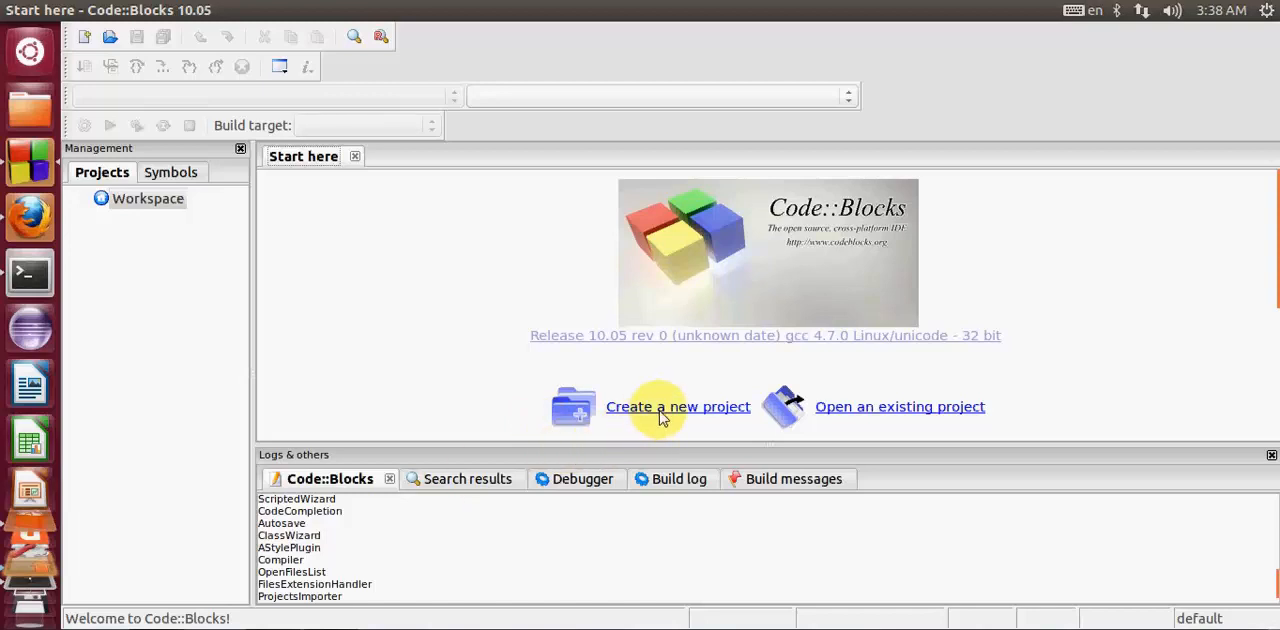
pyautogui.moveTo(642, 412)
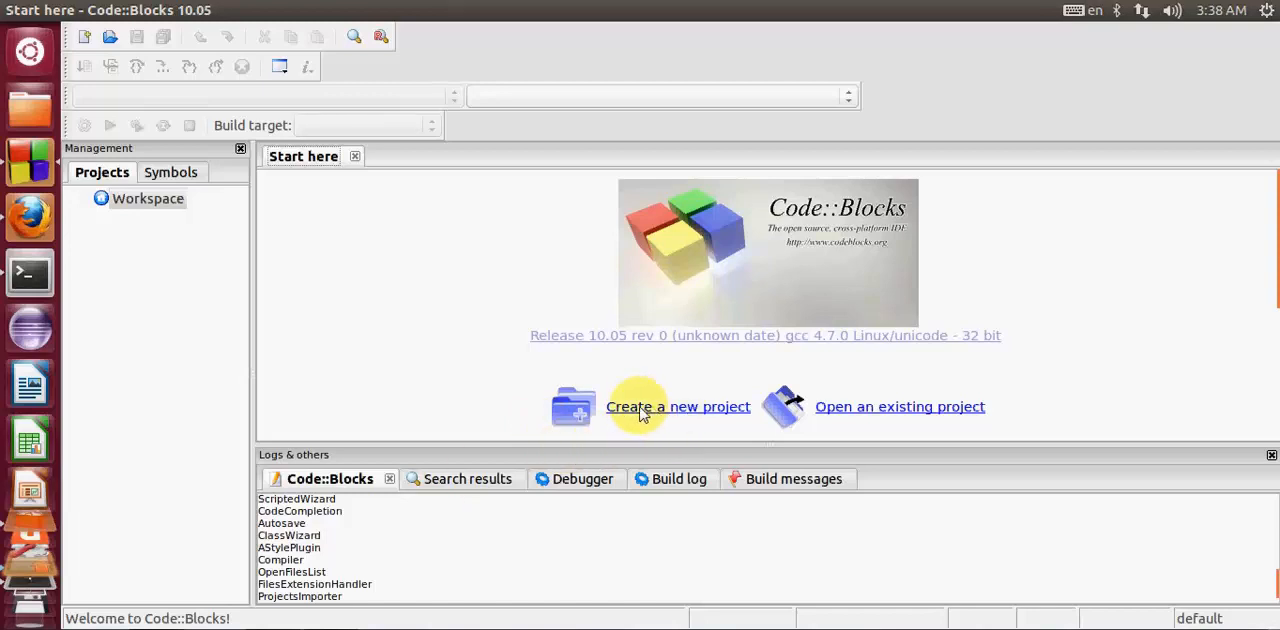
pyautogui.moveTo(86, 37)
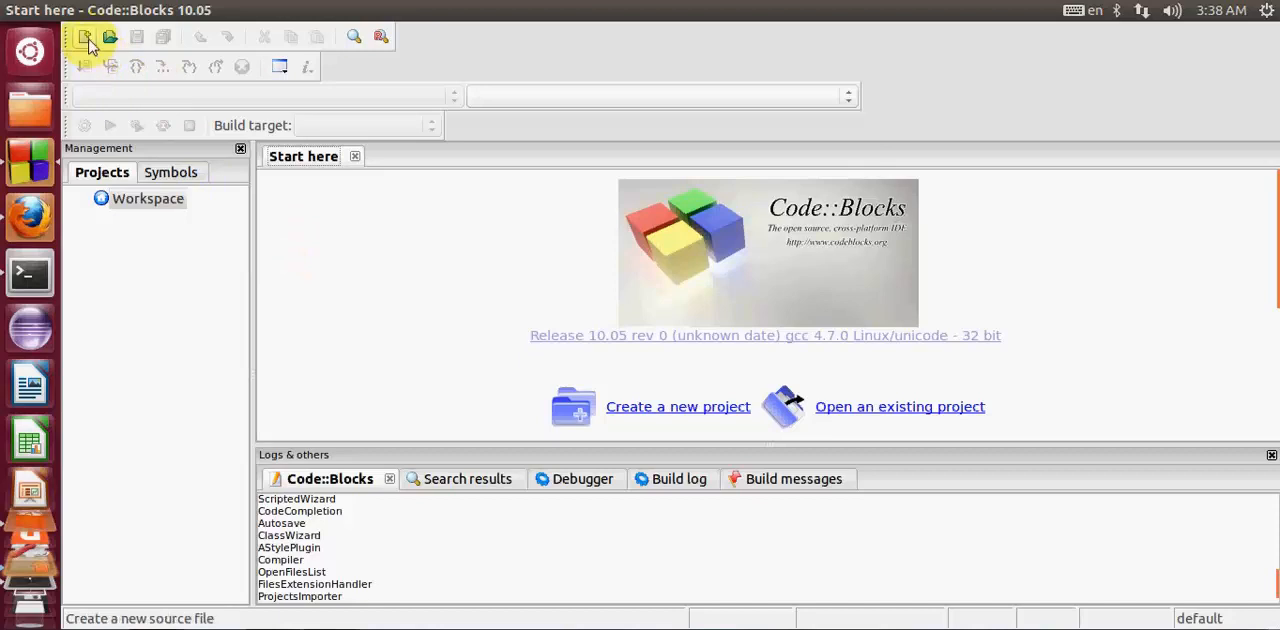
pyautogui.moveTo(110, 37)
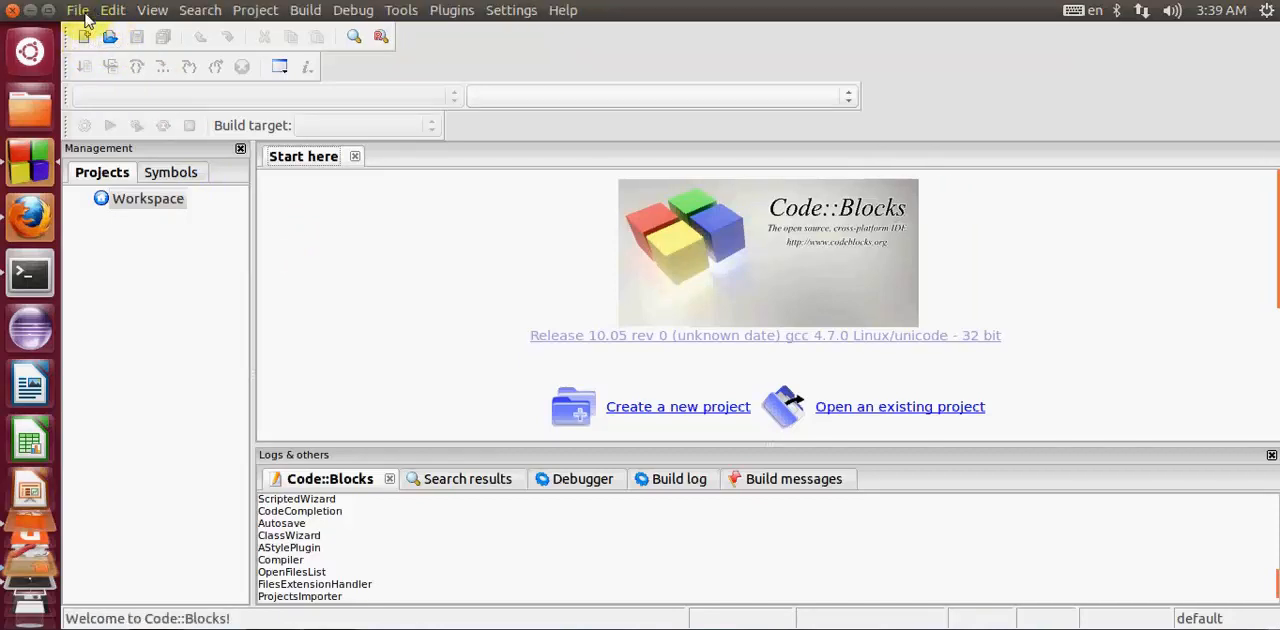
# Show the File menu's New submenu listing Project and other item types.
pyautogui.click(77, 10)
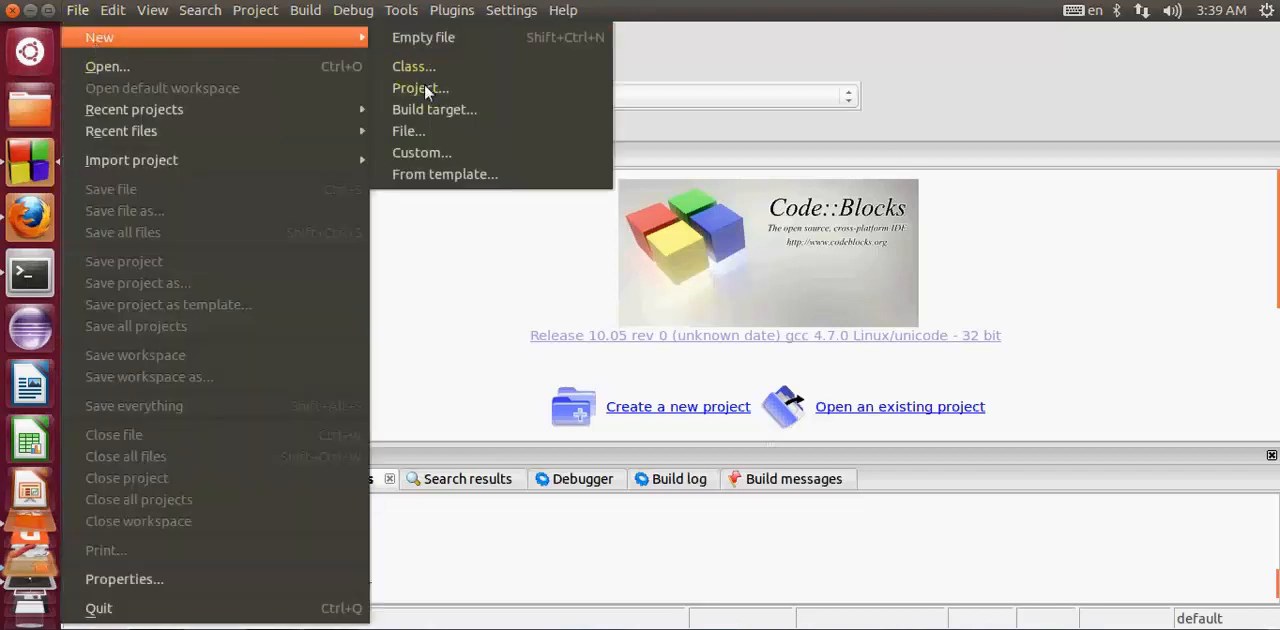
pyautogui.moveTo(420, 88)
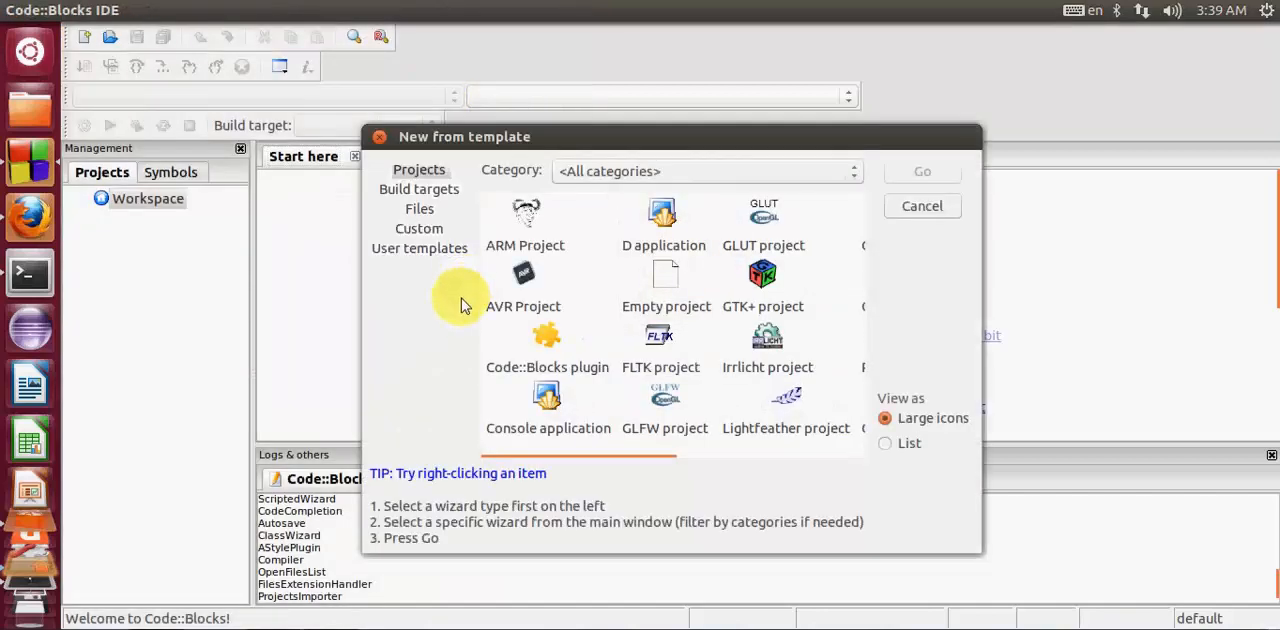
pyautogui.moveTo(848, 310)
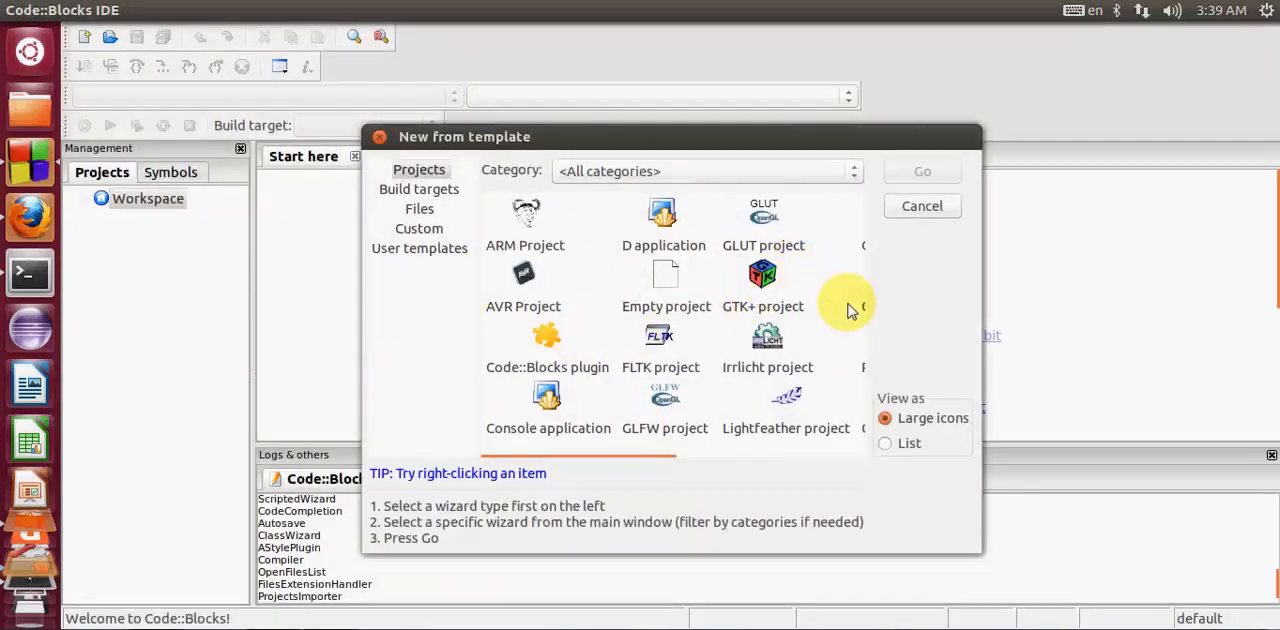
pyautogui.moveTo(983, 555)
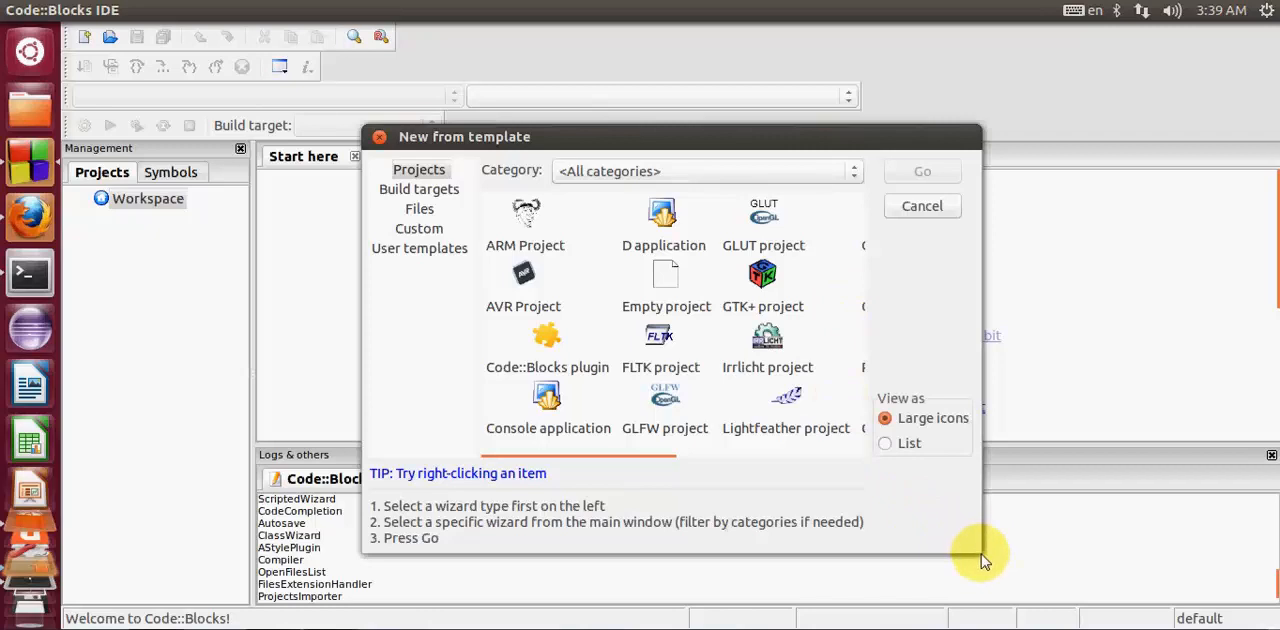
pyautogui.moveTo(595, 320)
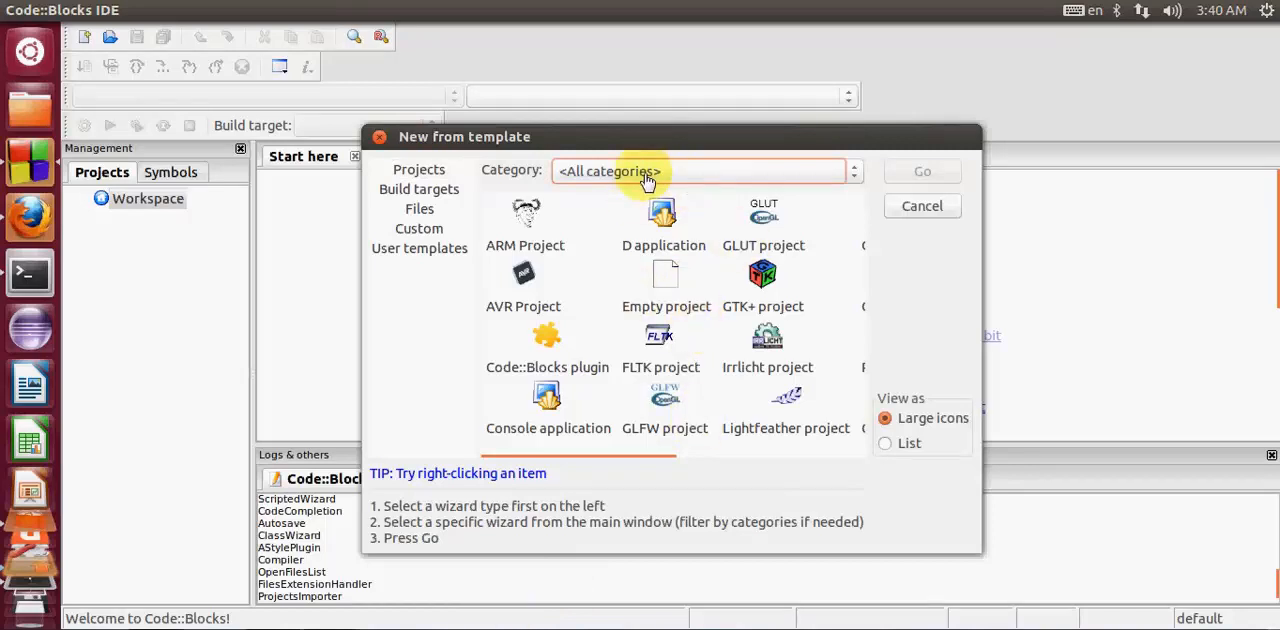
pyautogui.moveTo(632, 184)
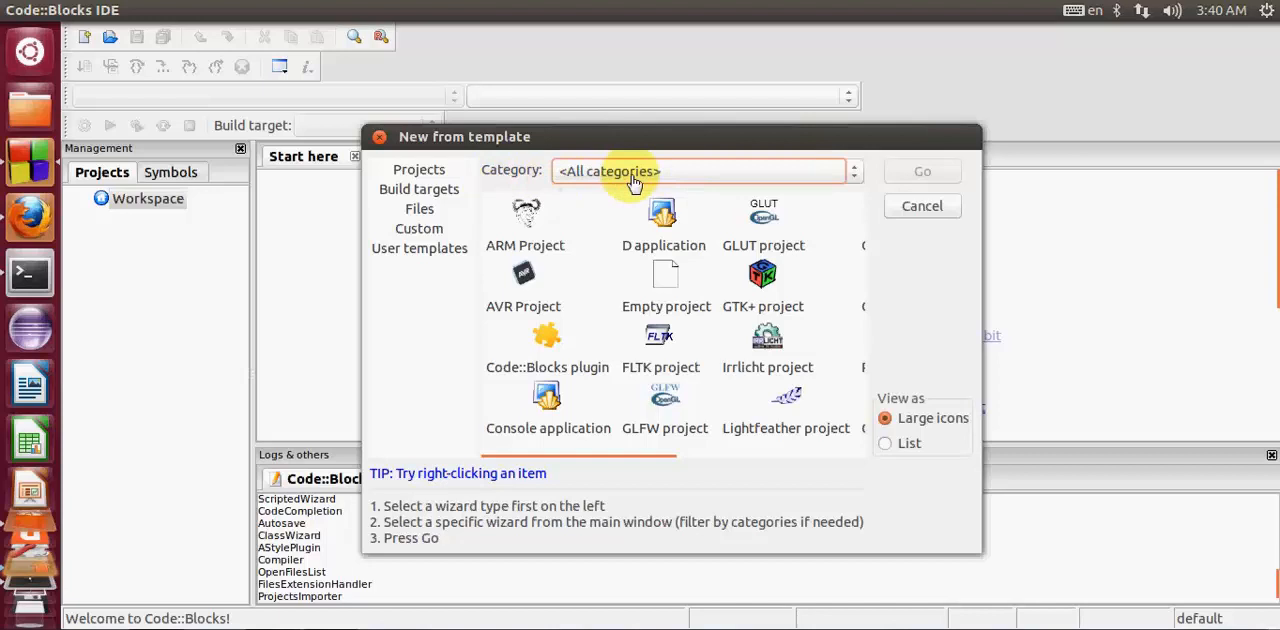
pyautogui.moveTo(730, 176)
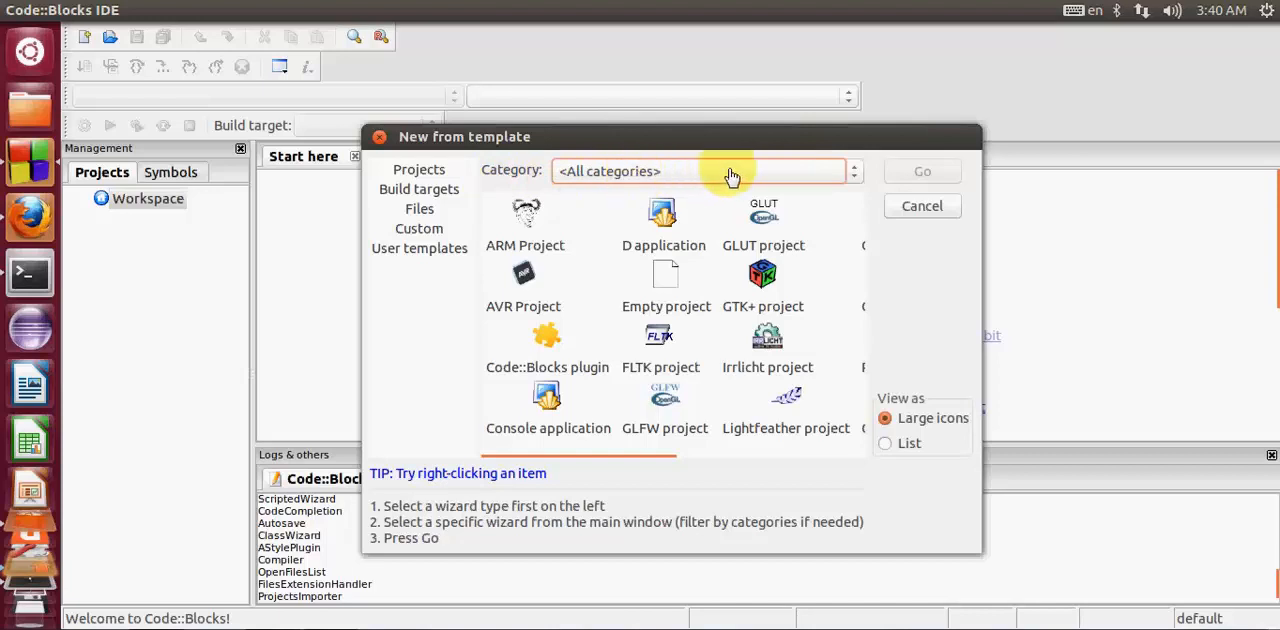
# Filter templates to the Console category and launch the Console application wizard.
pyautogui.click(852, 171)
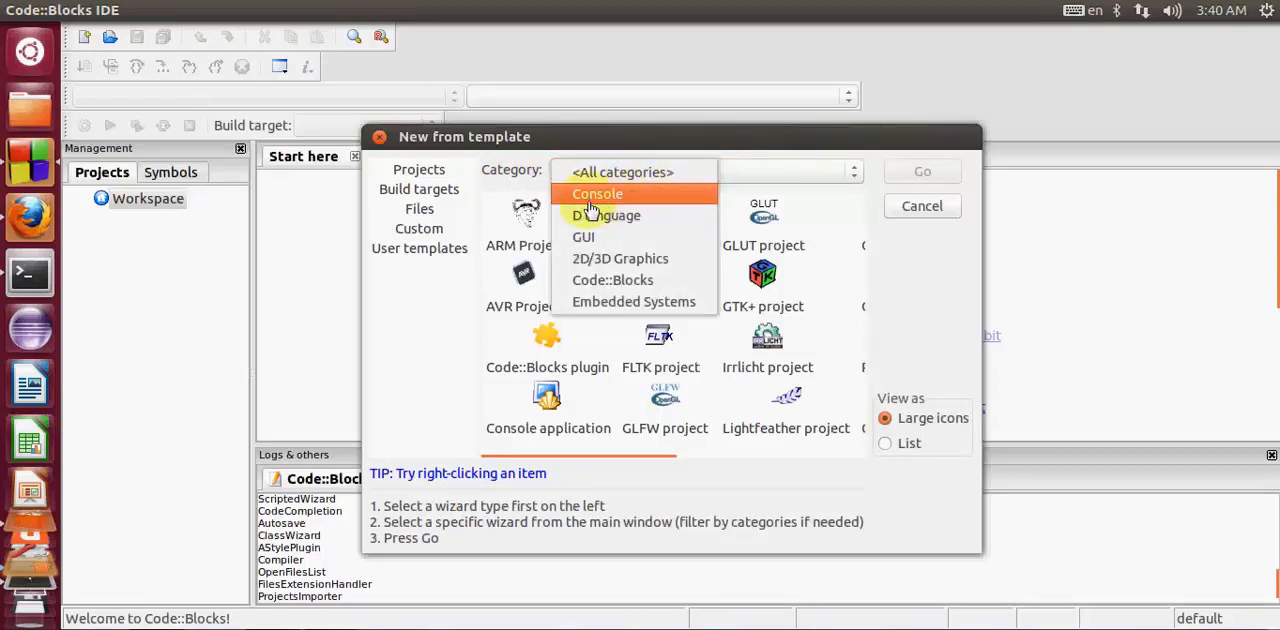
pyautogui.click(597, 194)
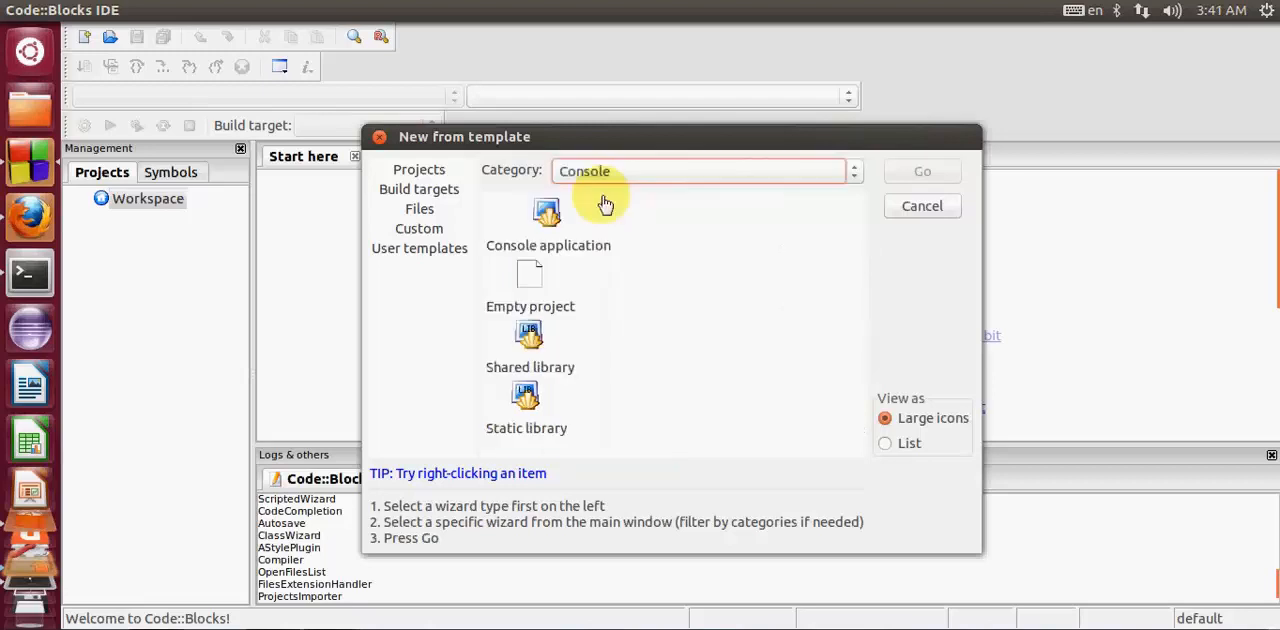
pyautogui.moveTo(549, 275)
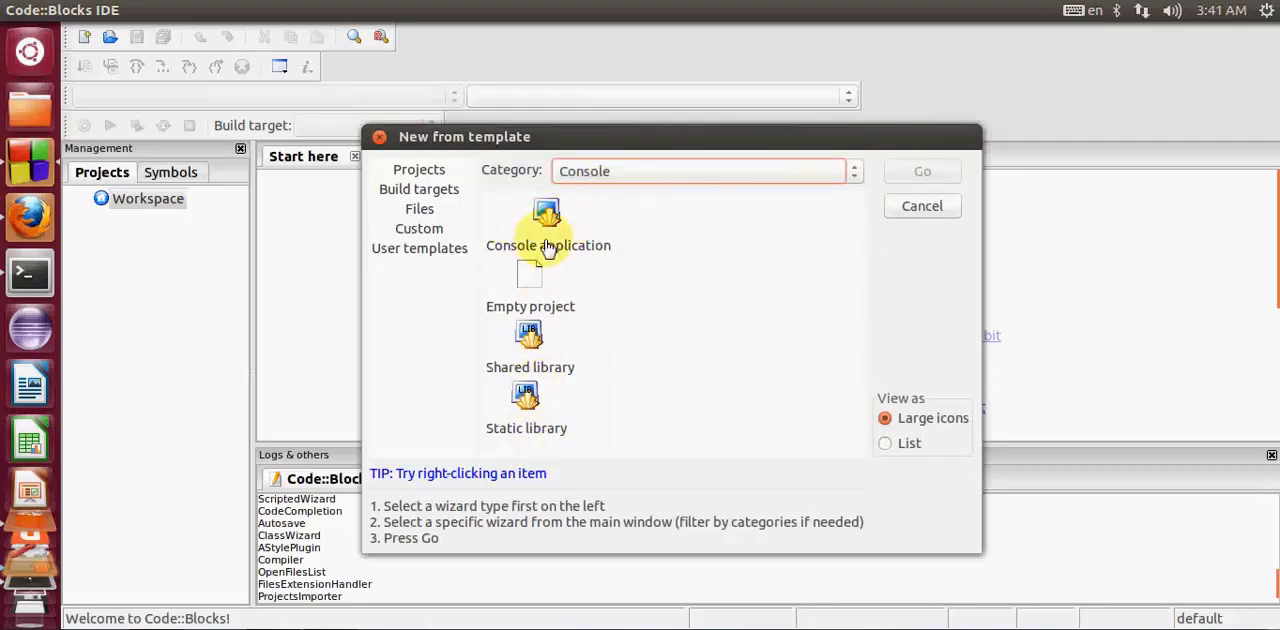
pyautogui.click(547, 230)
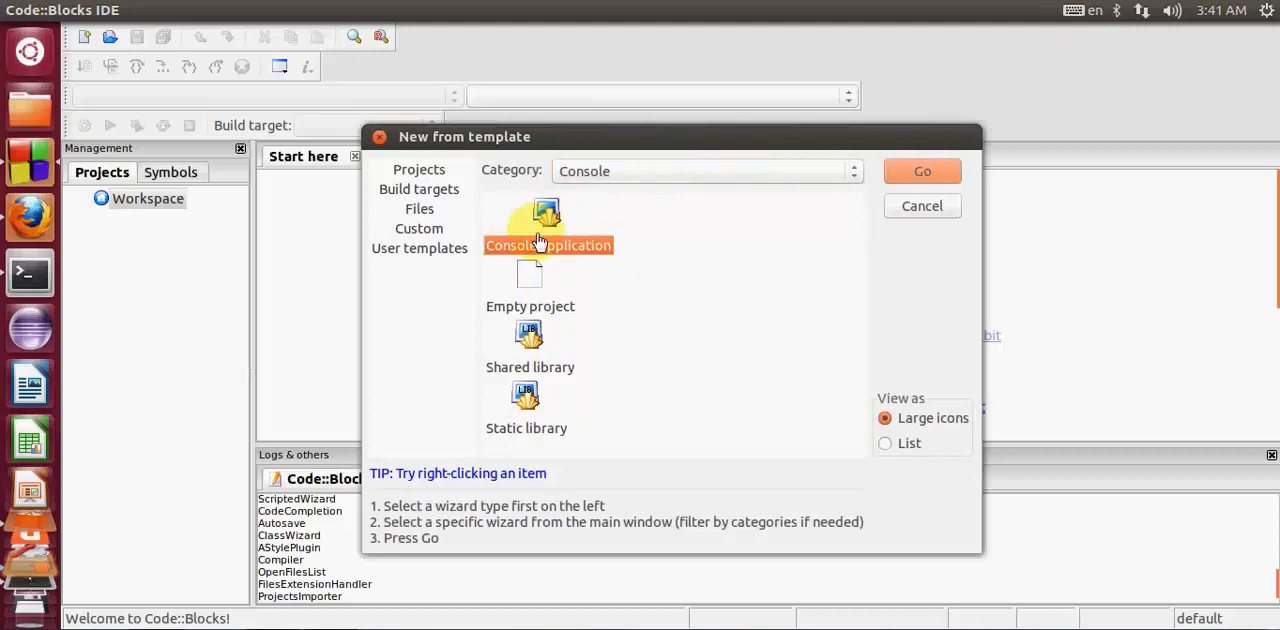
pyautogui.click(921, 206)
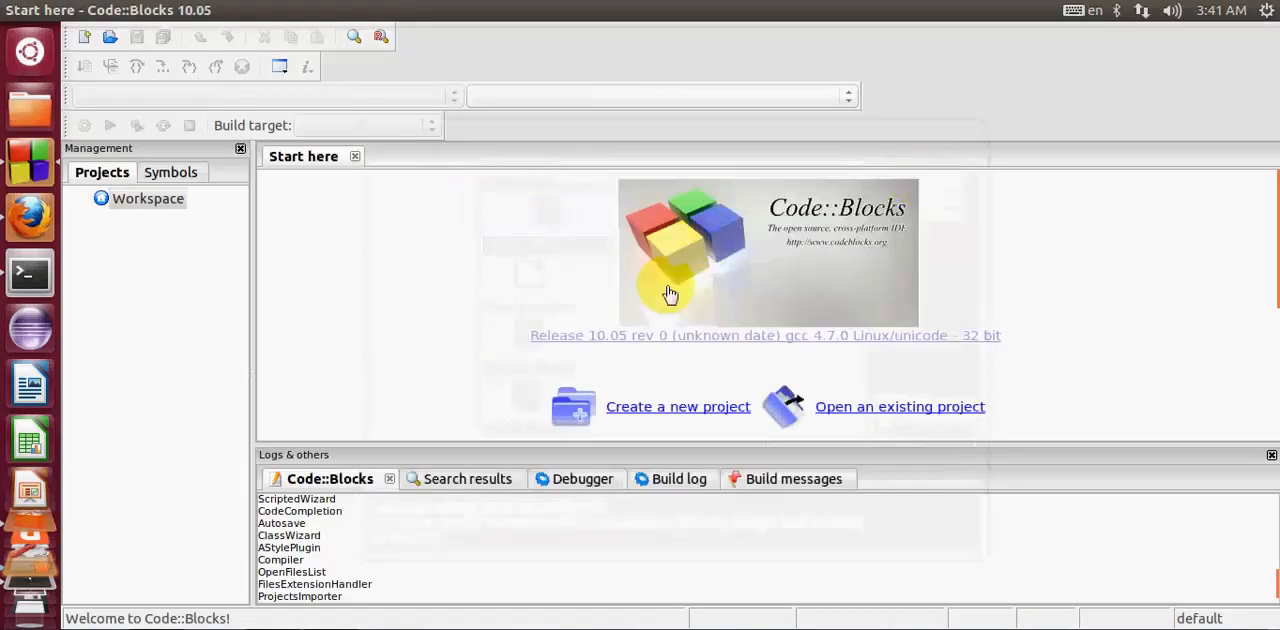
# Advance past the wizard's welcome page and accept C++ as the language.
pyautogui.click(678, 406)
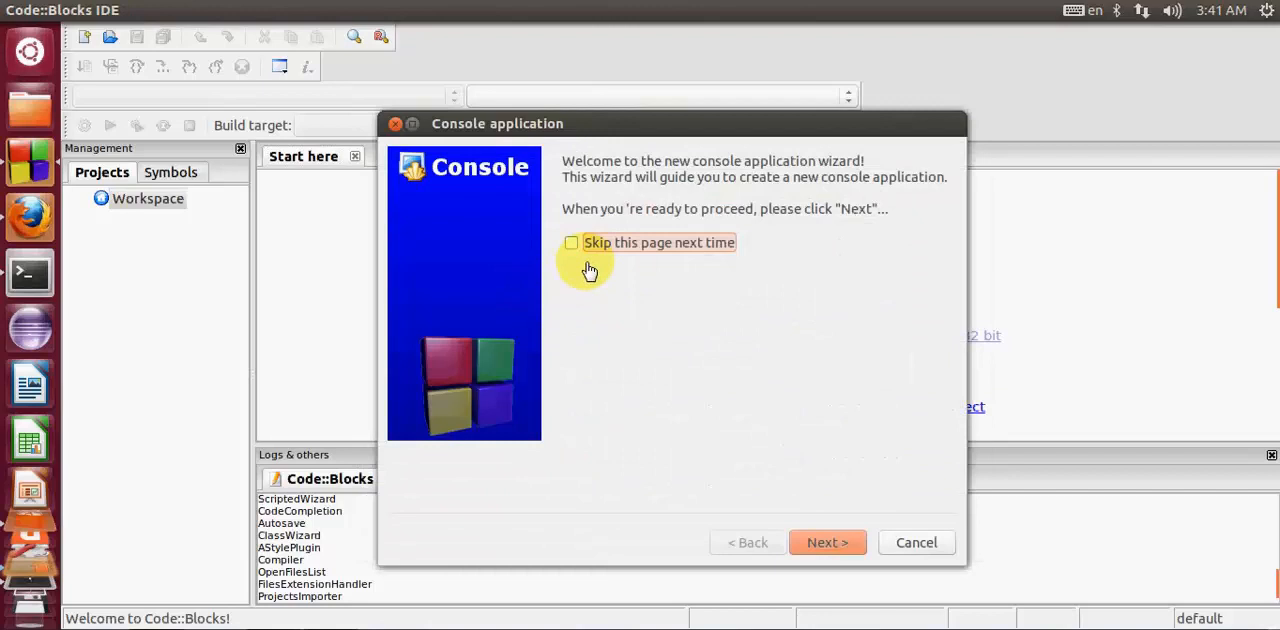
pyautogui.moveTo(846, 263)
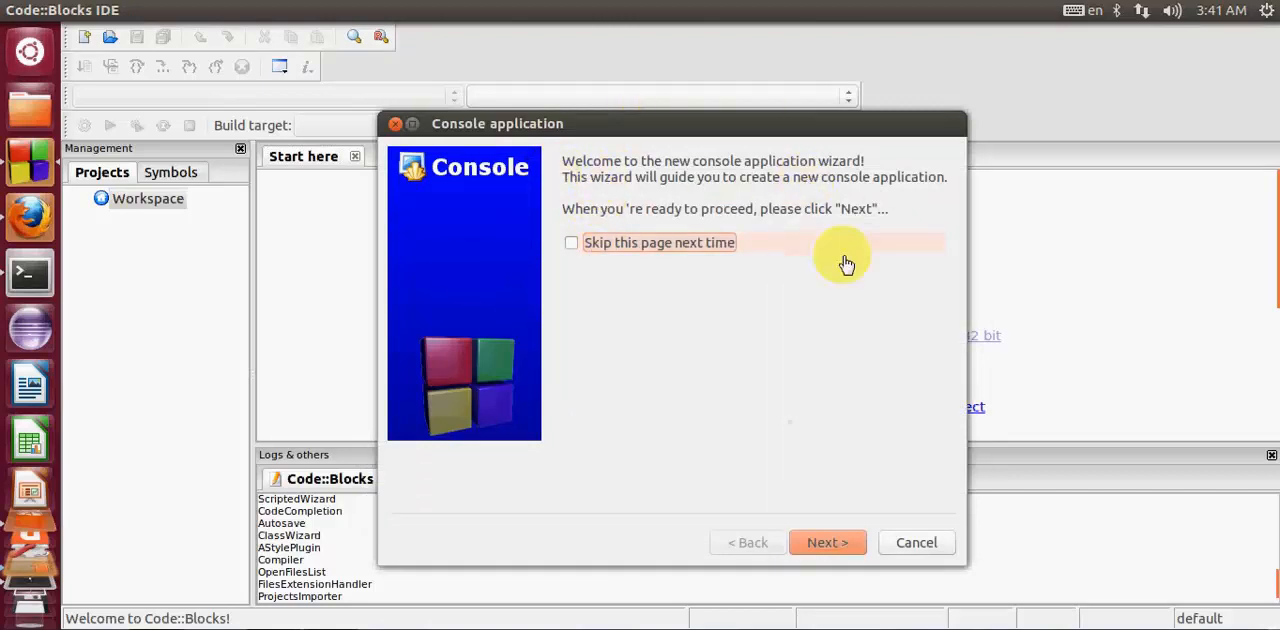
pyautogui.moveTo(827, 542)
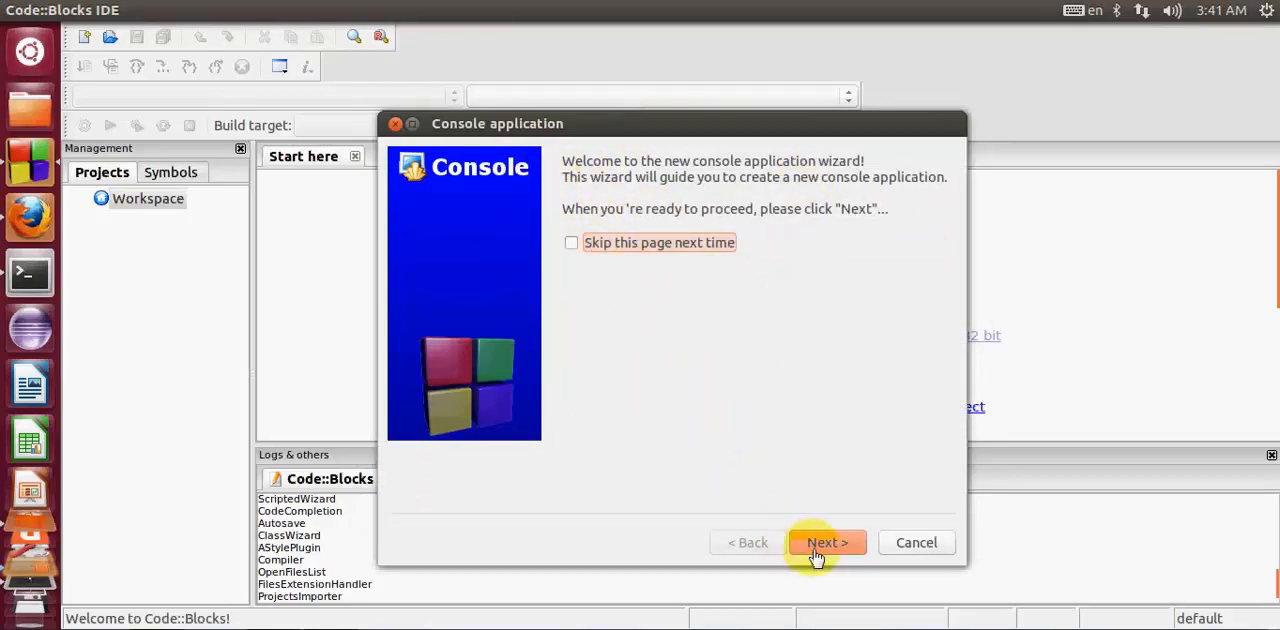
pyautogui.moveTo(828, 543)
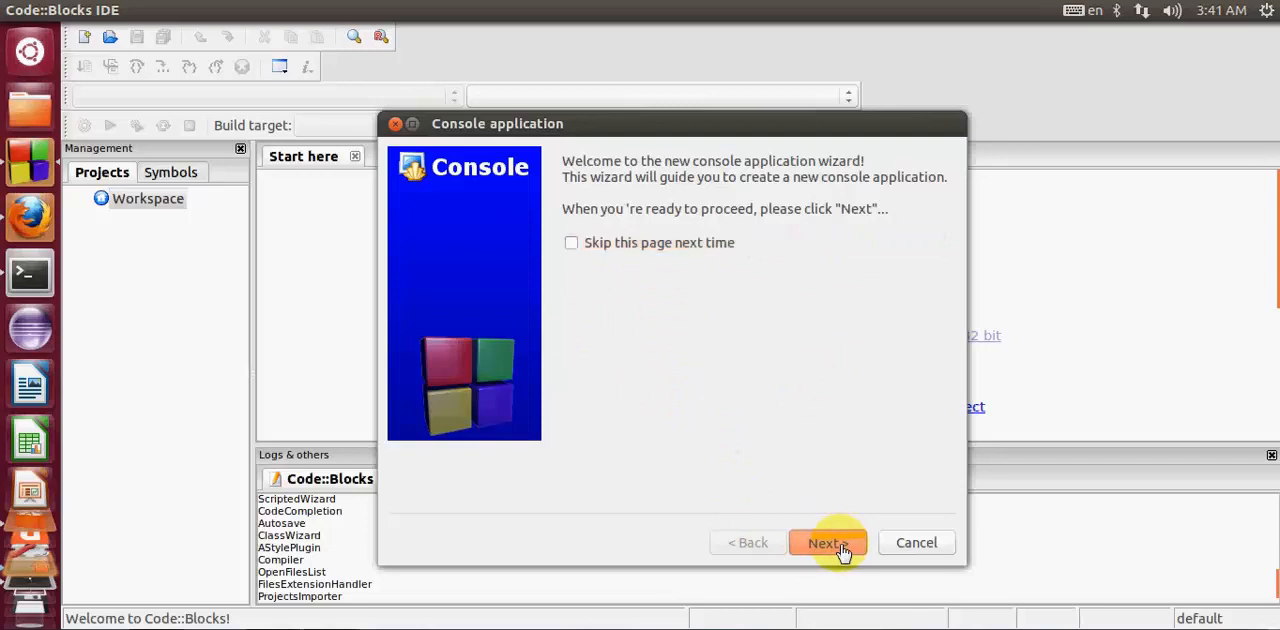
pyautogui.click(827, 542)
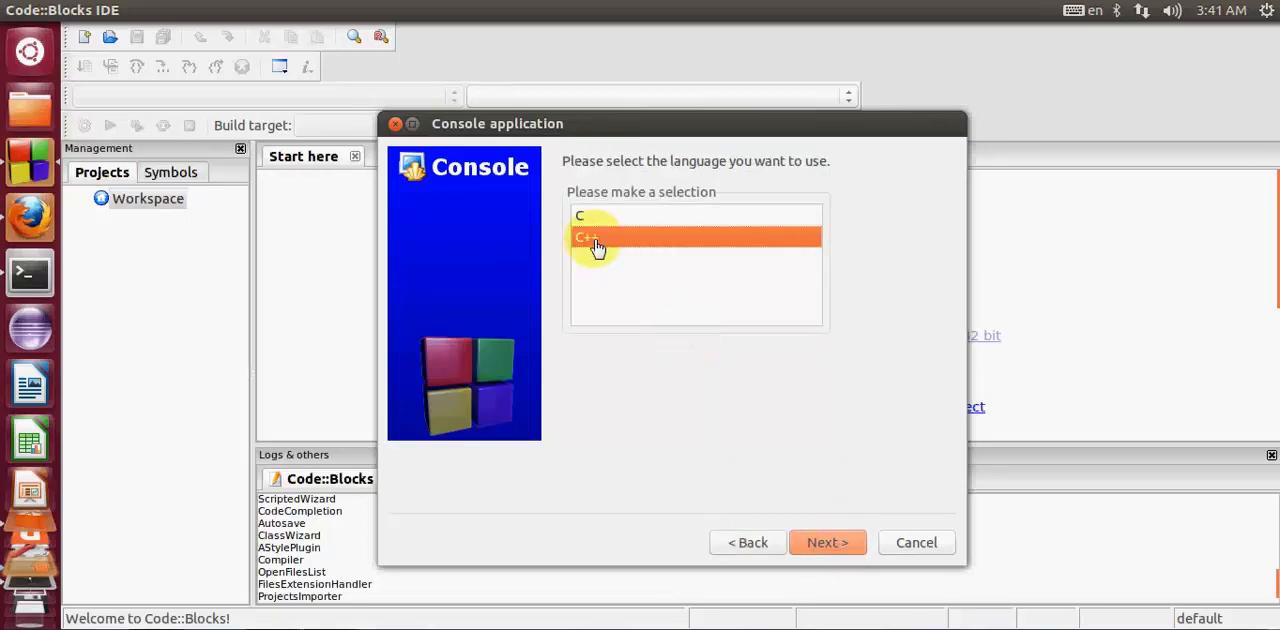
pyautogui.moveTo(797, 517)
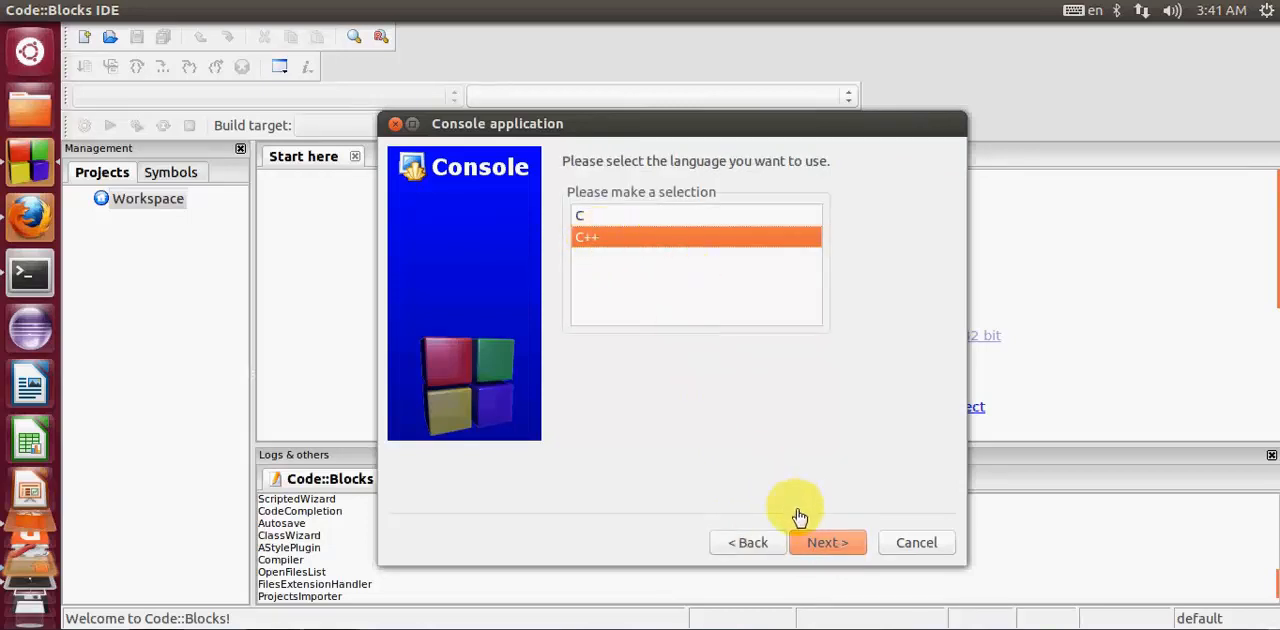
pyautogui.click(827, 542)
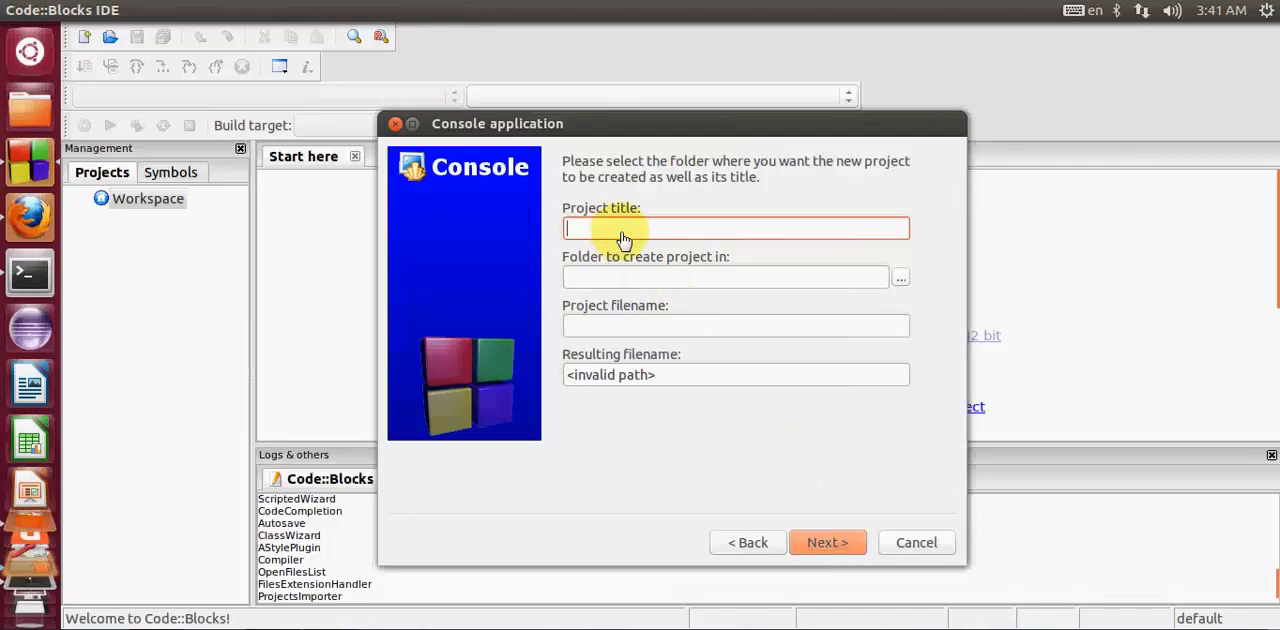
# Enter 'MyFirstProg' as the project title and bring up the project folder chooser.
pyautogui.write('Mz')
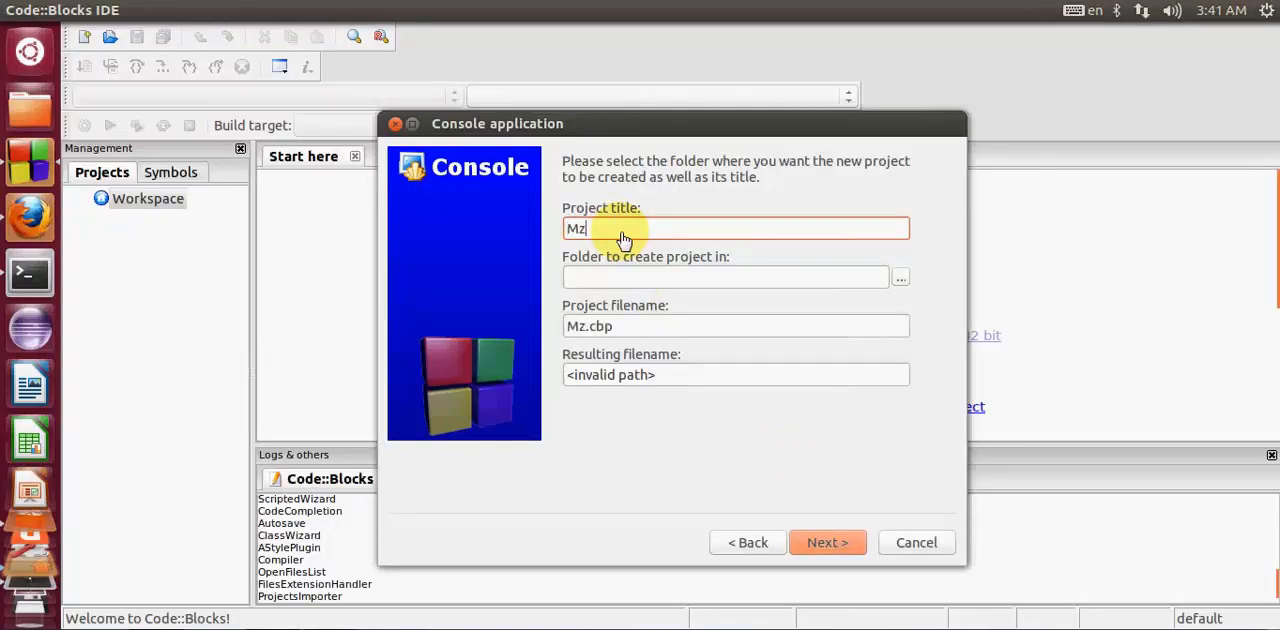
pyautogui.write('y')
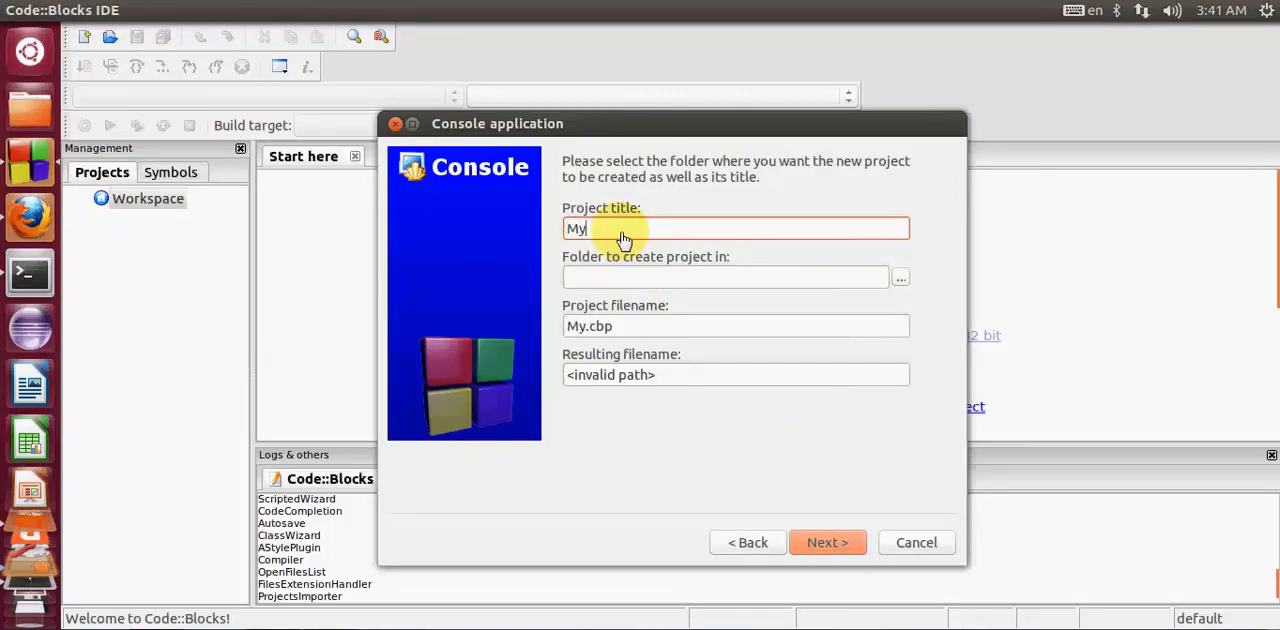
pyautogui.write('First')
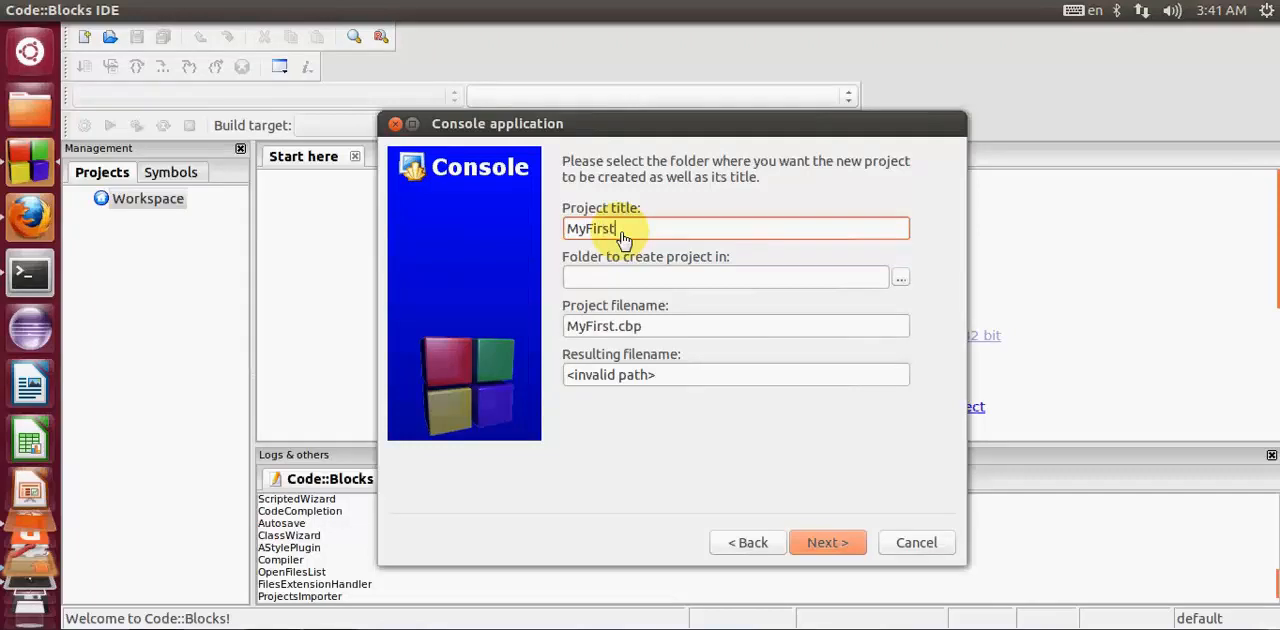
pyautogui.write('Prog')
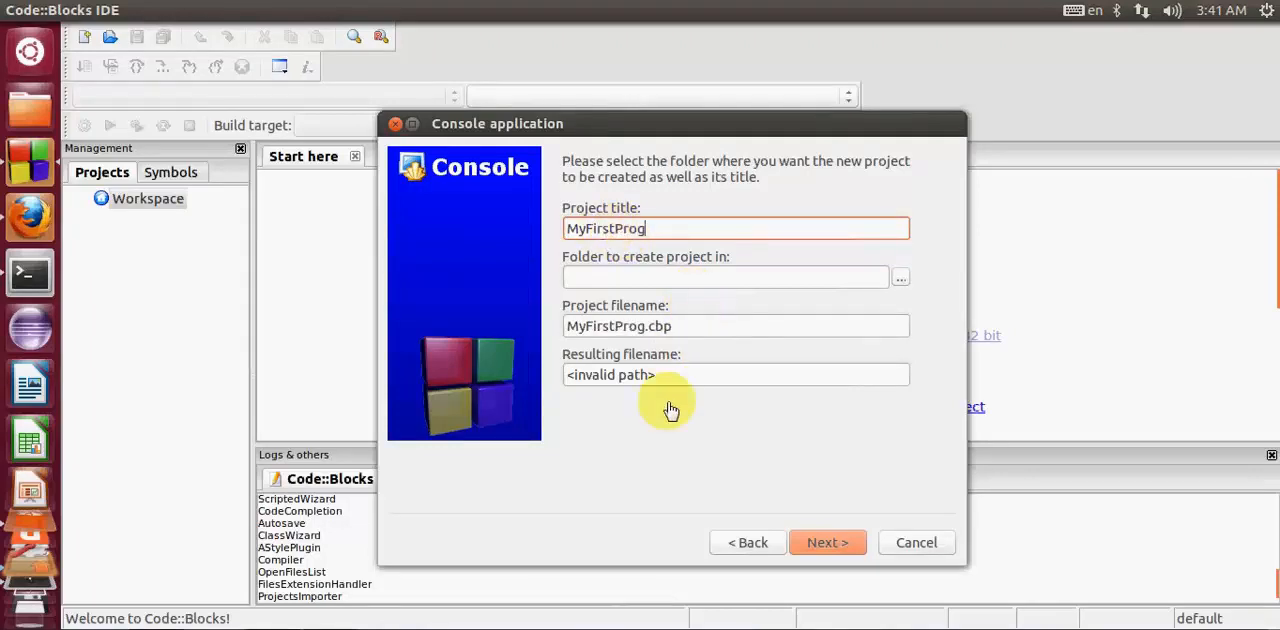
pyautogui.moveTo(790, 545)
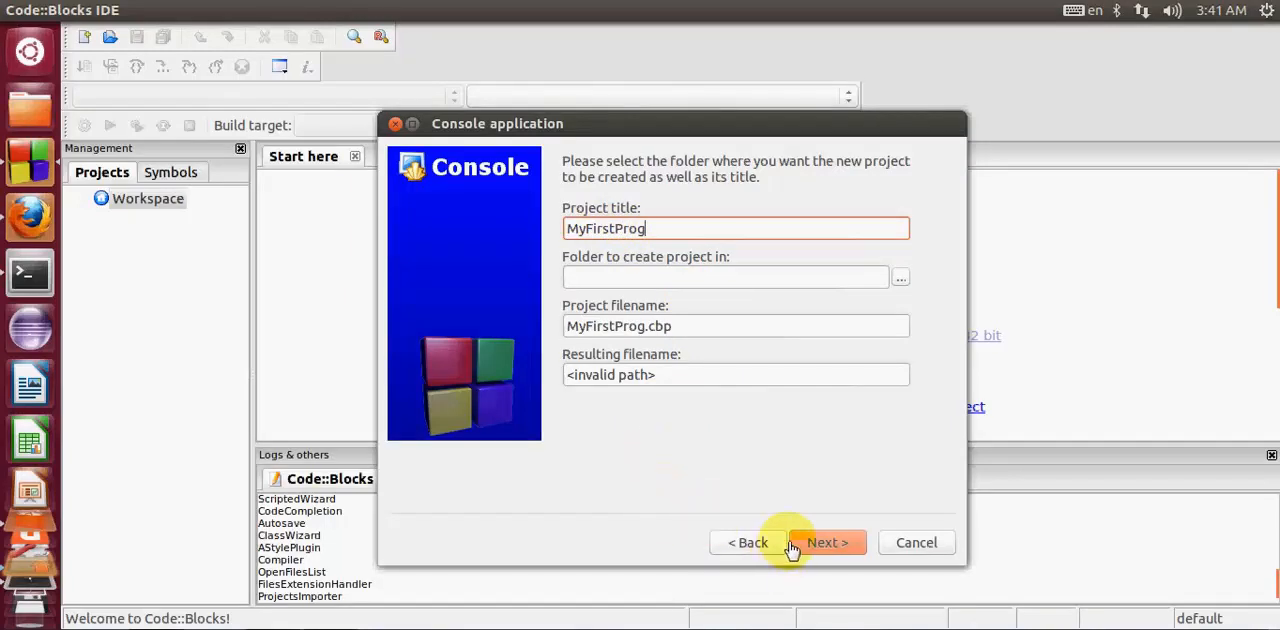
pyautogui.moveTo(580, 307)
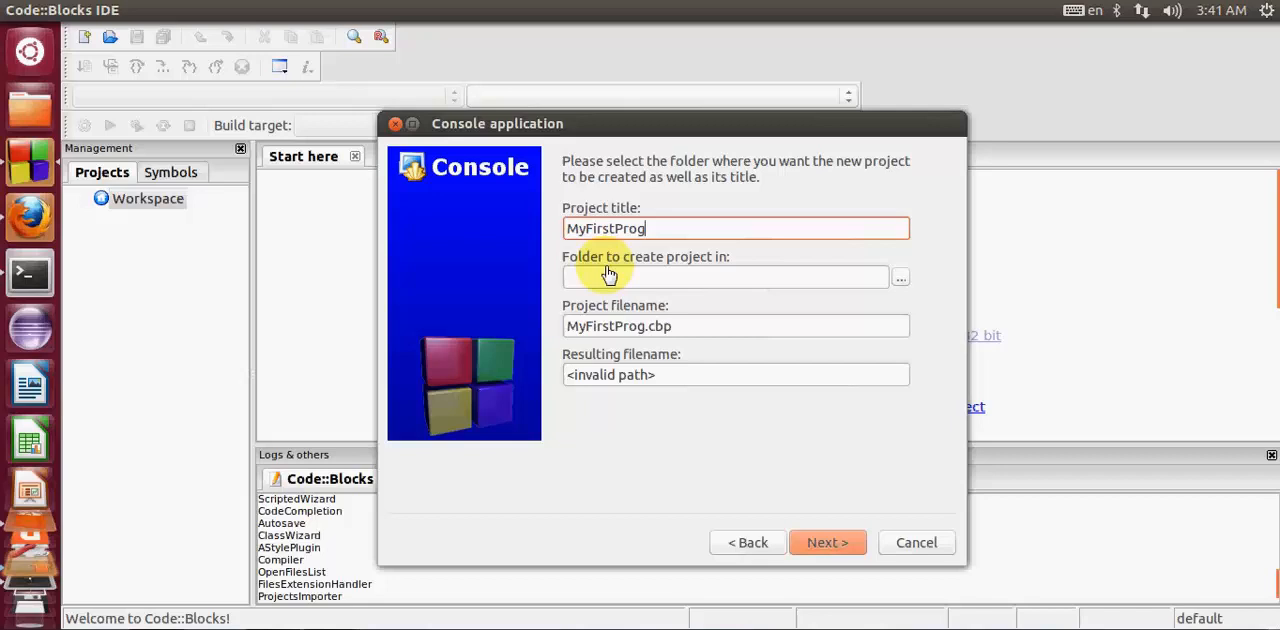
pyautogui.moveTo(718, 274)
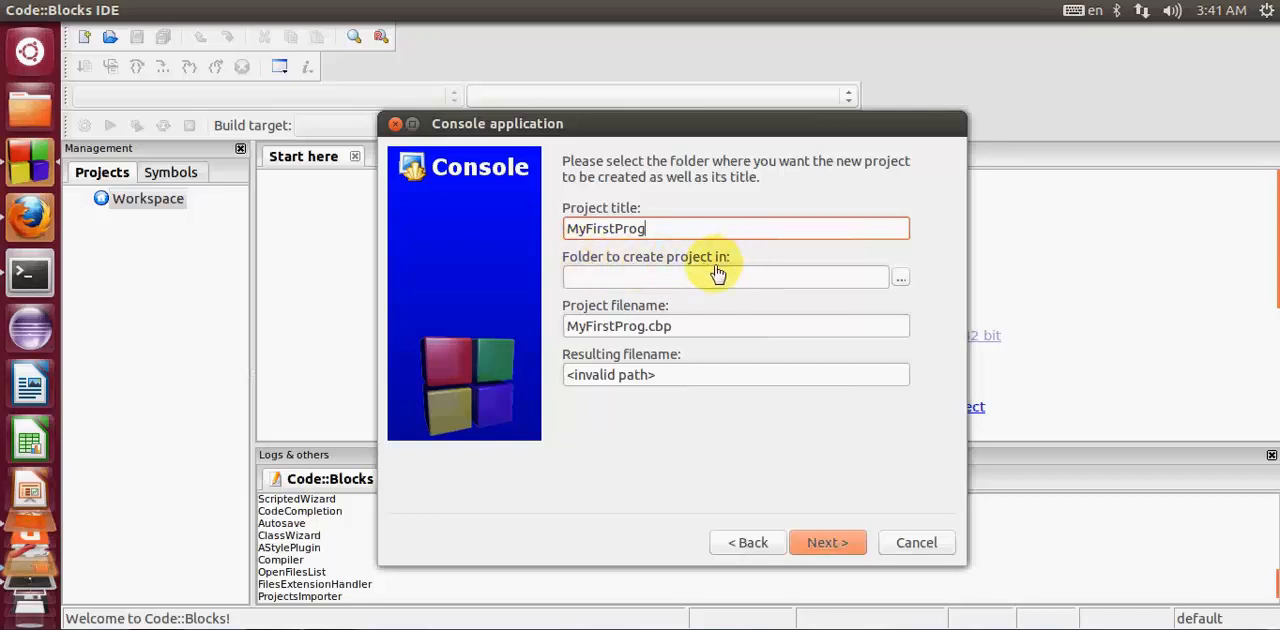
pyautogui.moveTo(728, 285)
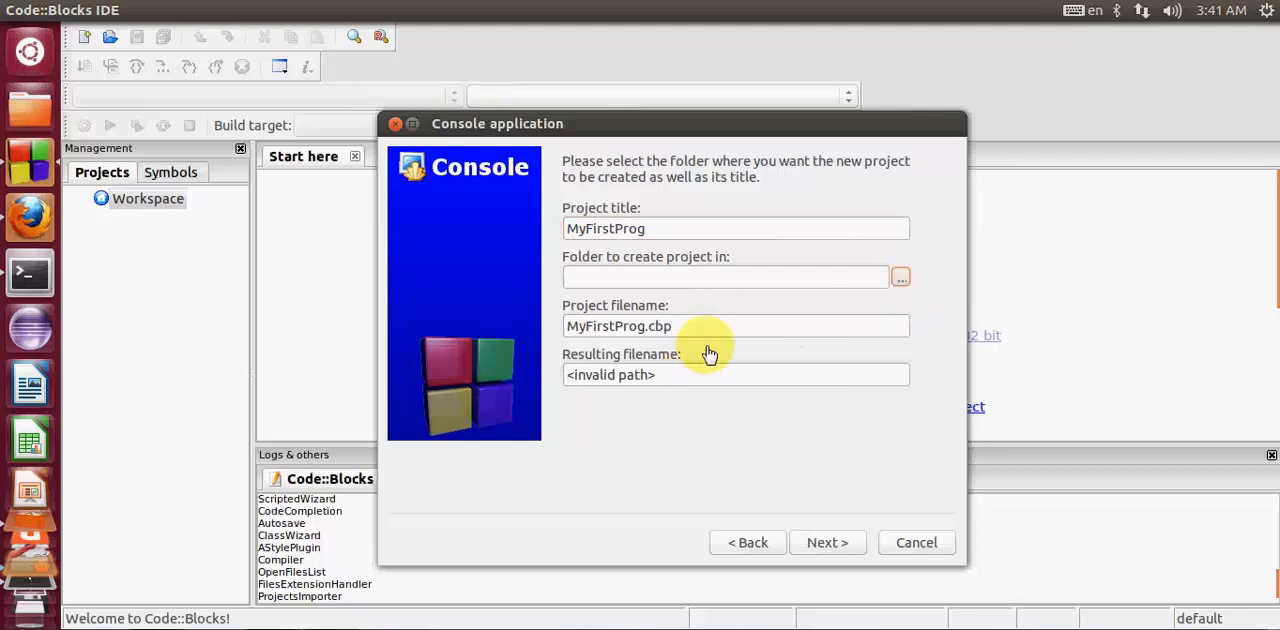
pyautogui.click(899, 277)
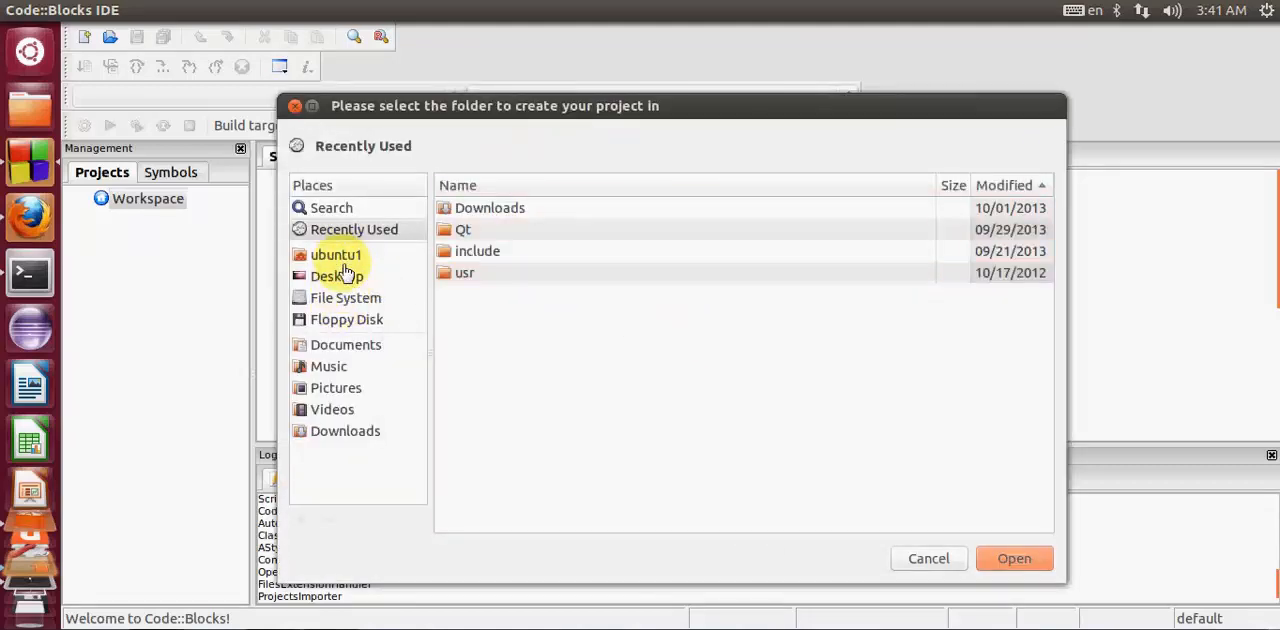
# Set the project folder to /home/ubuntu1 and advance to the compiler and configuration page.
pyautogui.click(336, 254)
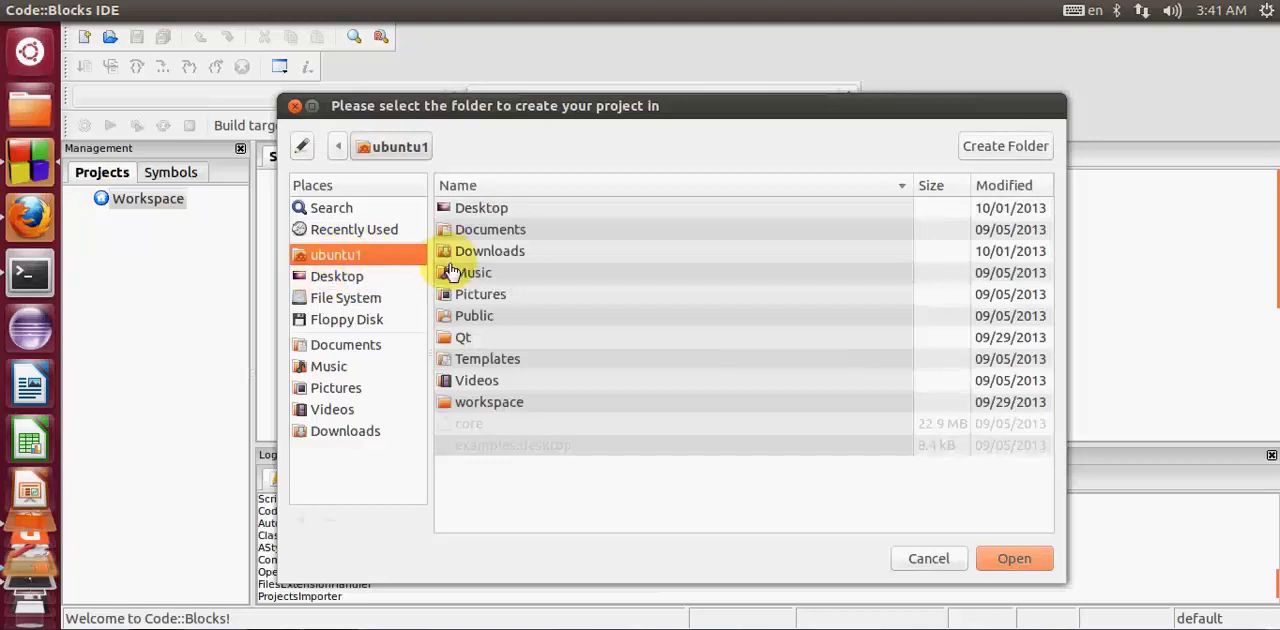
pyautogui.click(489, 229)
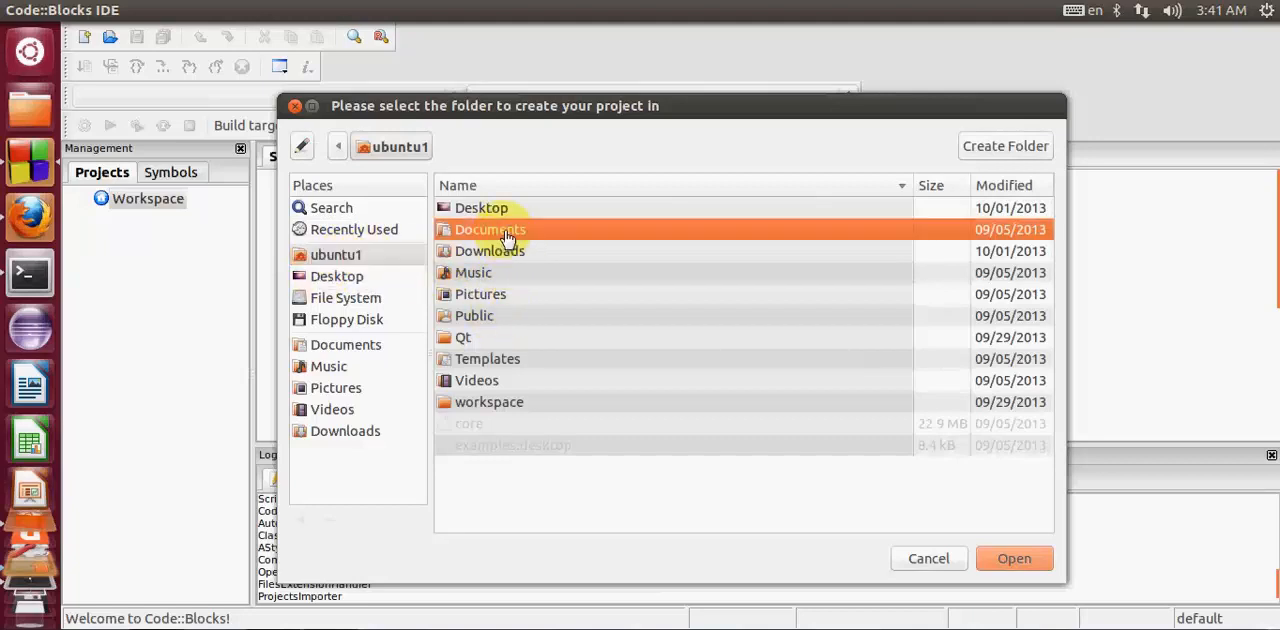
pyautogui.doubleClick(489, 229)
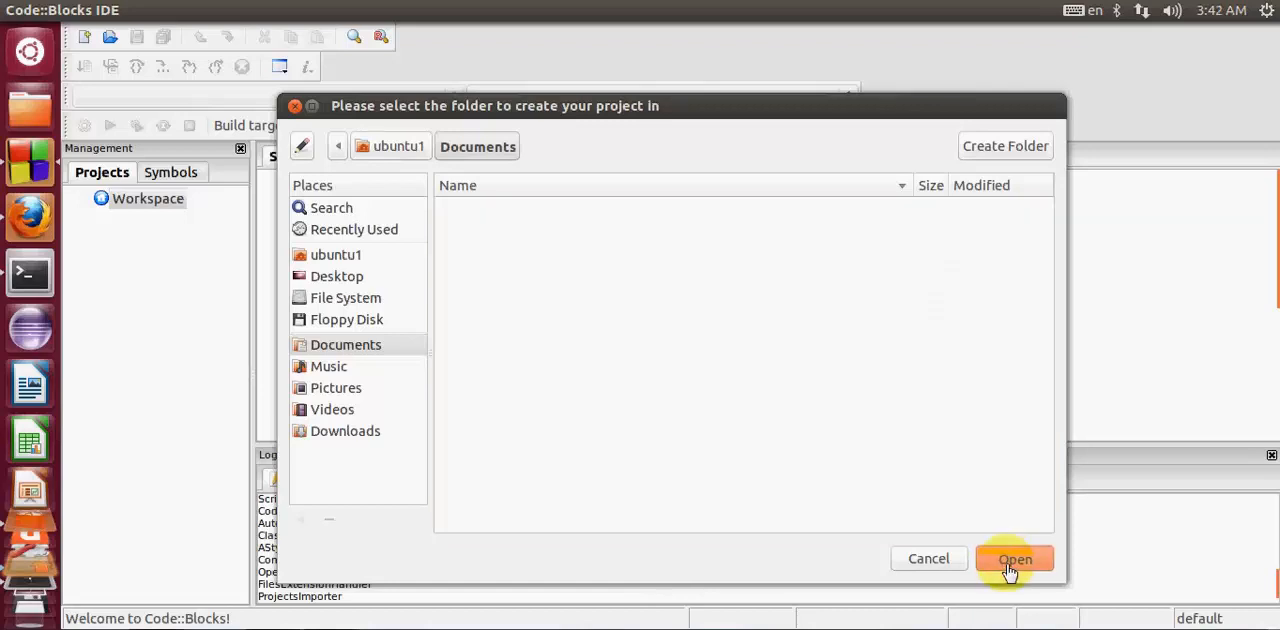
pyautogui.click(1014, 558)
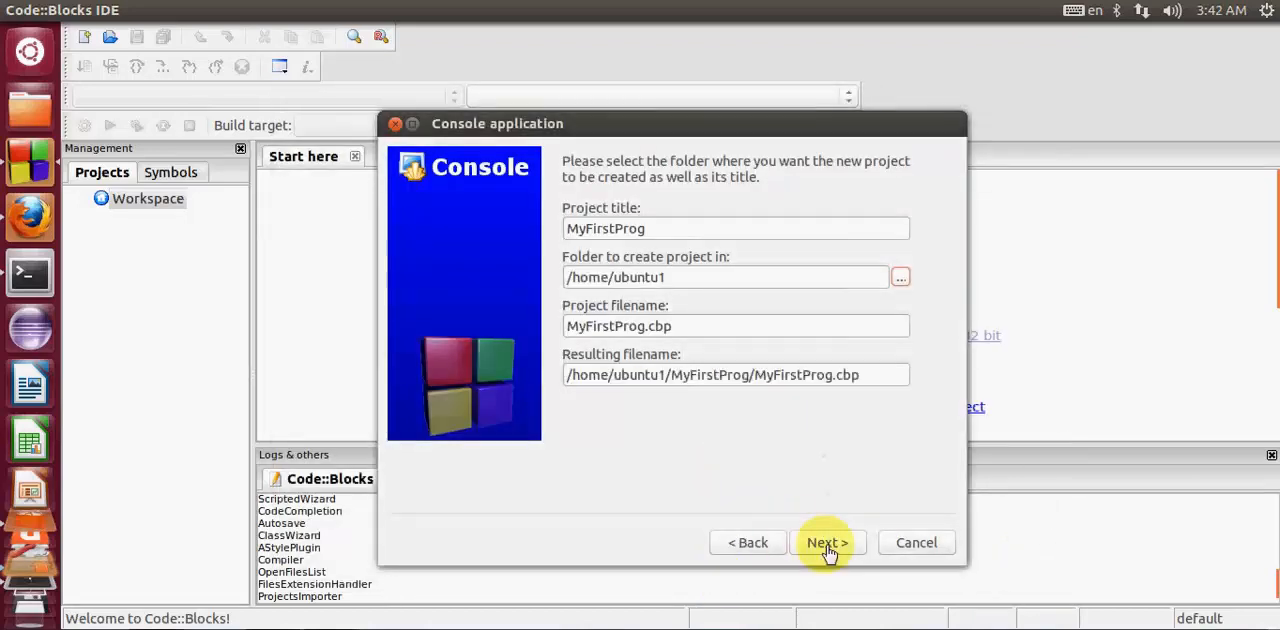
pyautogui.click(827, 542)
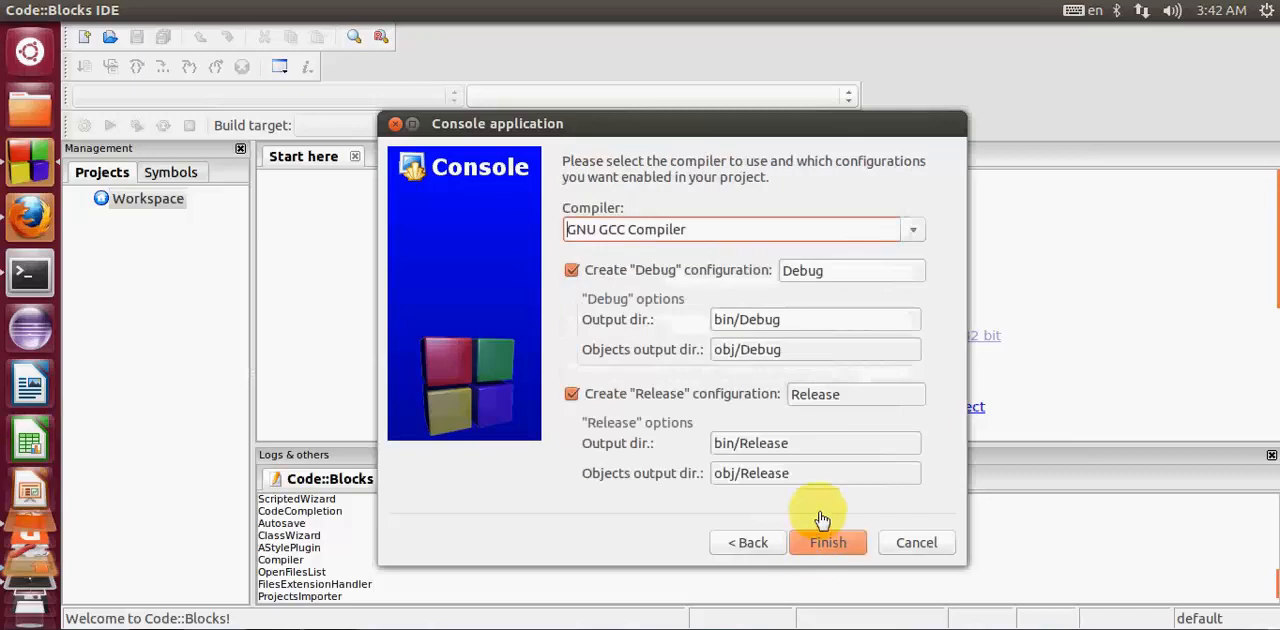
pyautogui.moveTo(645, 229)
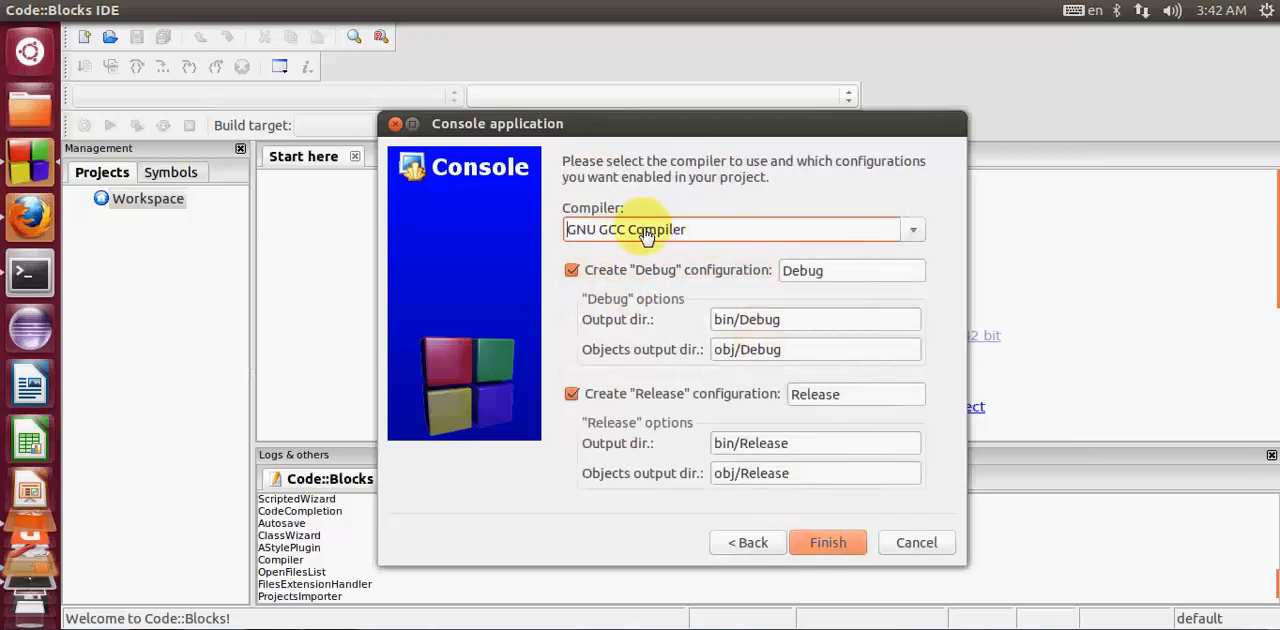
pyautogui.moveTo(725, 240)
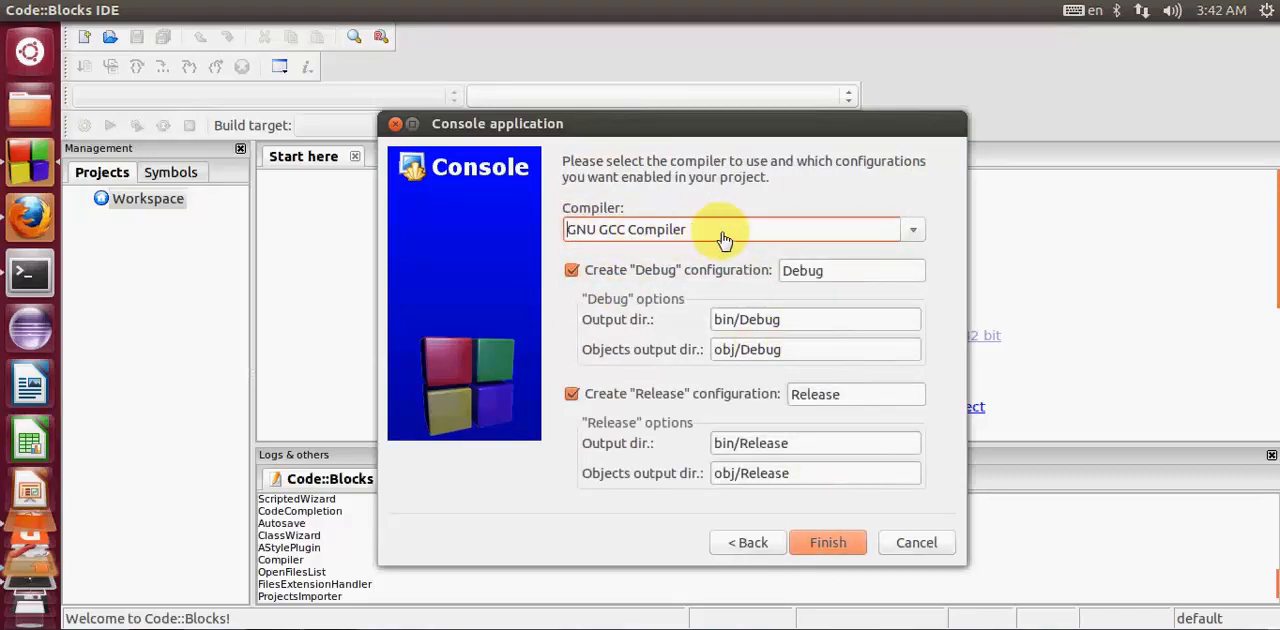
pyautogui.moveTo(820, 243)
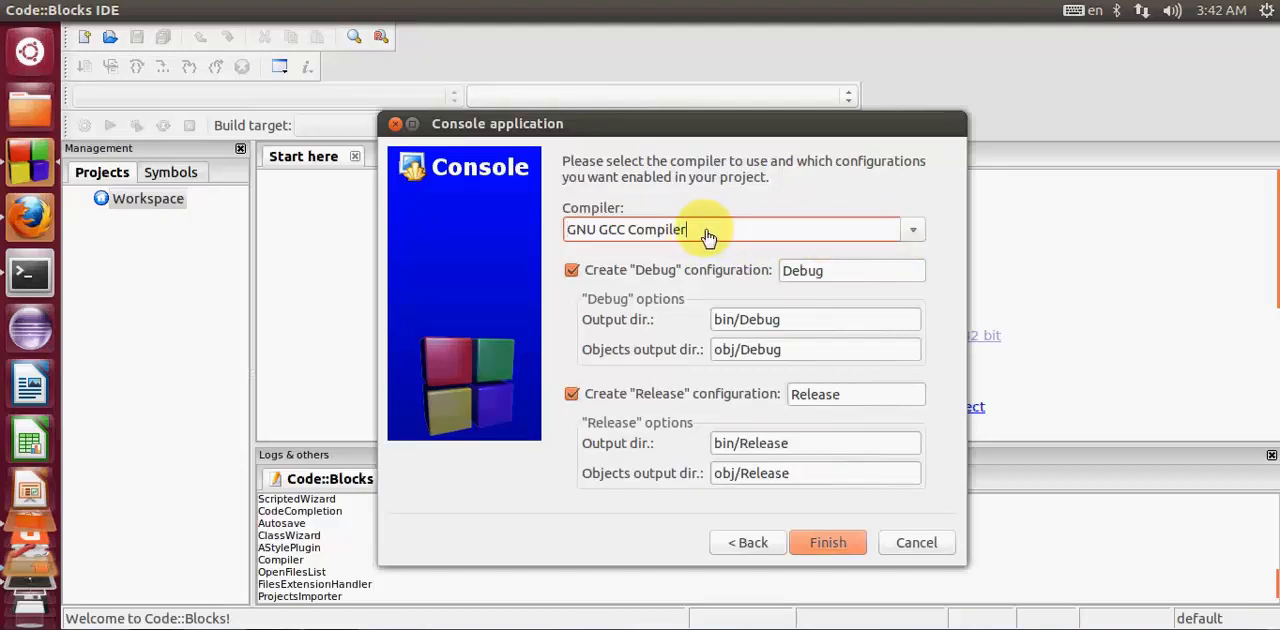
pyautogui.moveTo(555, 247)
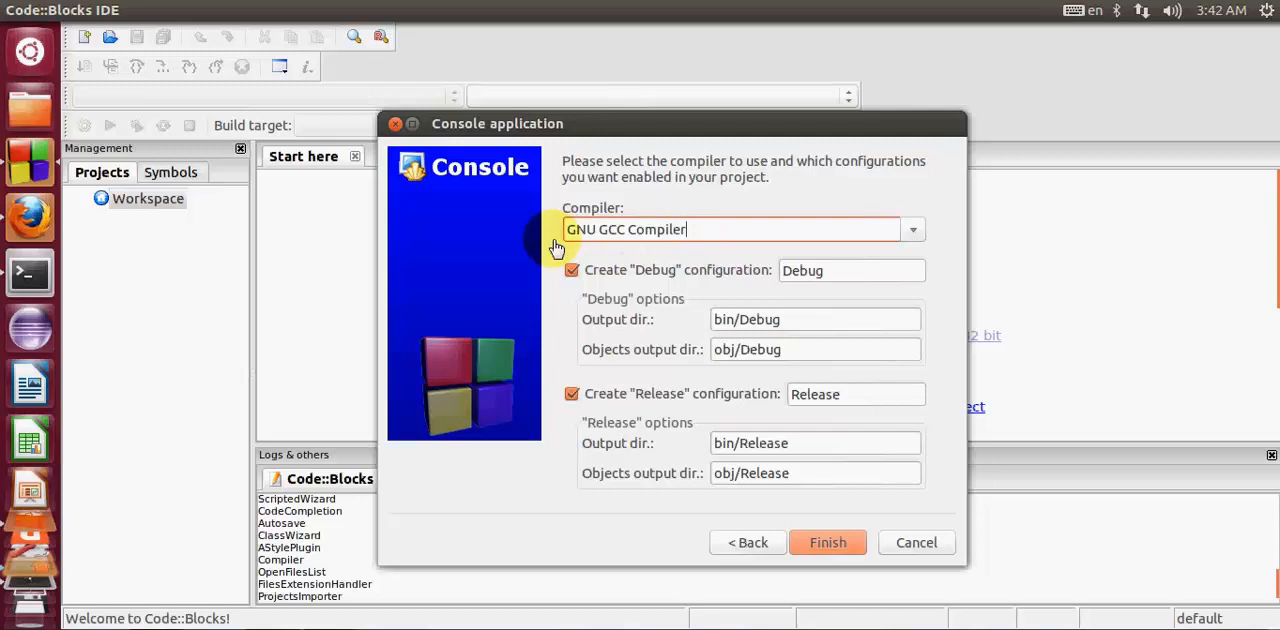
pyautogui.moveTo(697, 268)
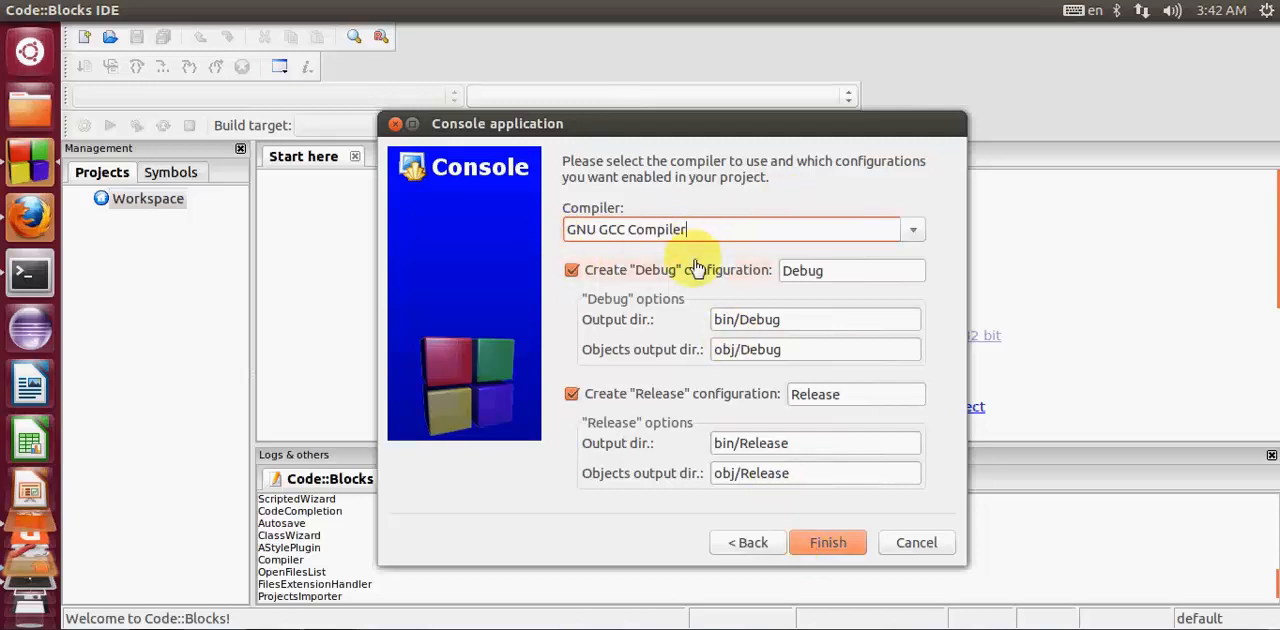
pyautogui.moveTo(828, 542)
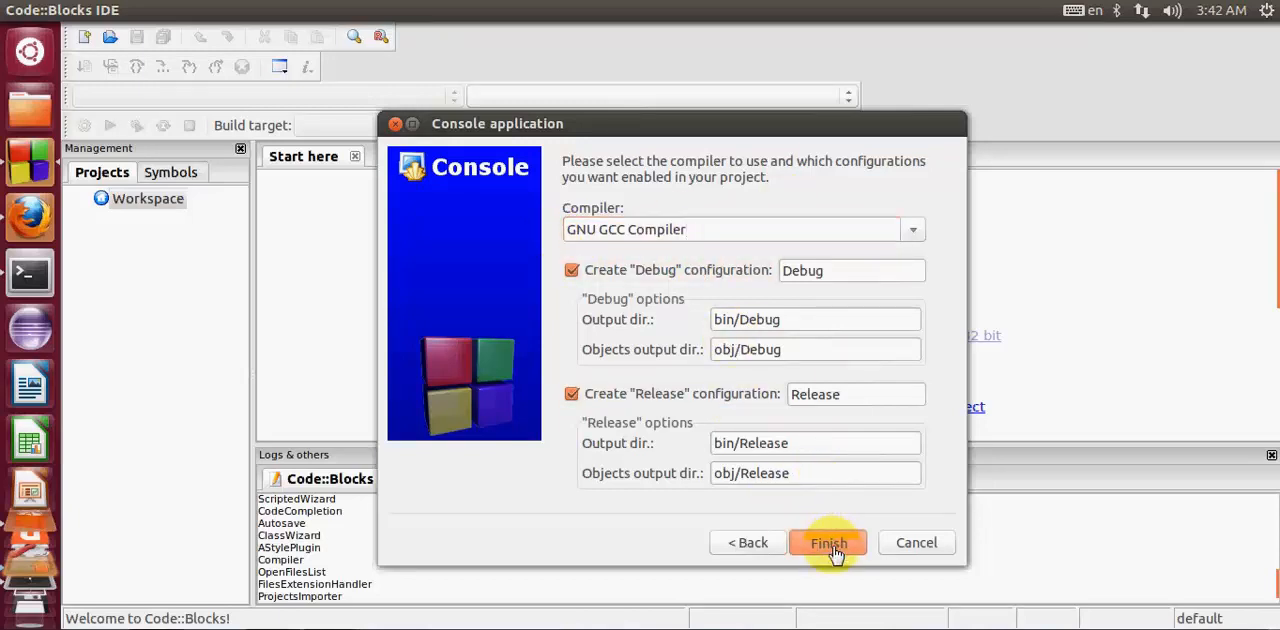
# Finish the wizard with GNU GCC Compiler and both Debug and Release configurations.
pyautogui.click(828, 542)
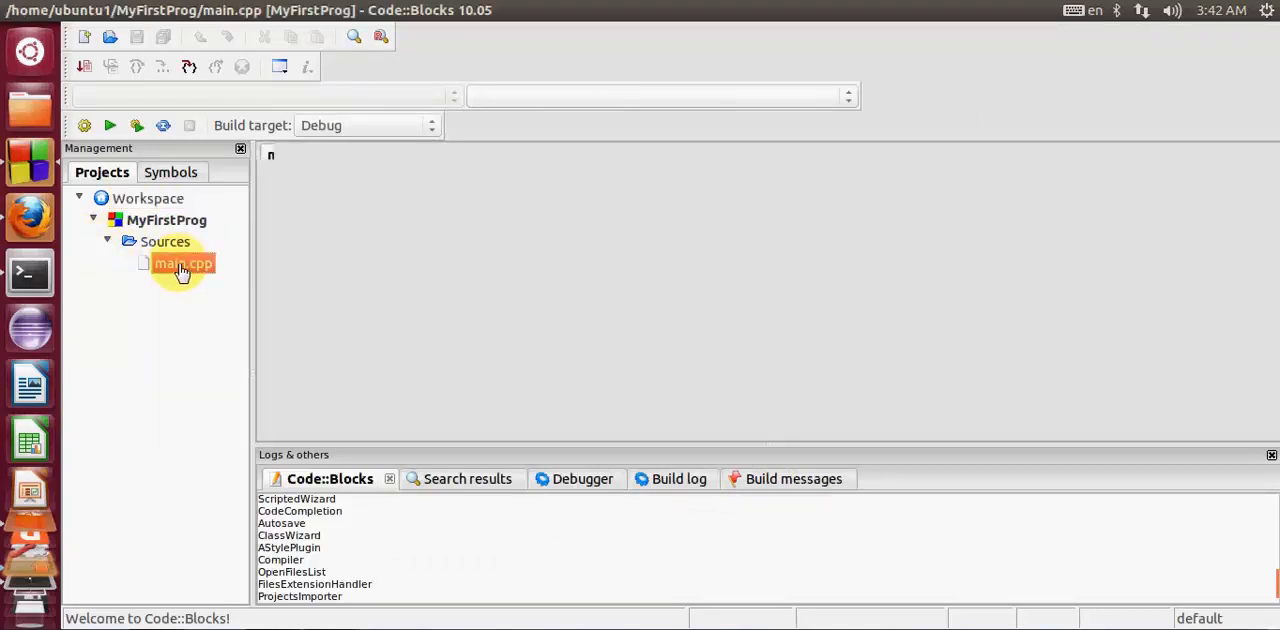
# Open main.cpp from the project's Sources folder to view the Hello world code.
pyautogui.doubleClick(183, 263)
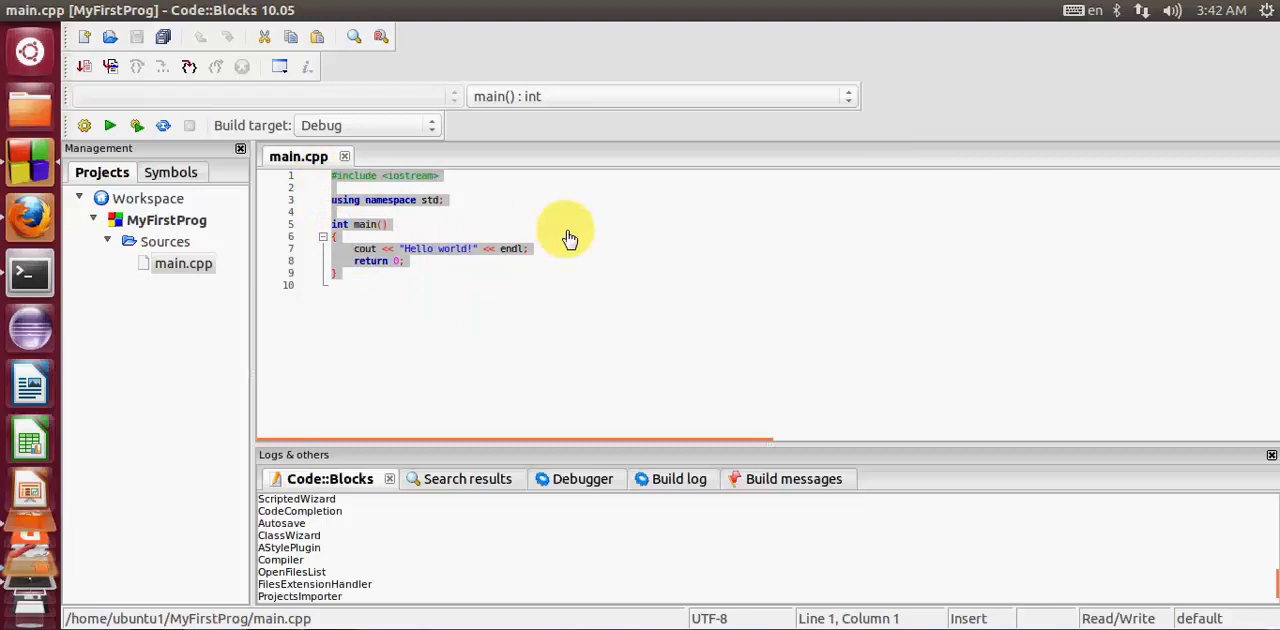
pyautogui.click(388, 224)
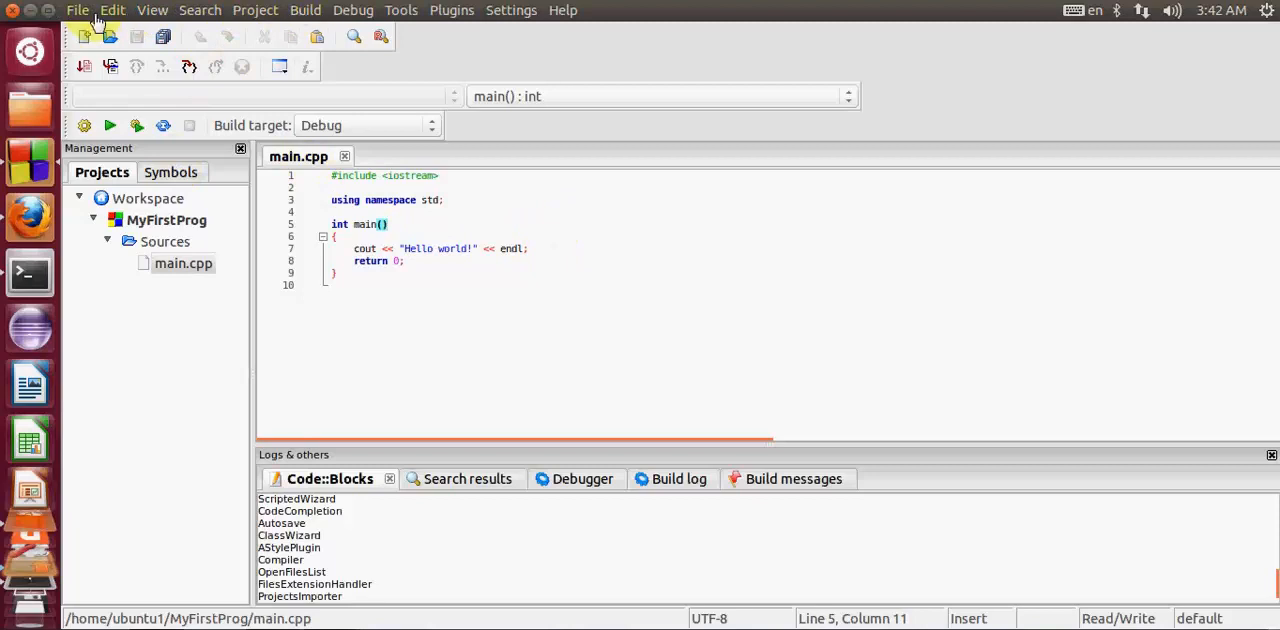
pyautogui.moveTo(305, 11)
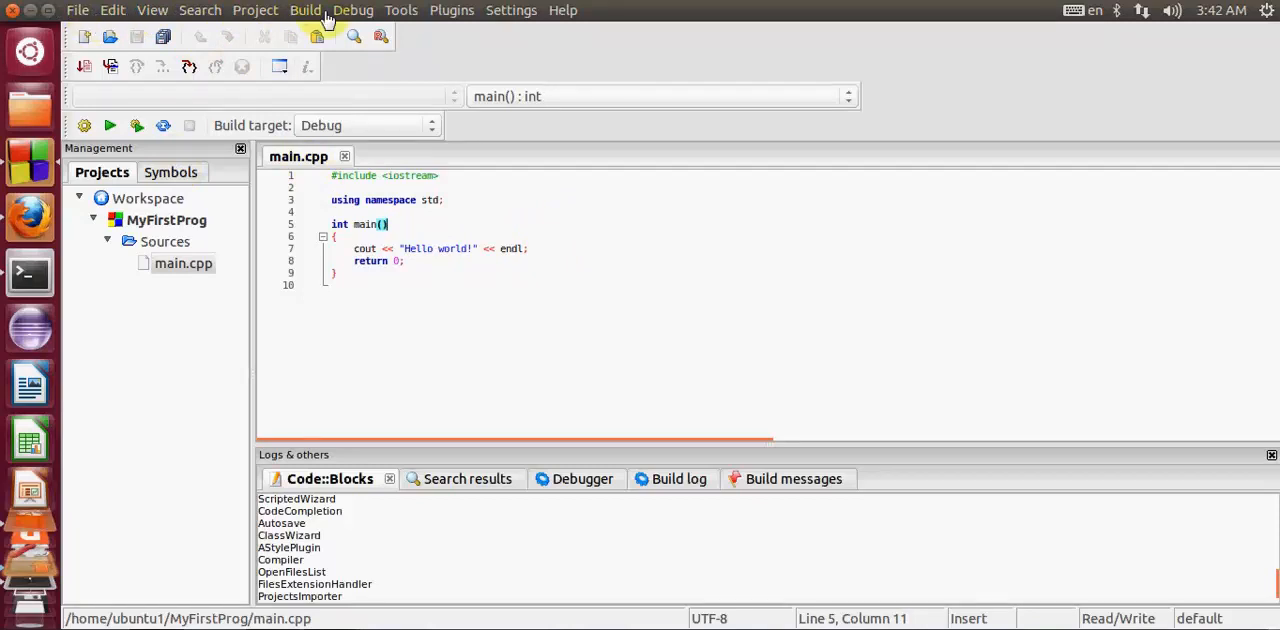
pyautogui.click(305, 10)
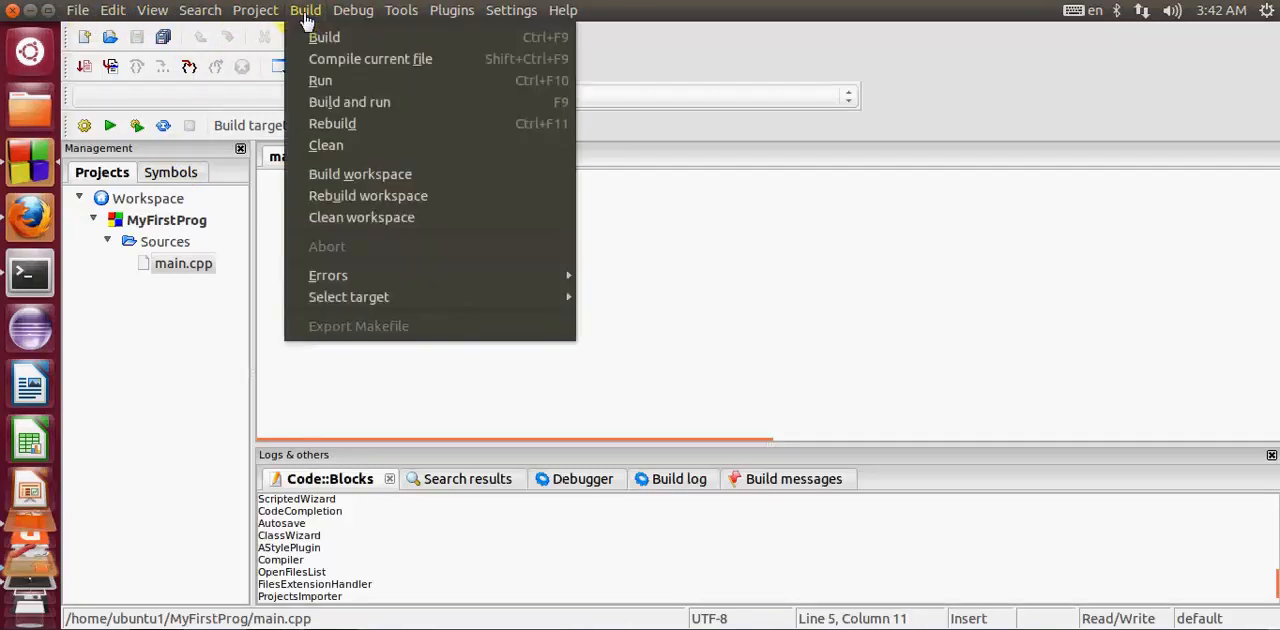
# Build MyFirstProg from the Build menu, getting 0 errors and 0 warnings.
pyautogui.click(323, 37)
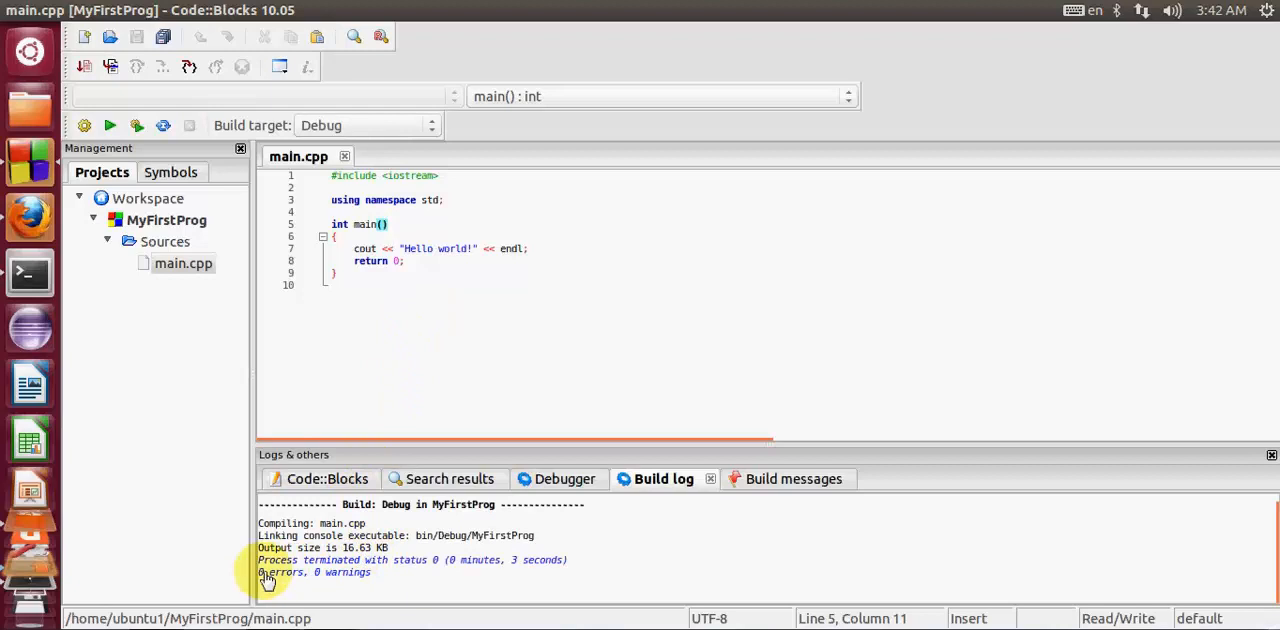
pyautogui.moveTo(372, 570)
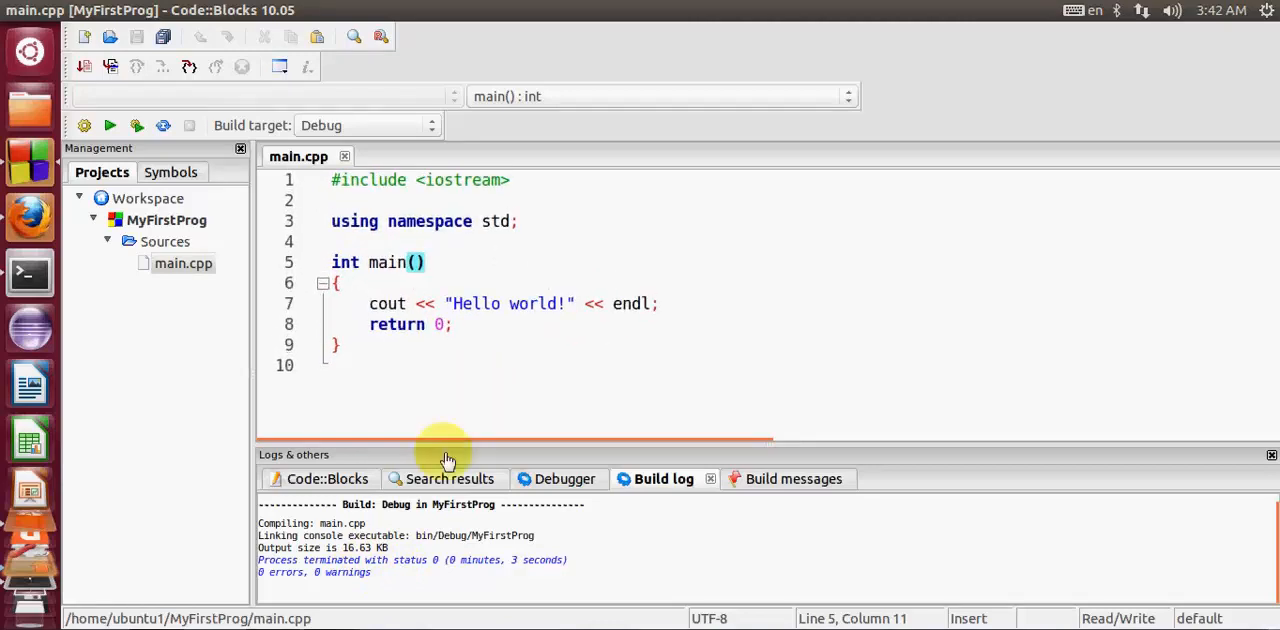
pyautogui.moveTo(370, 568)
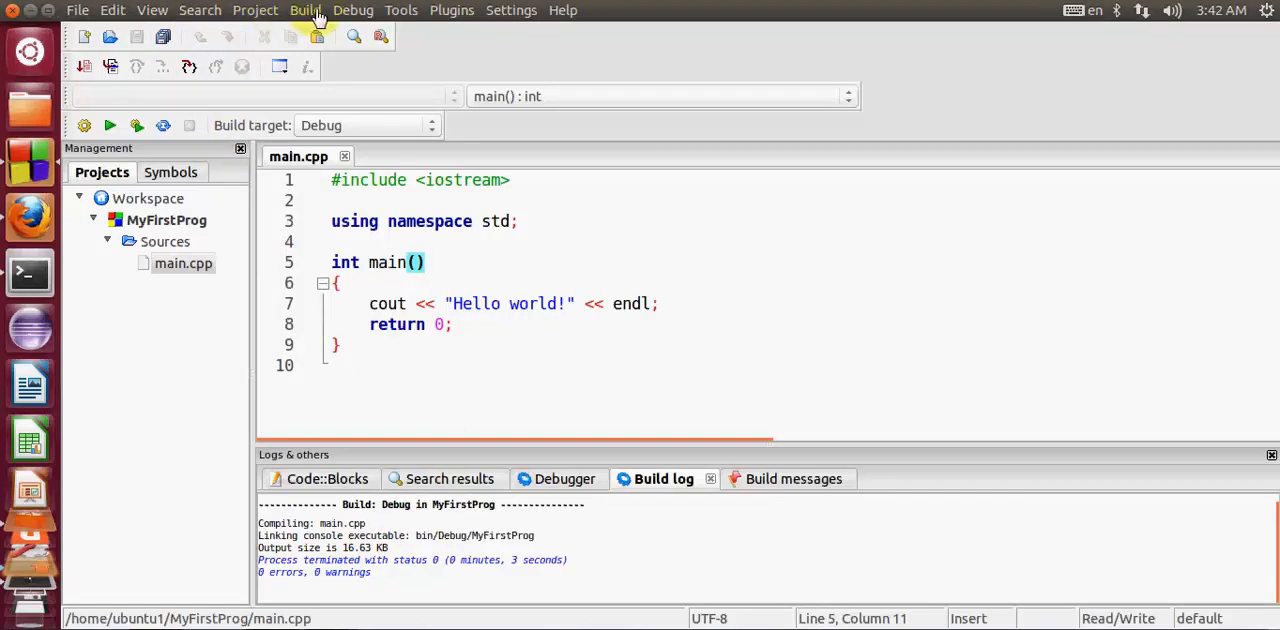
pyautogui.click(305, 10)
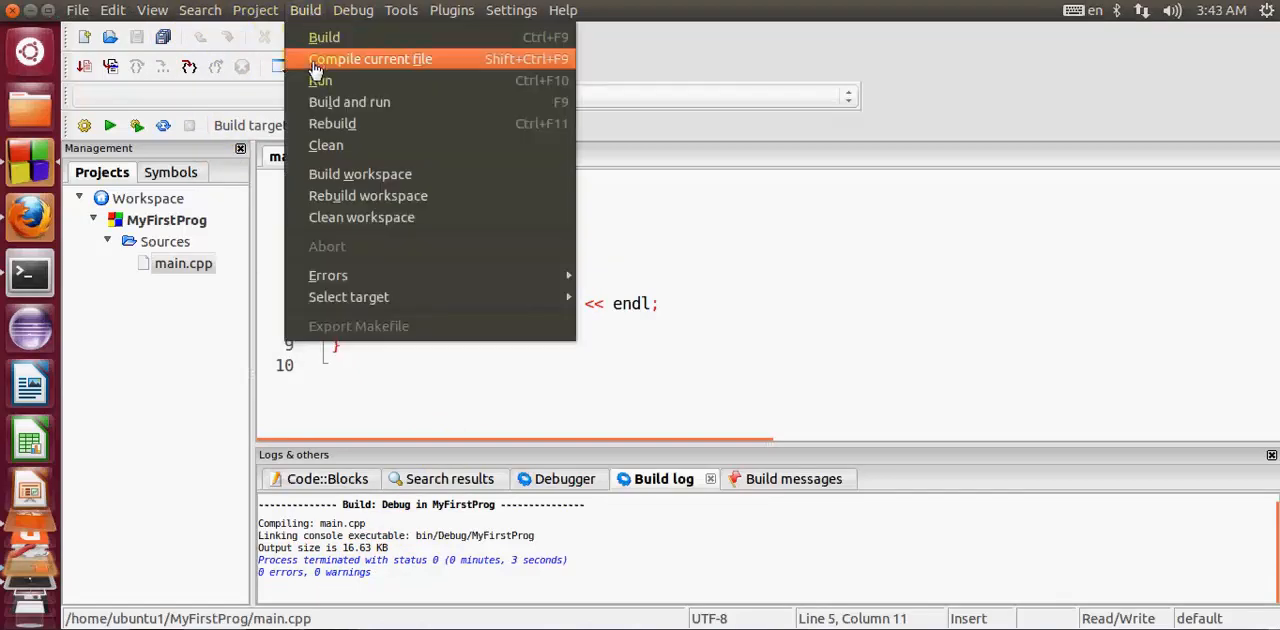
pyautogui.moveTo(340, 80)
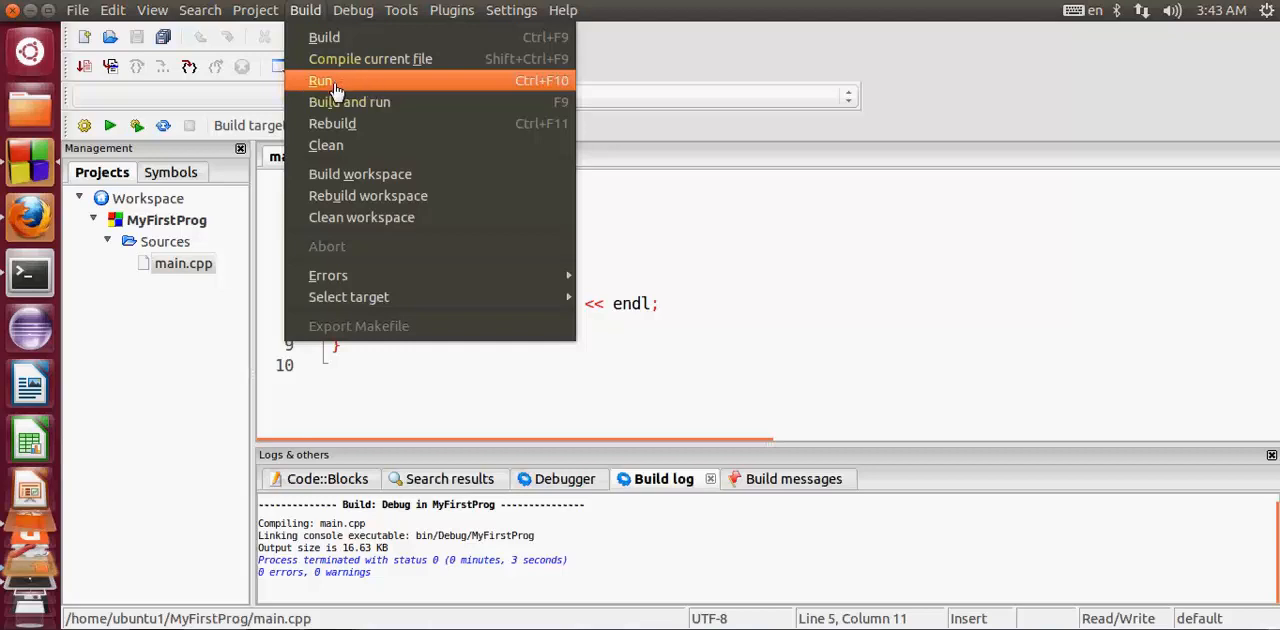
# Run MyFirstProg so its console prints 'Hello world!' with return value 0.
pyautogui.click(320, 81)
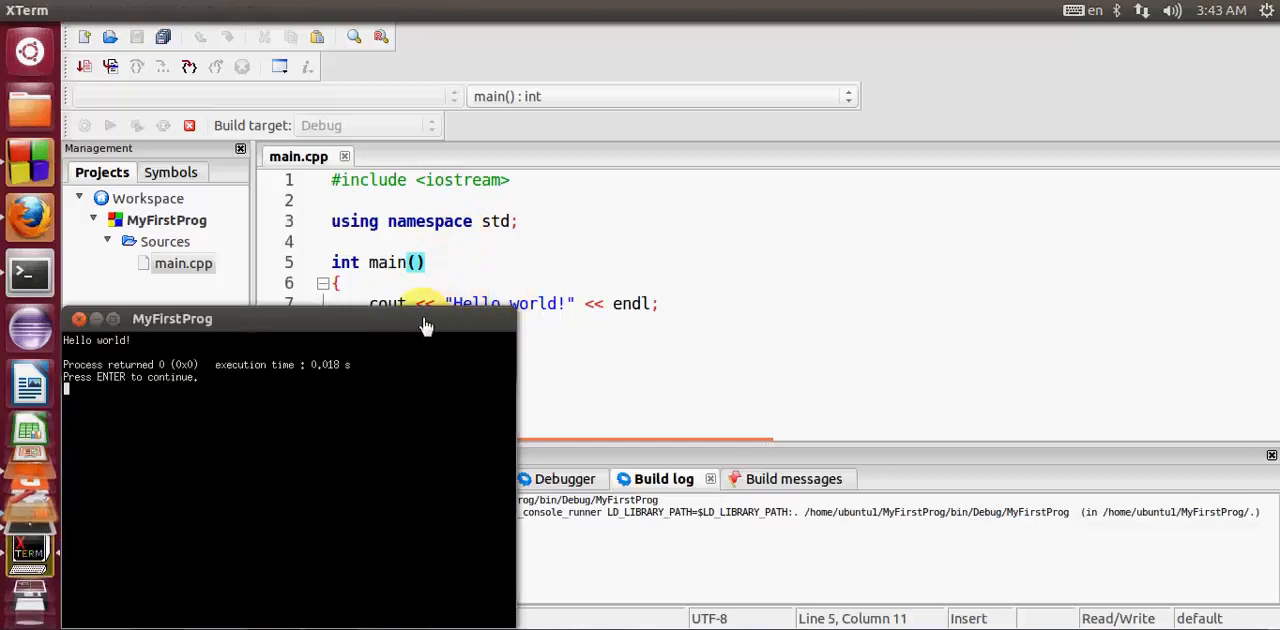
# Drag the MyFirstProg XTerm console showing Hello world! to the screen centre.
pyautogui.moveTo(172, 318); pyautogui.dragTo(382, 219)
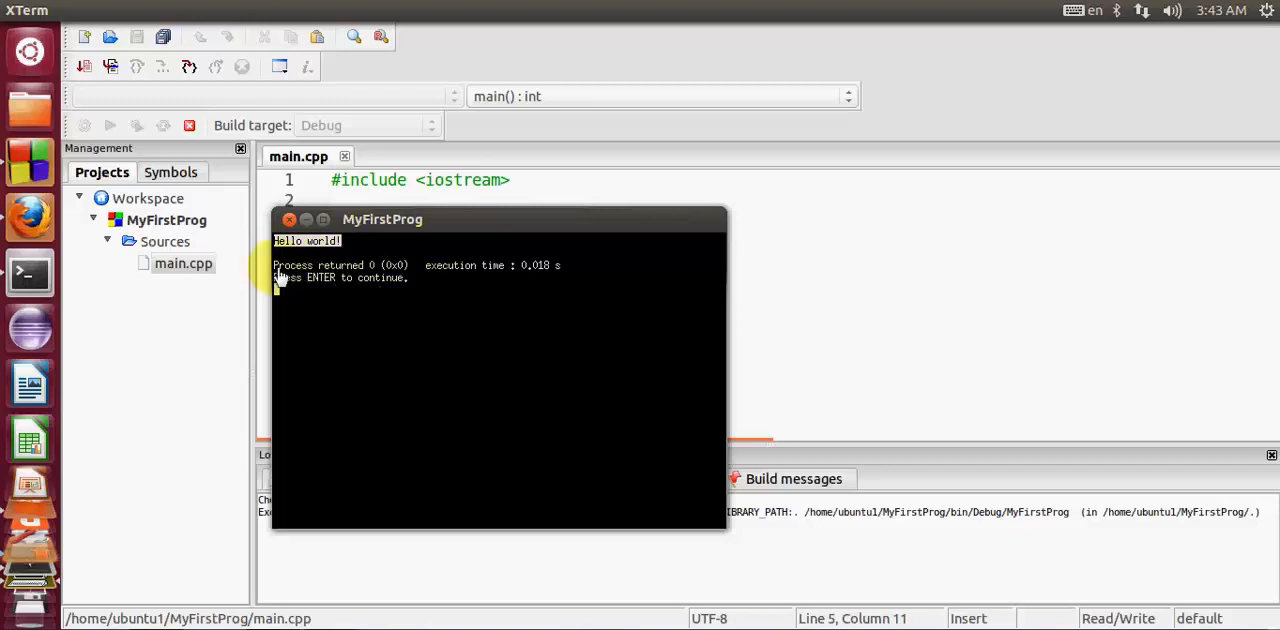
pyautogui.moveTo(388, 303)
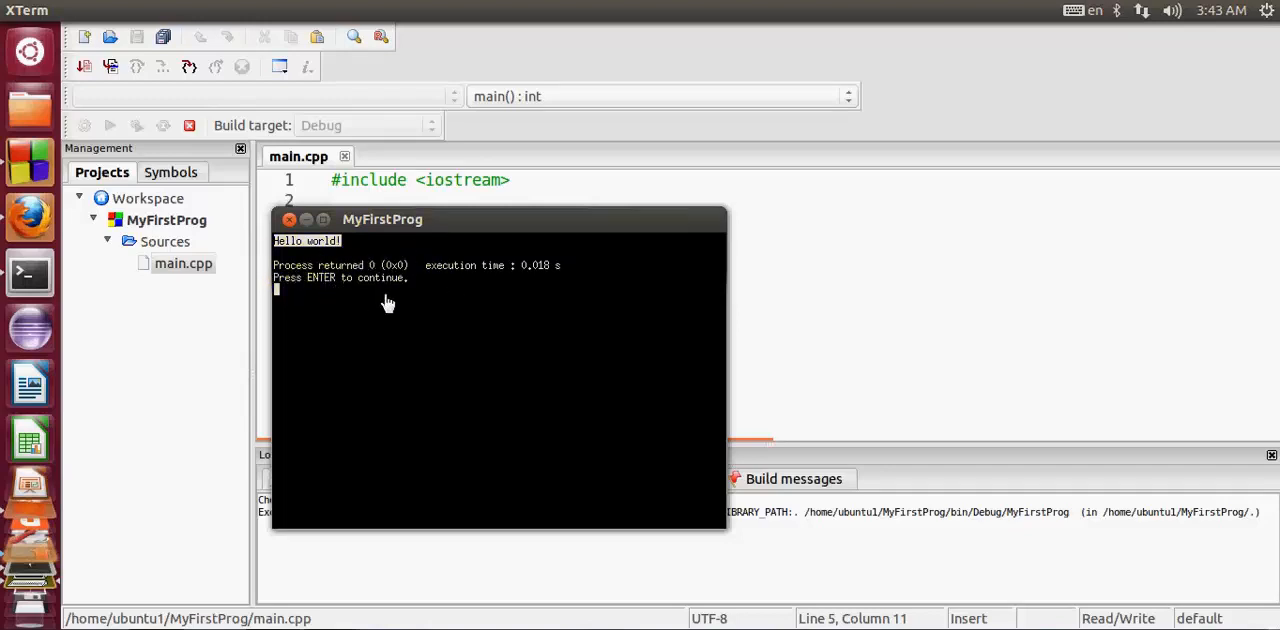
pyautogui.moveTo(480, 337)
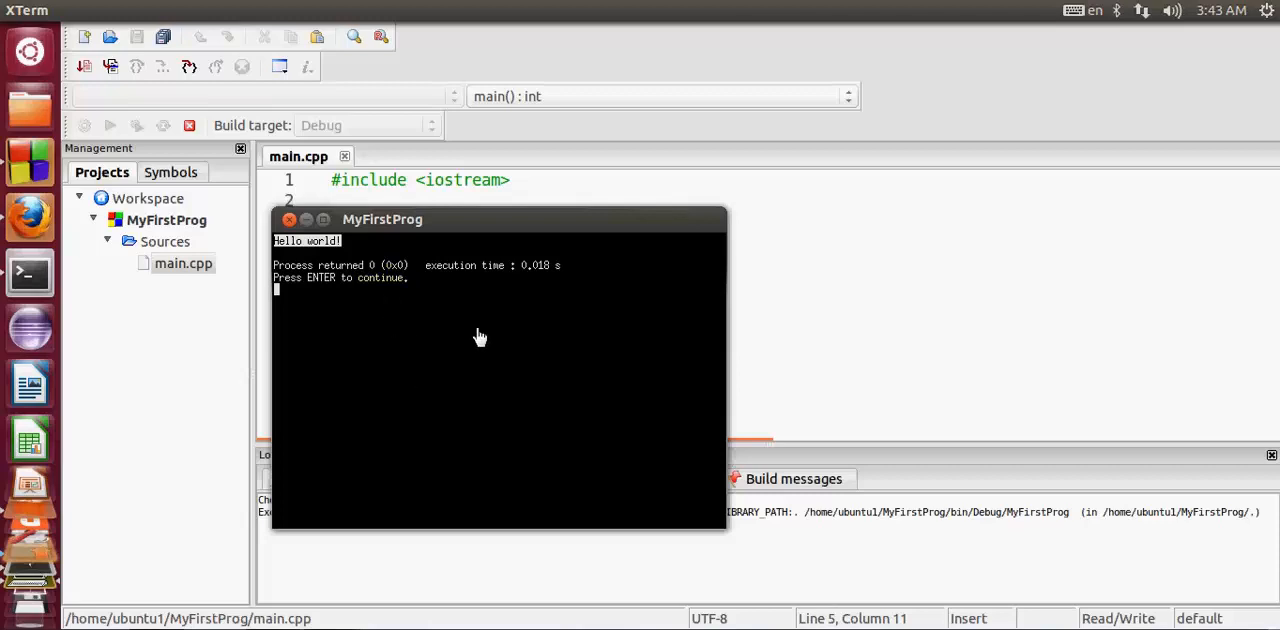
pyautogui.moveTo(533, 277)
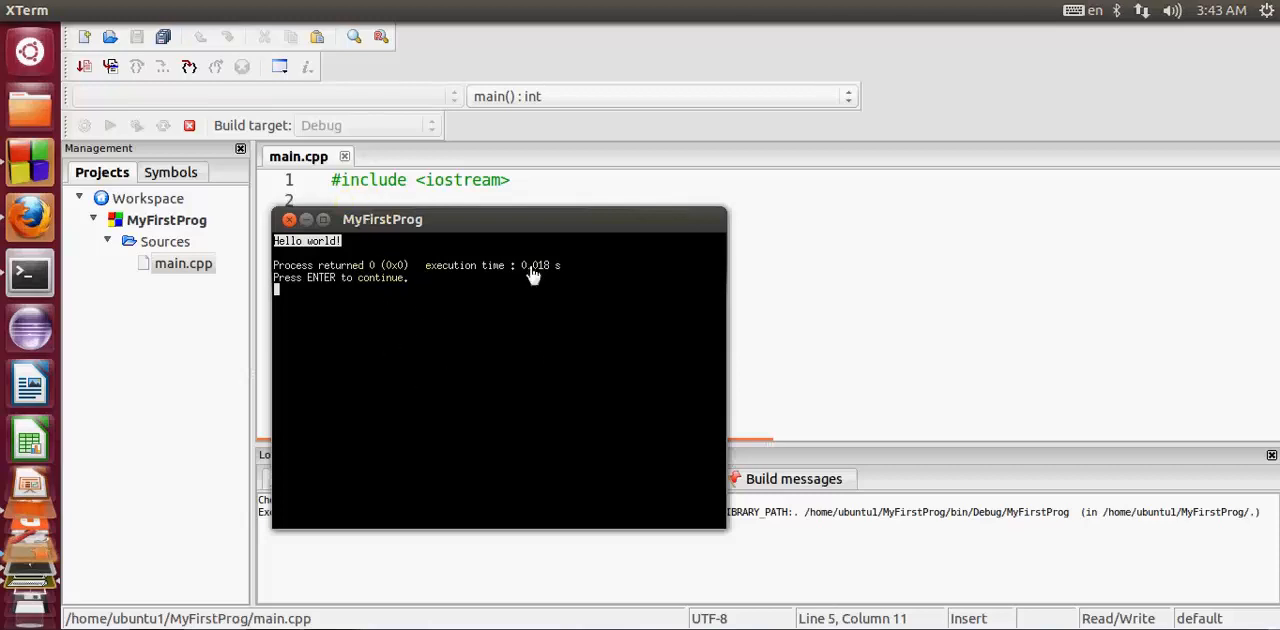
pyautogui.moveTo(509, 408)
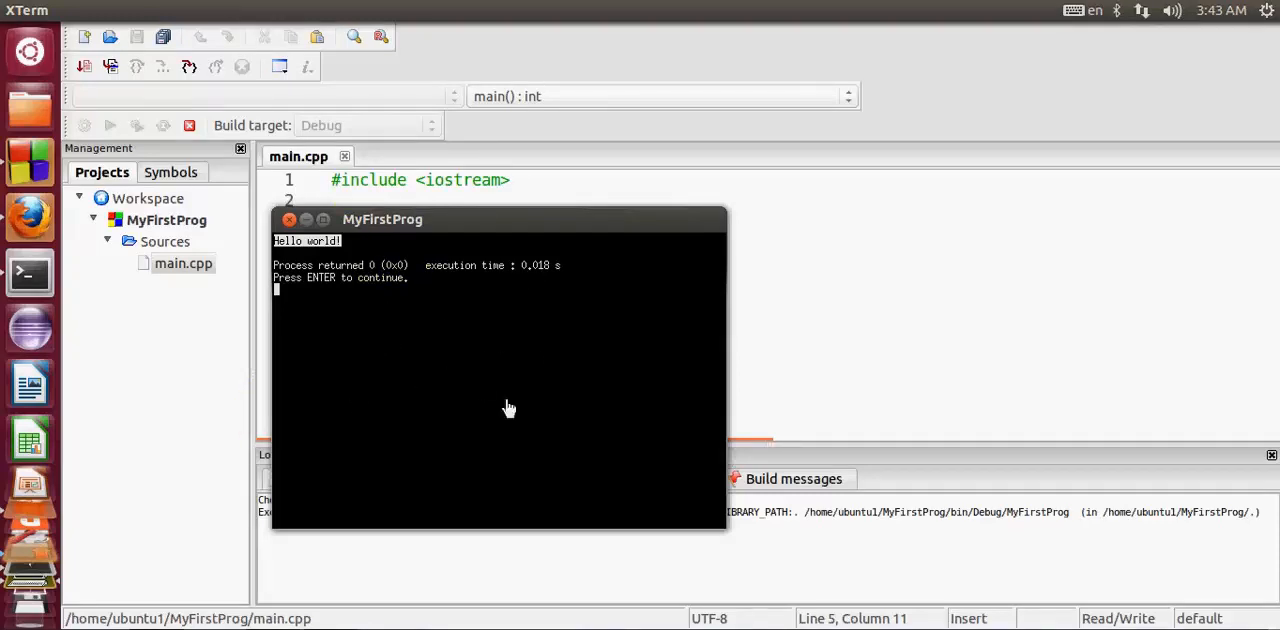